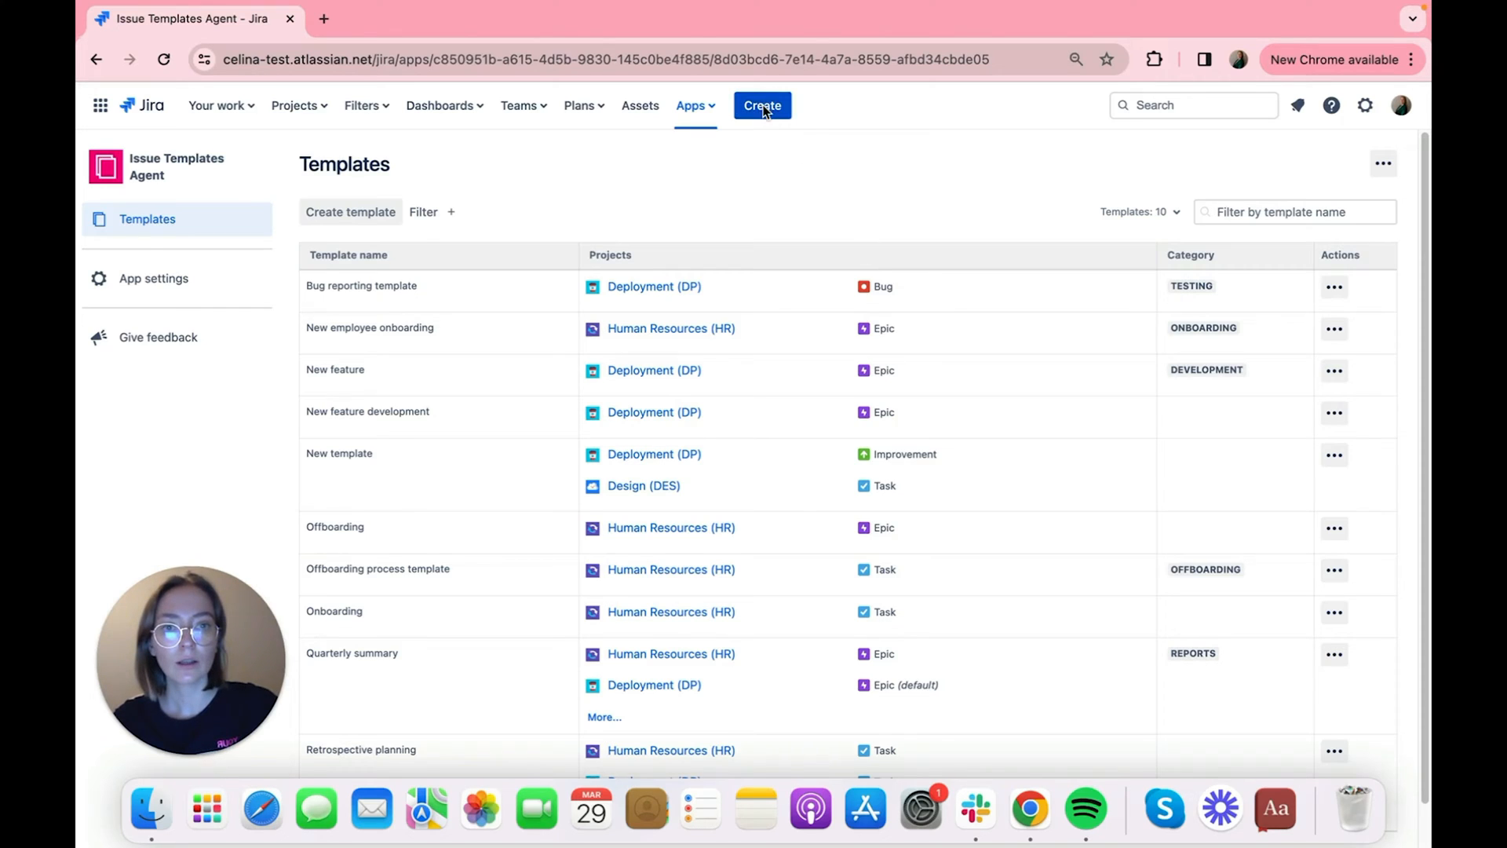
Step: Create a new epic (HR-170) from the New employee onboarding template
click(761, 105)
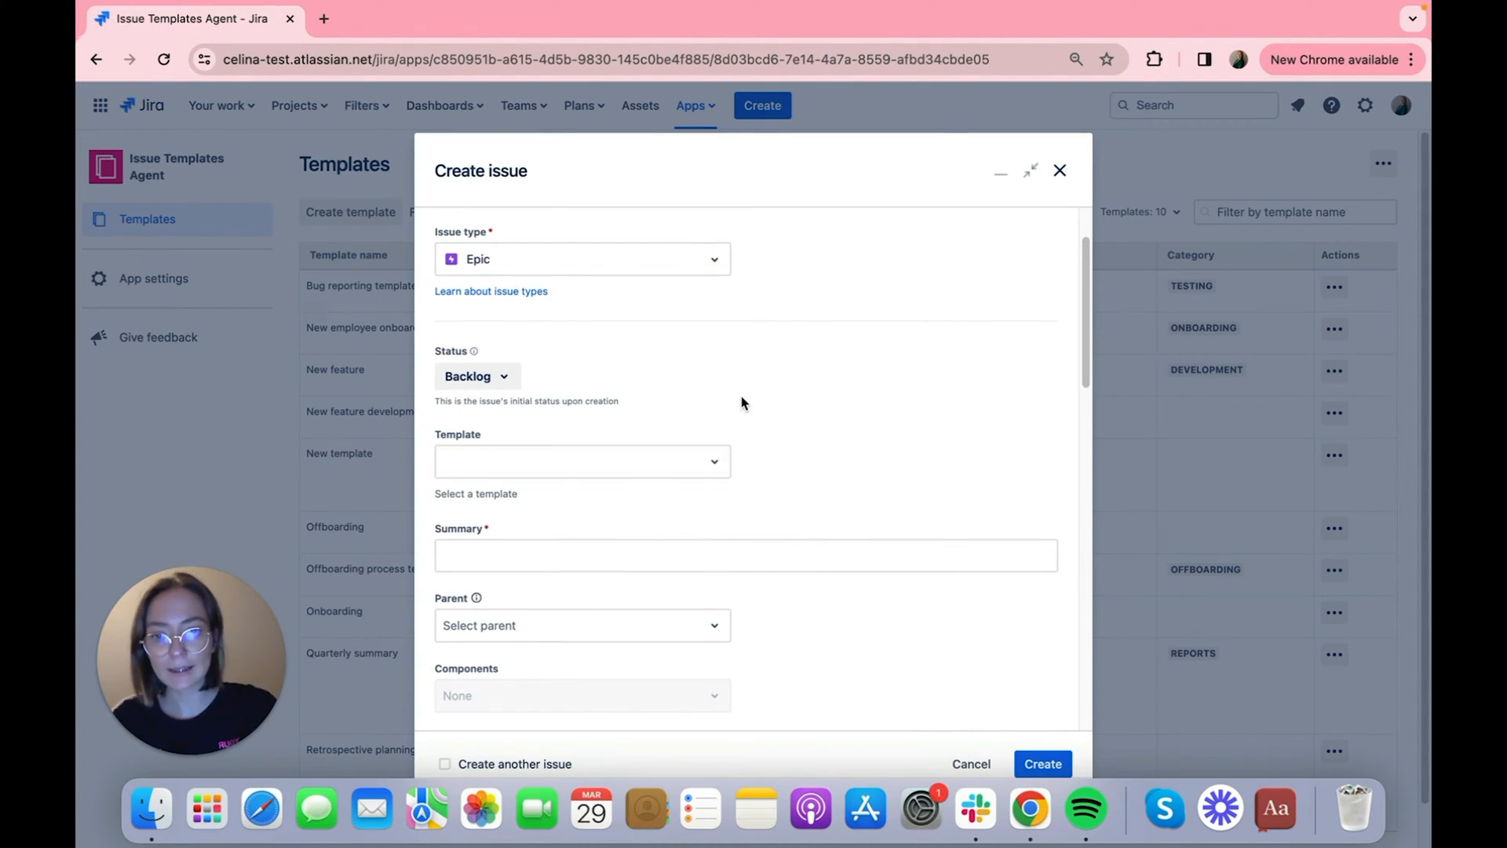
click(581, 460)
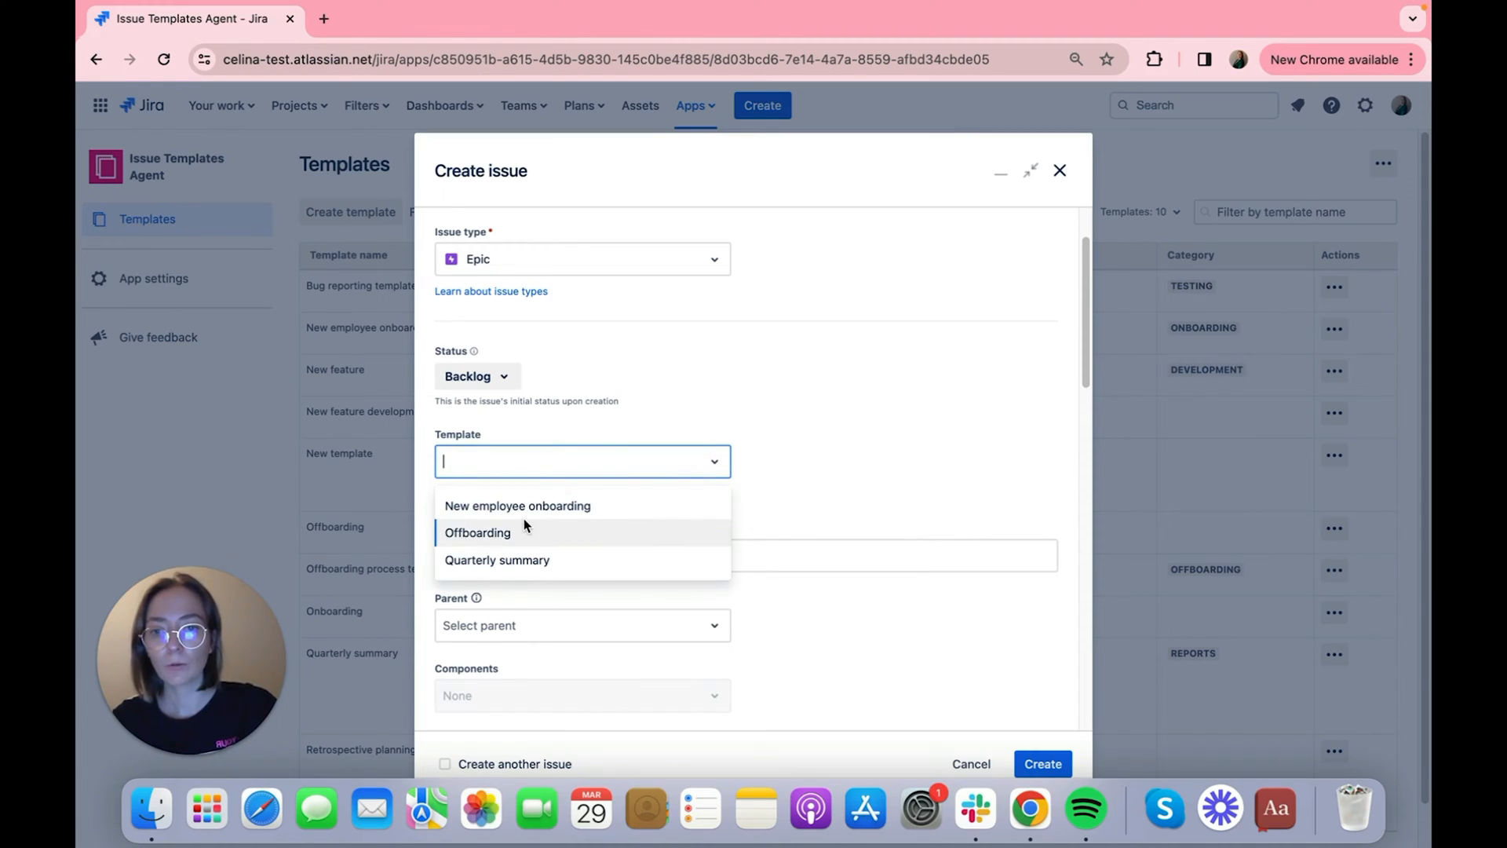
click(517, 505)
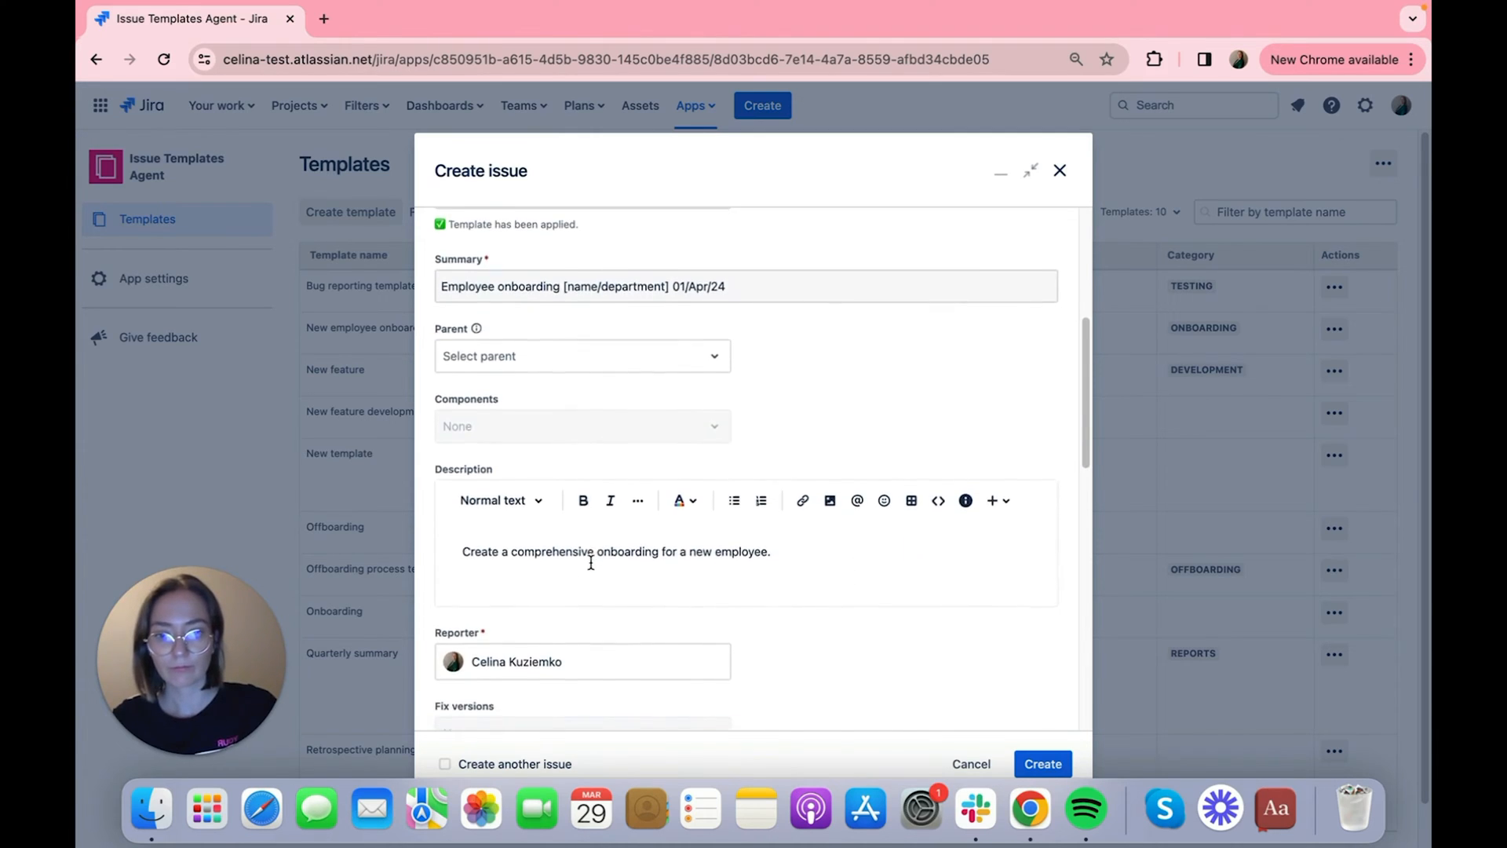
scroll(down, 3)
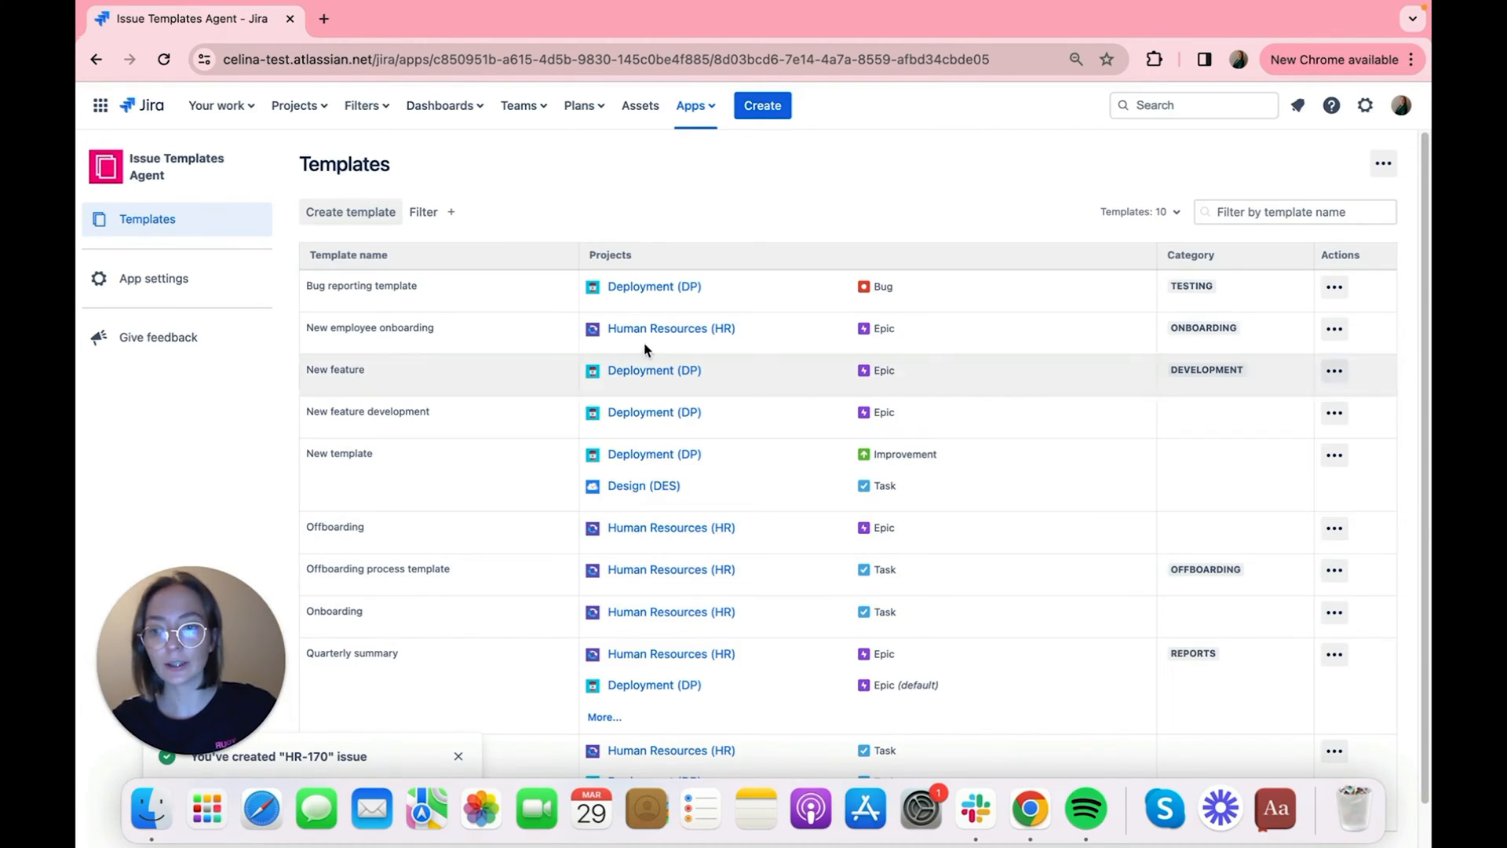
click(298, 105)
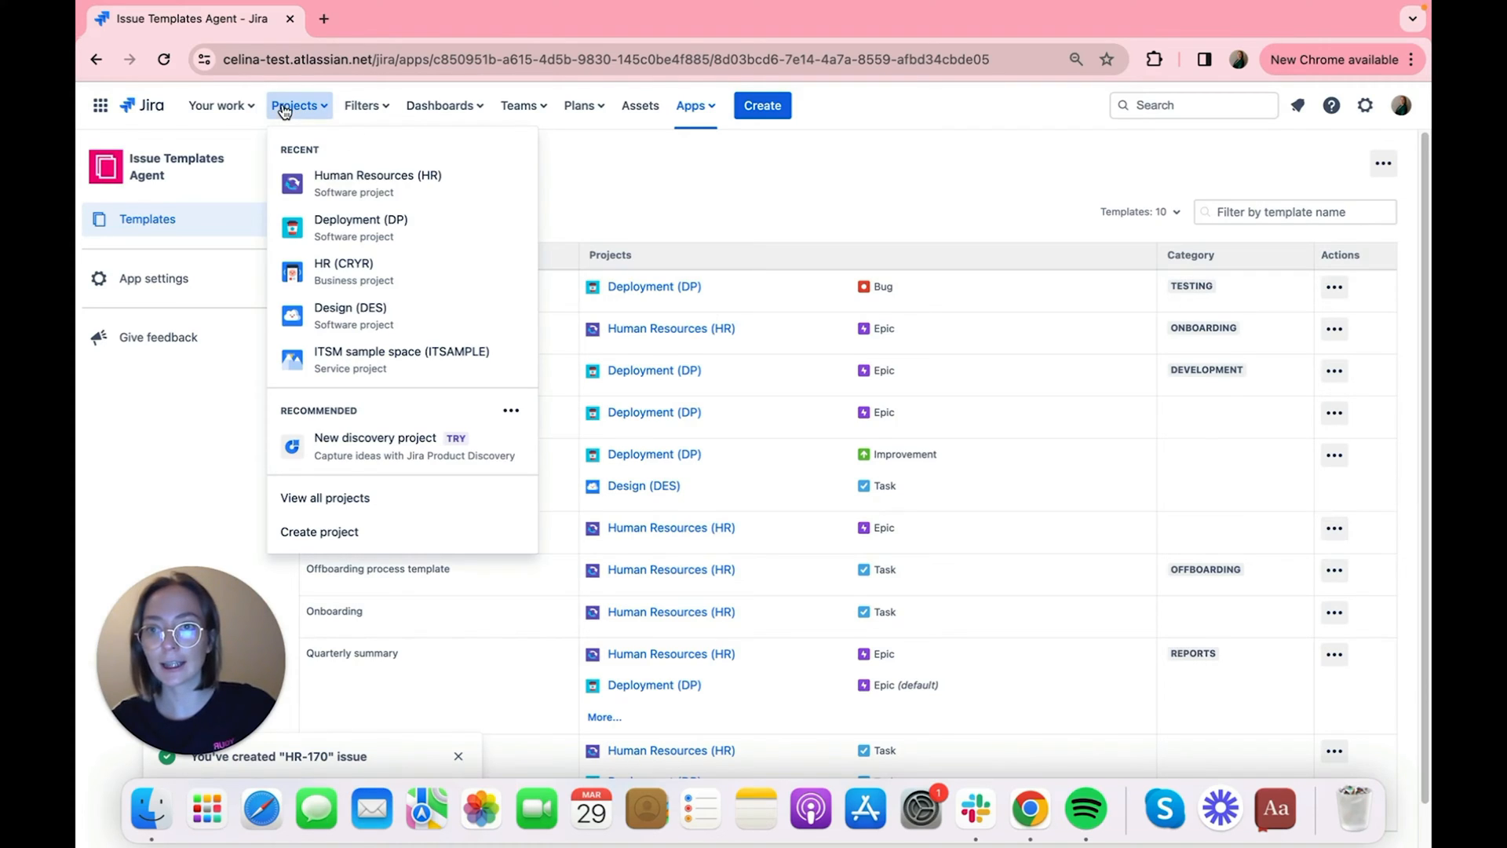
click(377, 182)
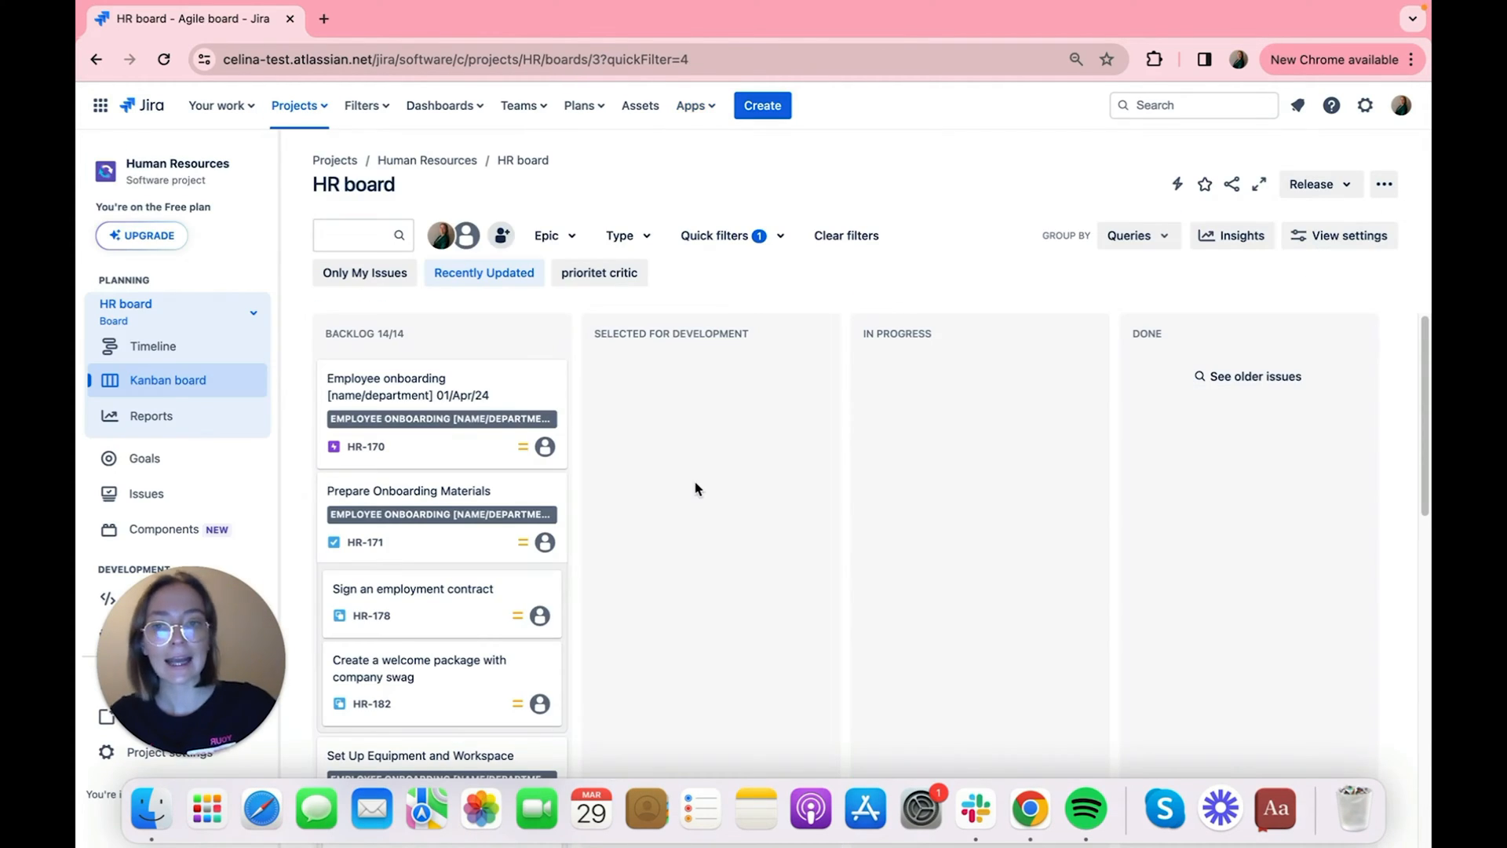
mouse_move(576, 427)
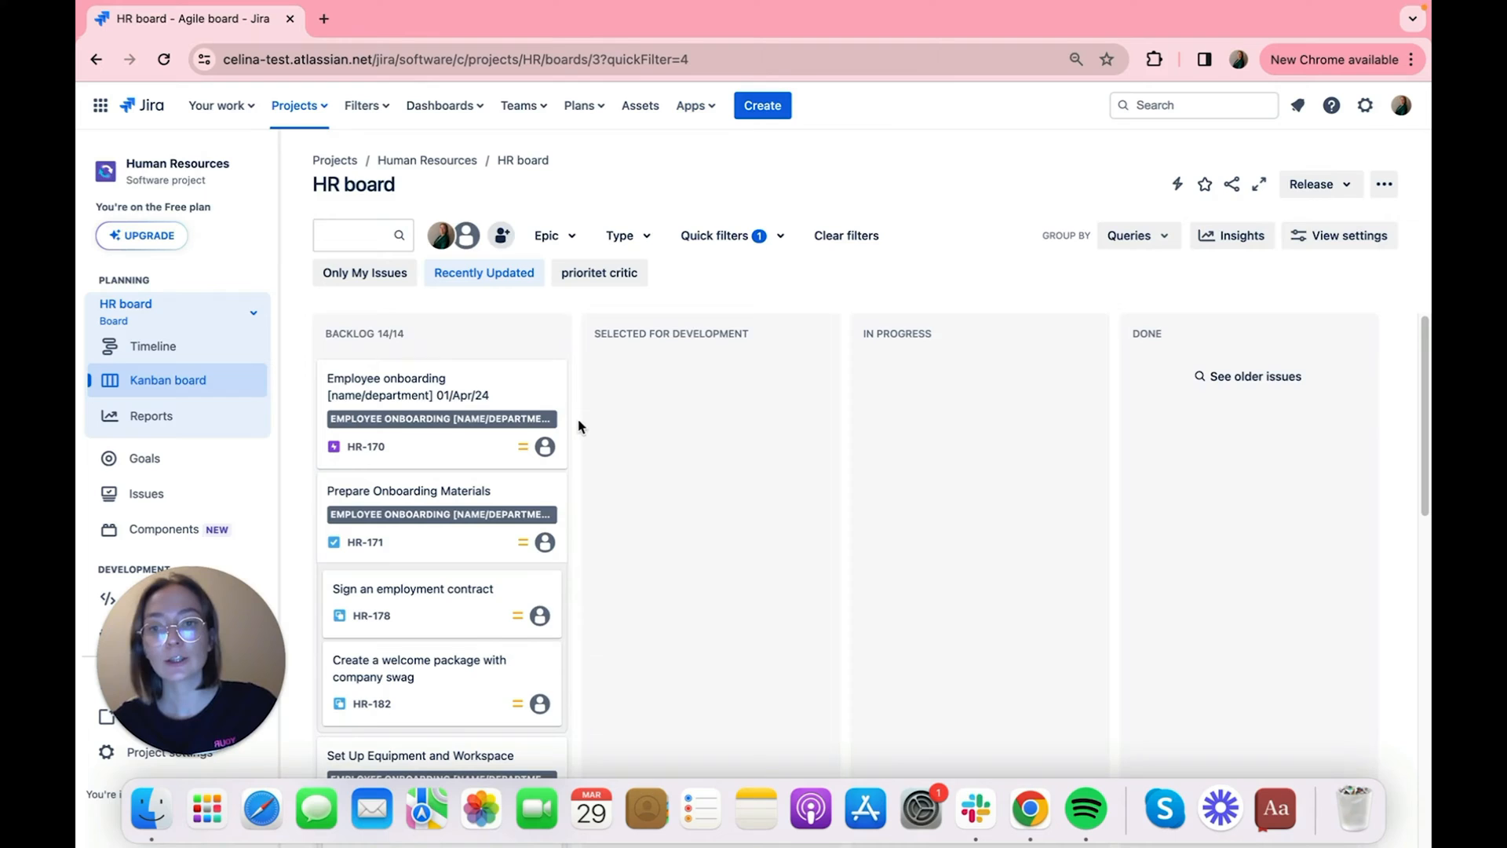
scroll(down, 3)
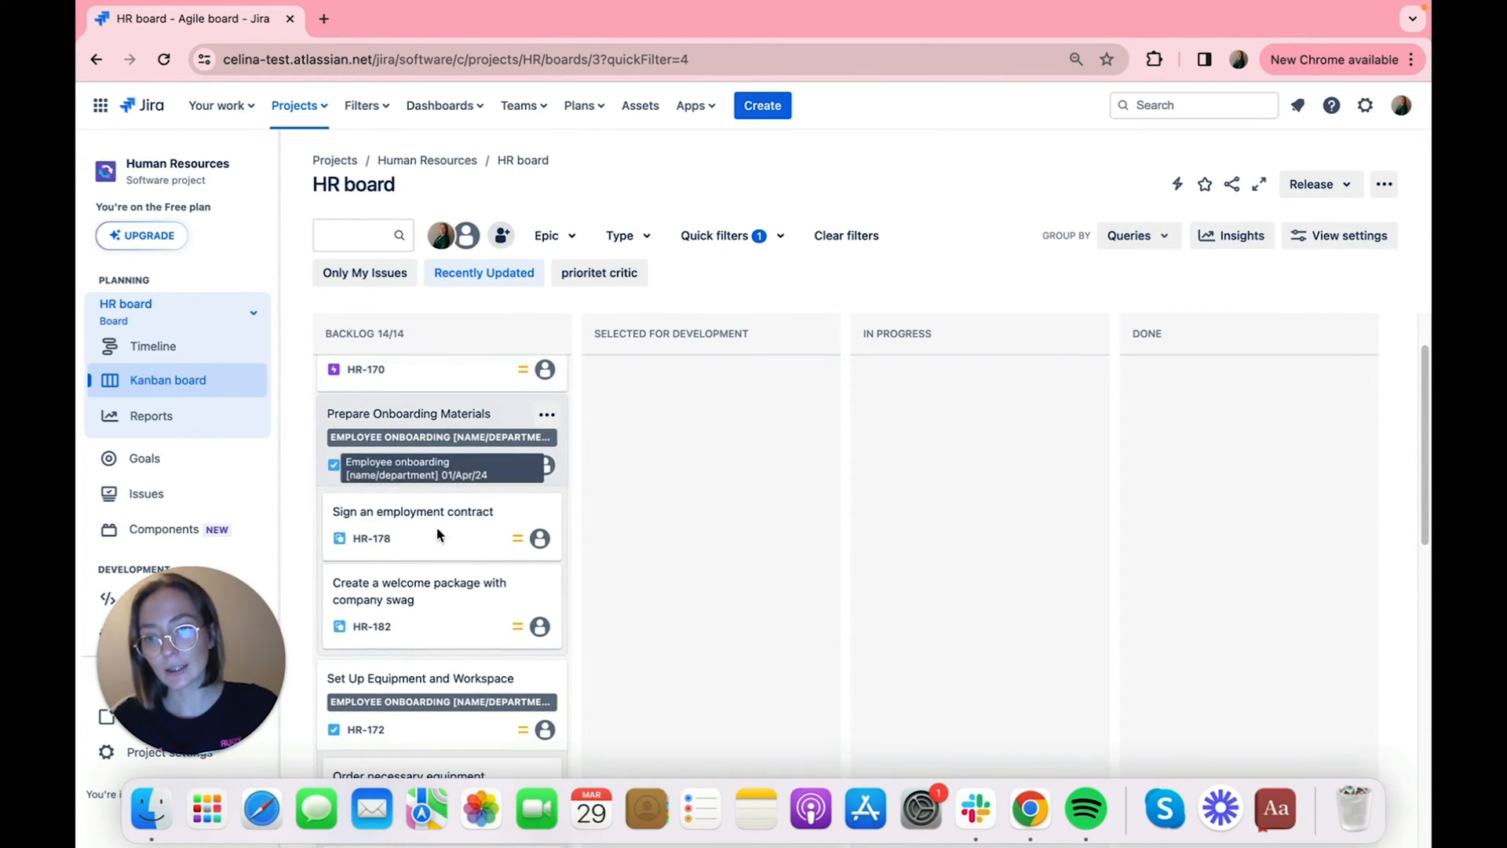
scroll(down, 3)
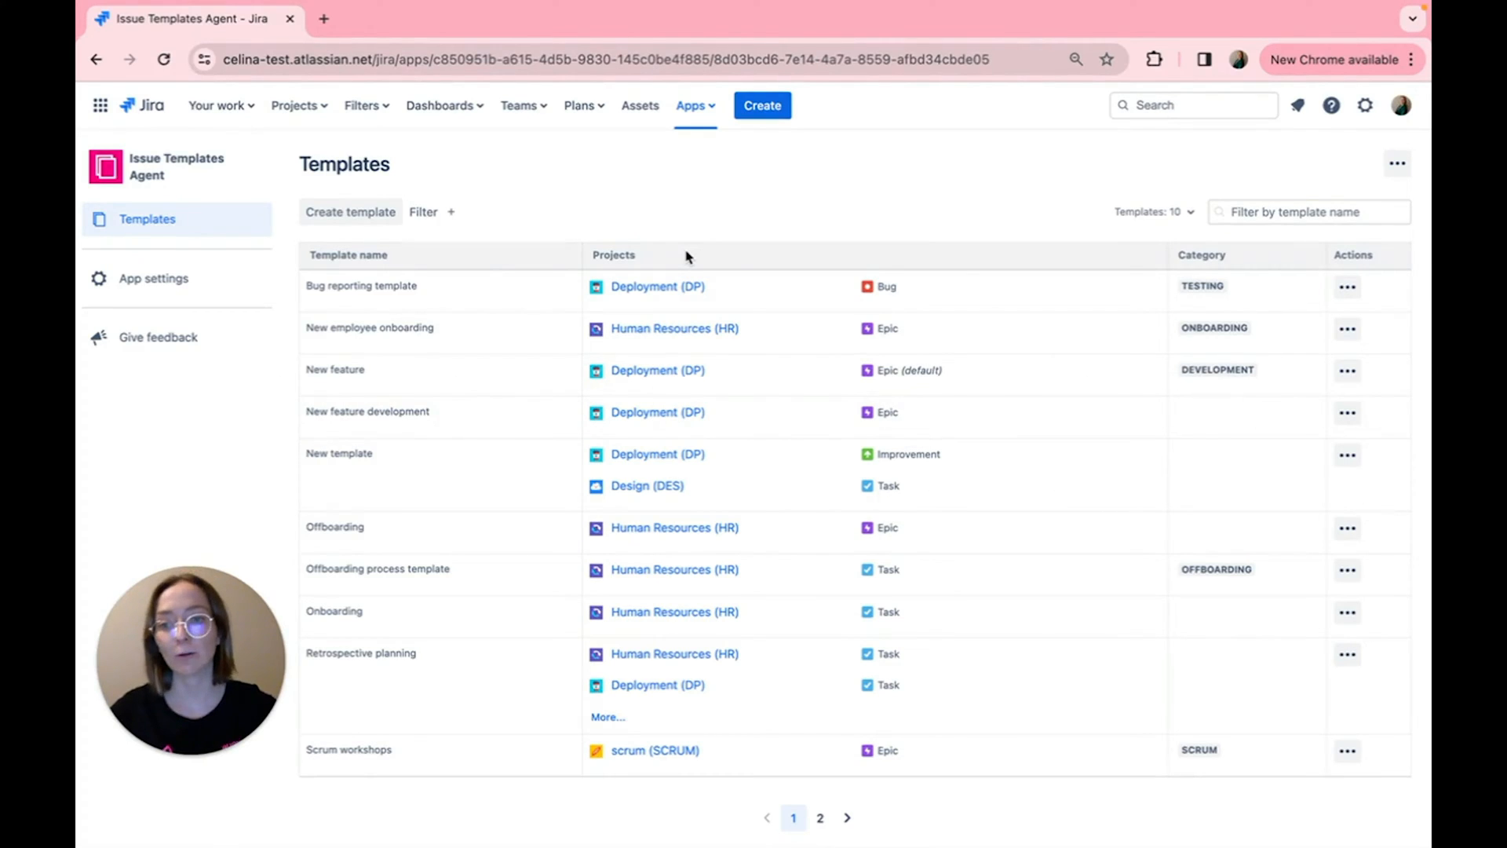
Step: Begin an Advanced structure template and name it 'Quarterly summary'
click(350, 212)
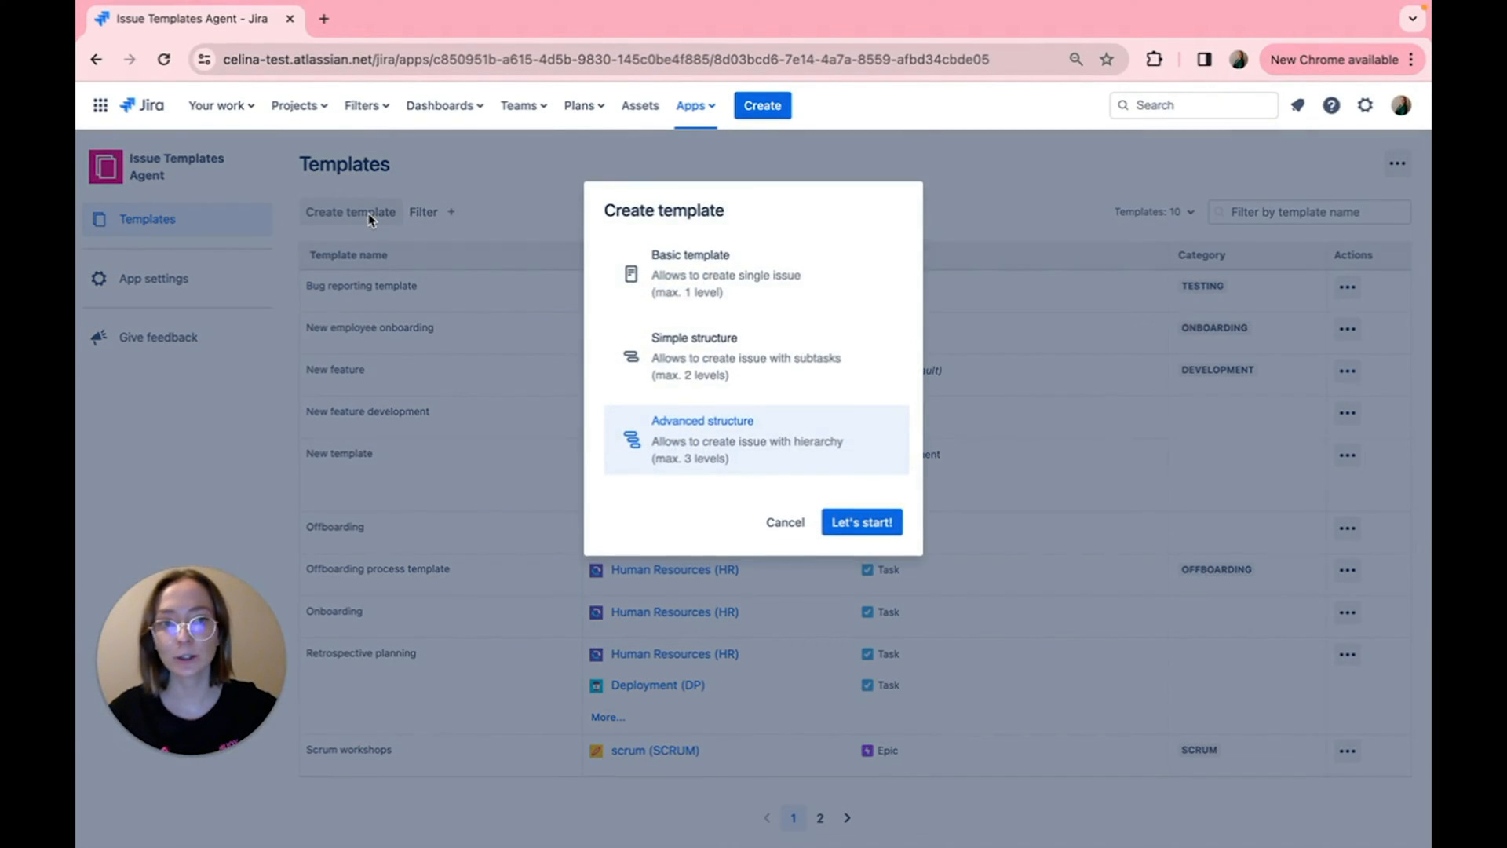
mouse_move(752, 273)
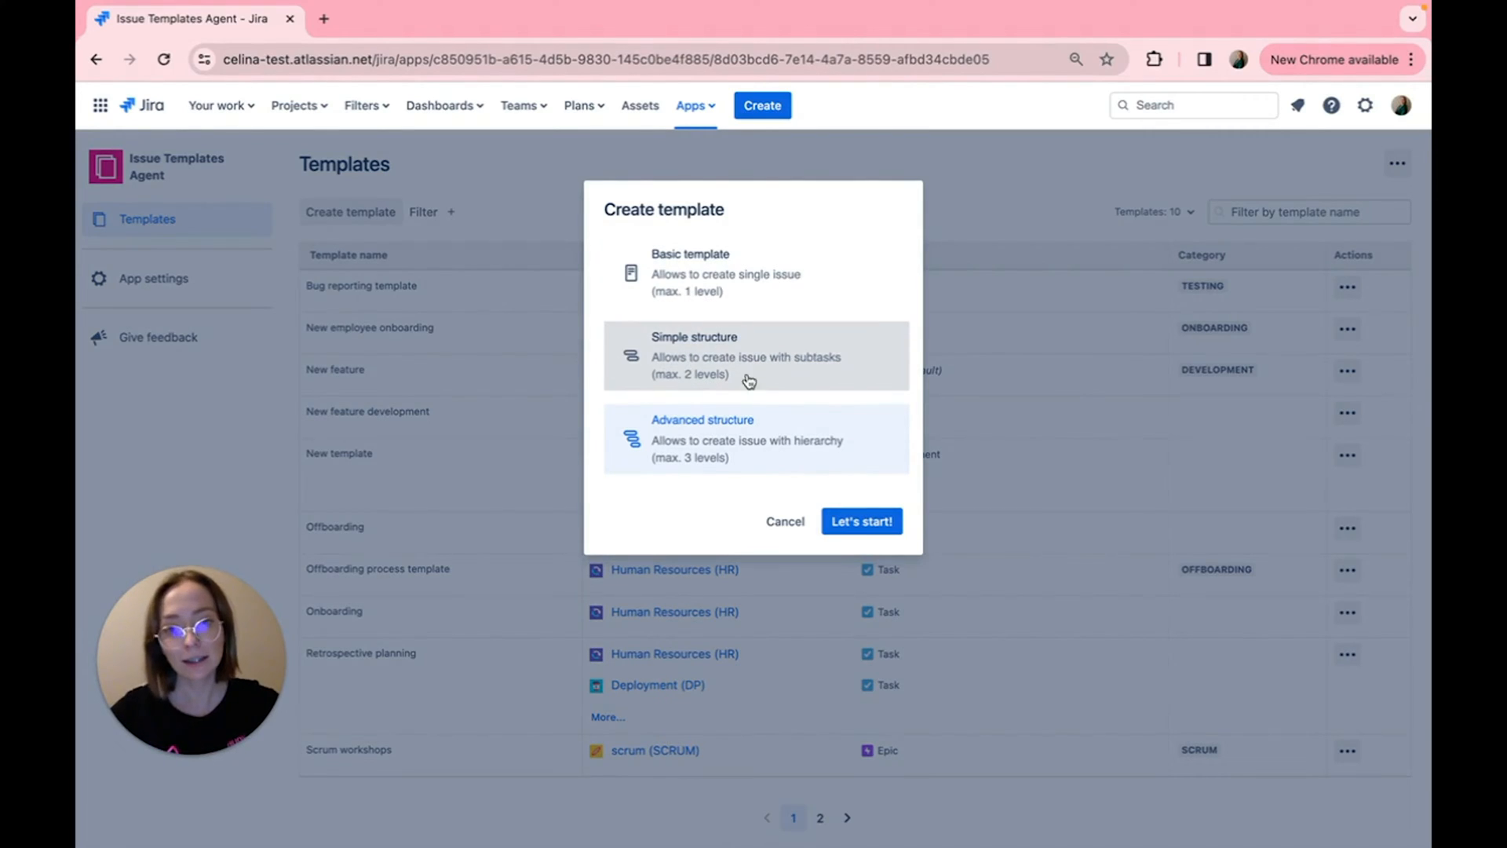
mouse_move(674, 462)
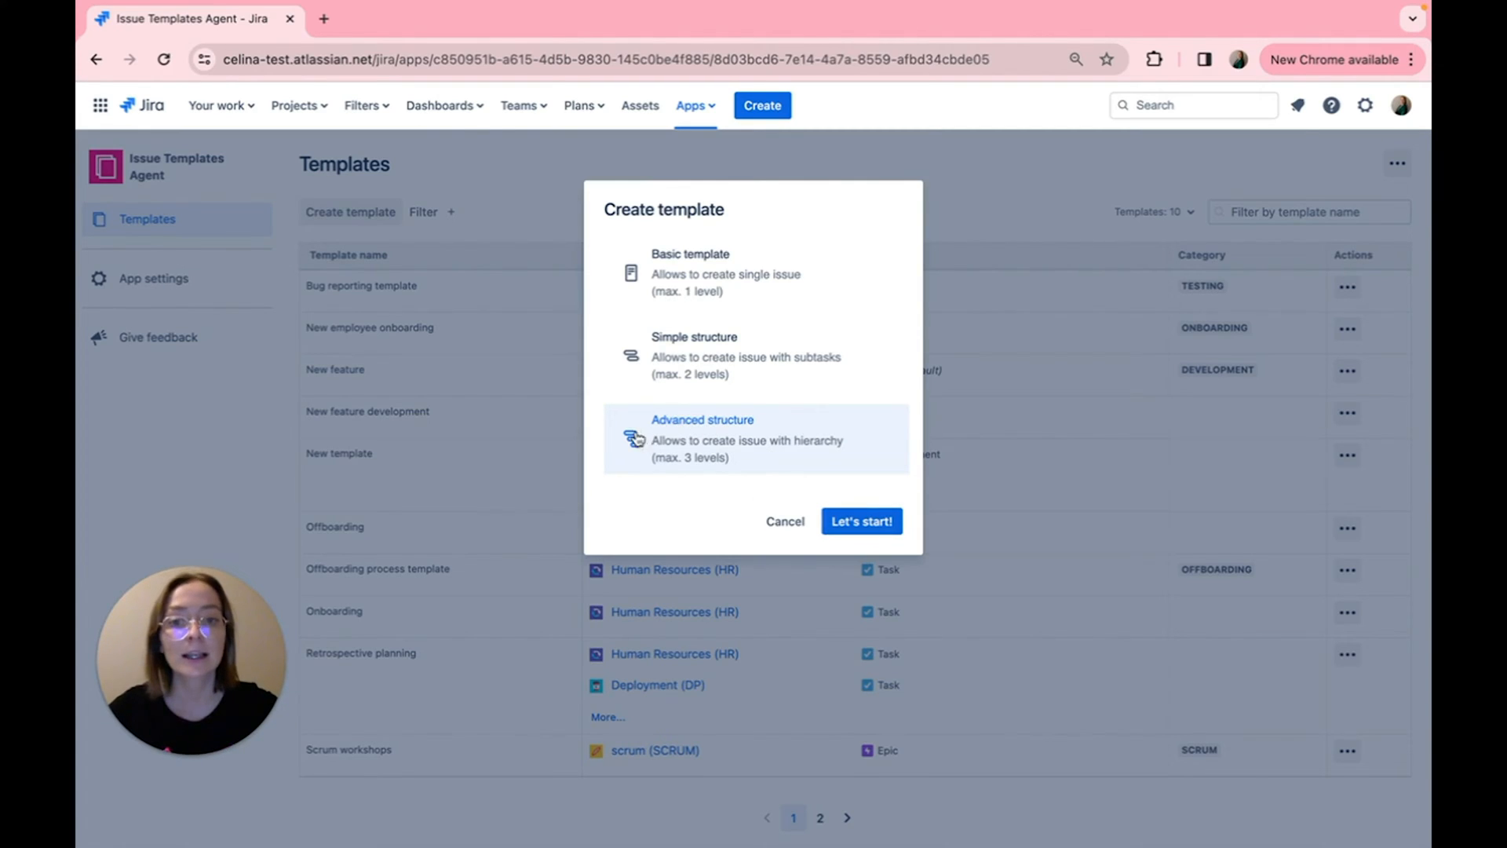
click(860, 521)
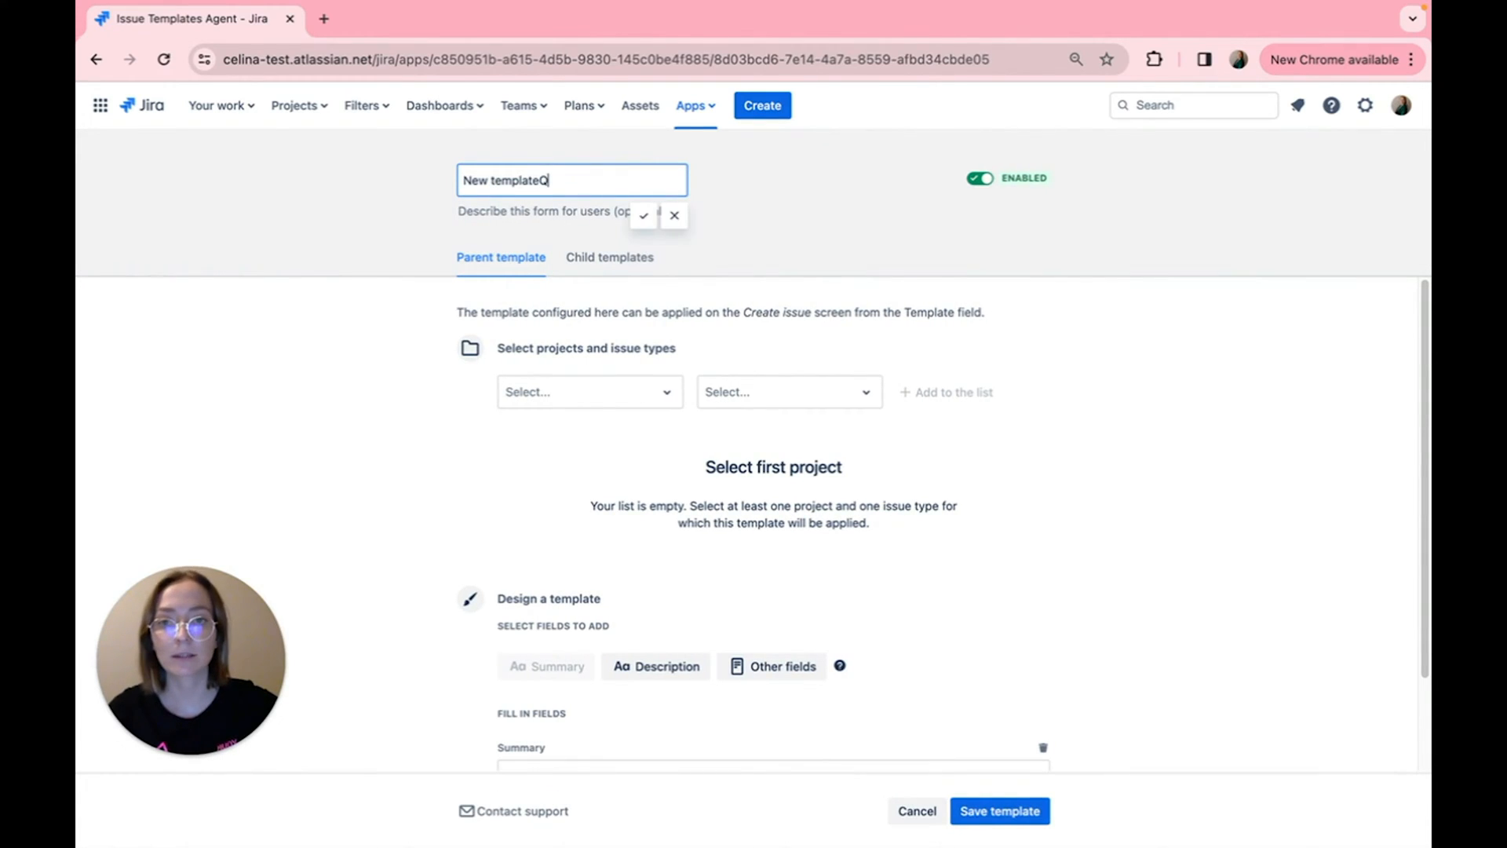
text(Quarte)
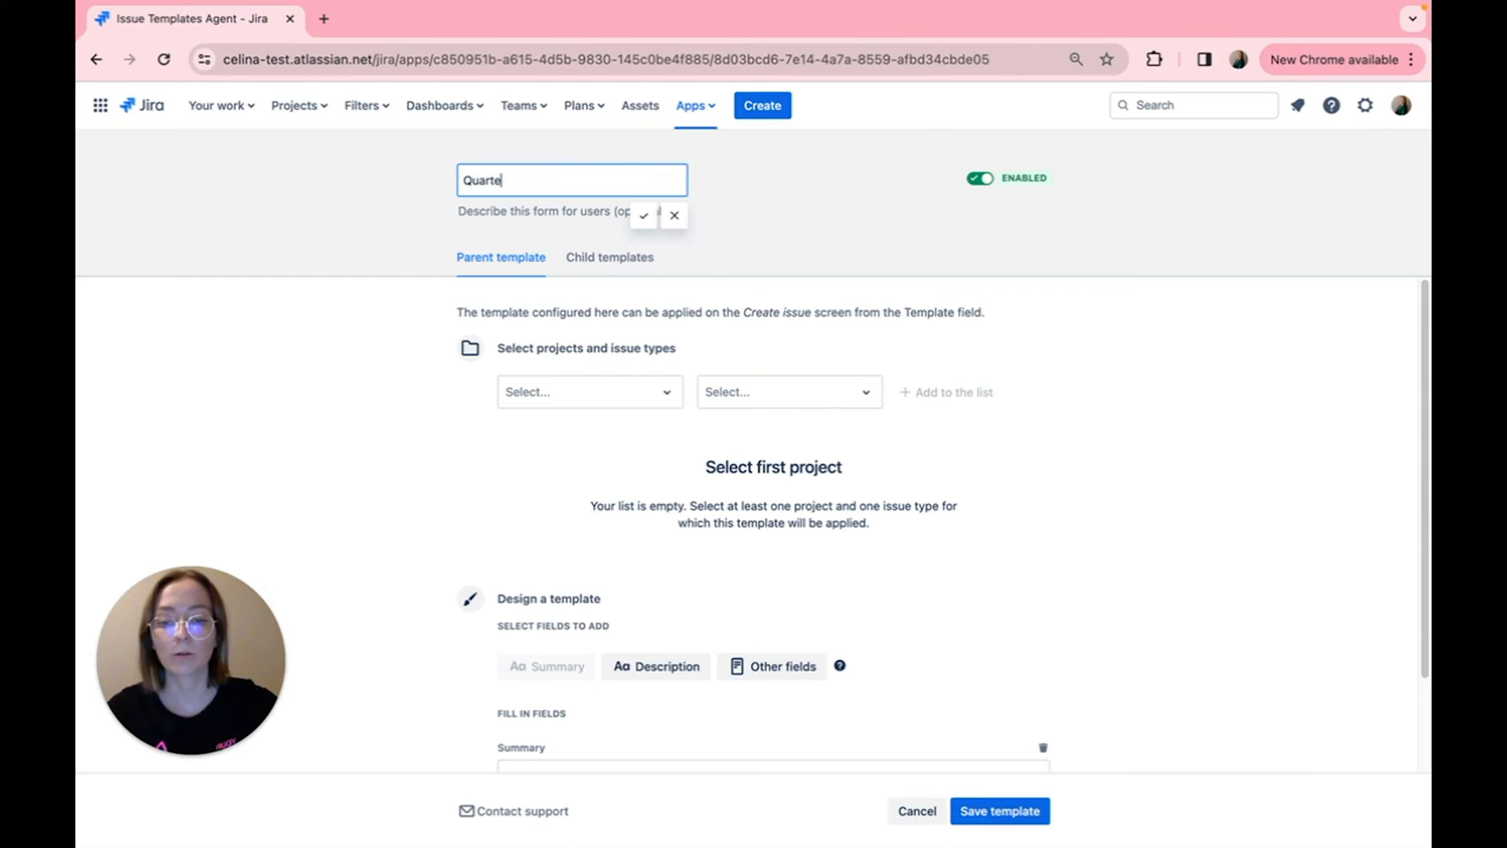
text(rly summary)
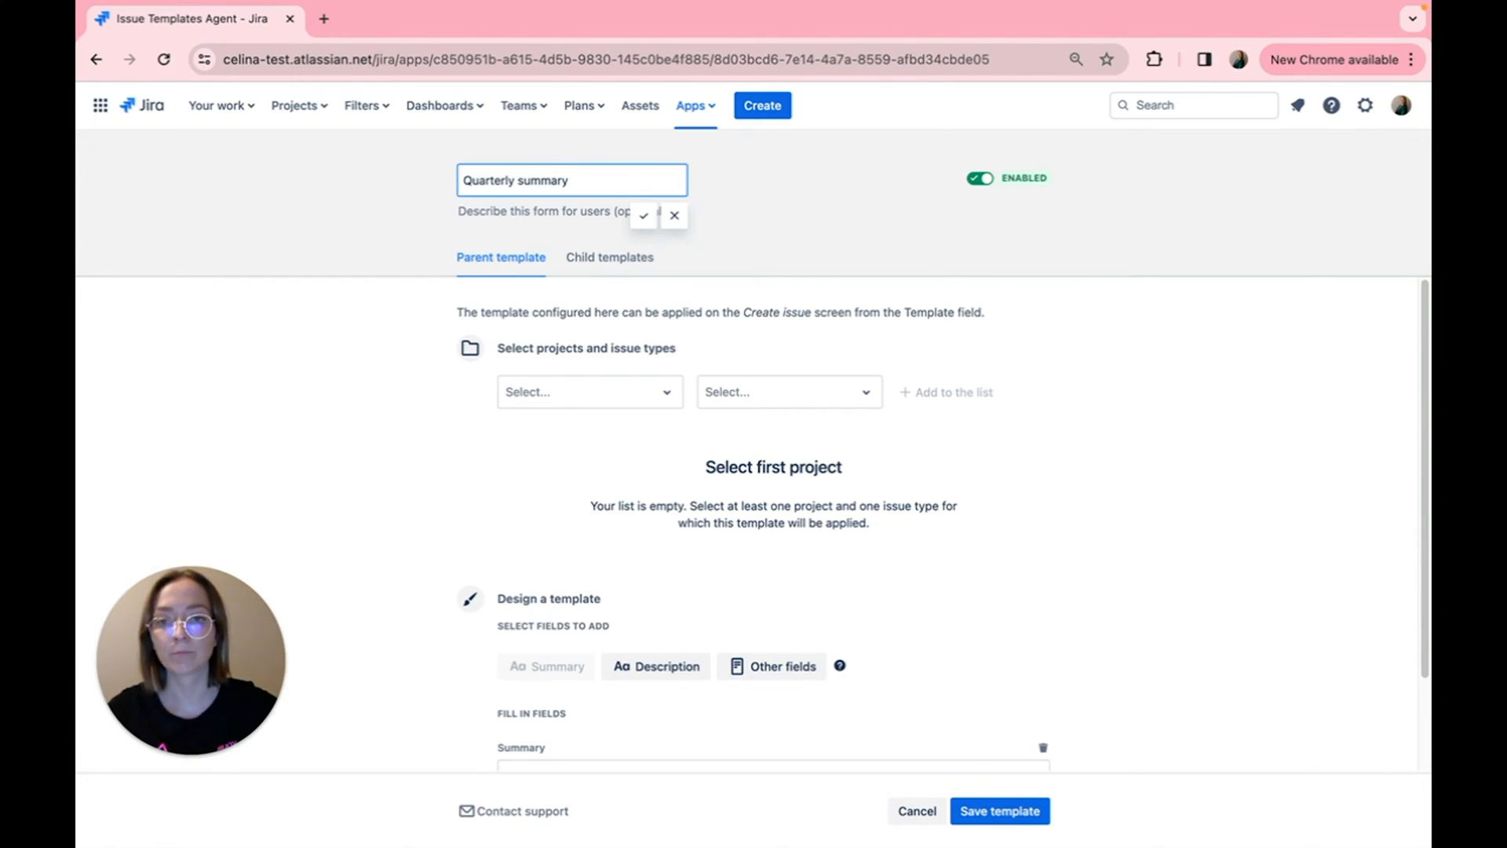
Step: Add Epic in Design, Human Resources and Deployment to the template's scope list
scroll(down, 3)
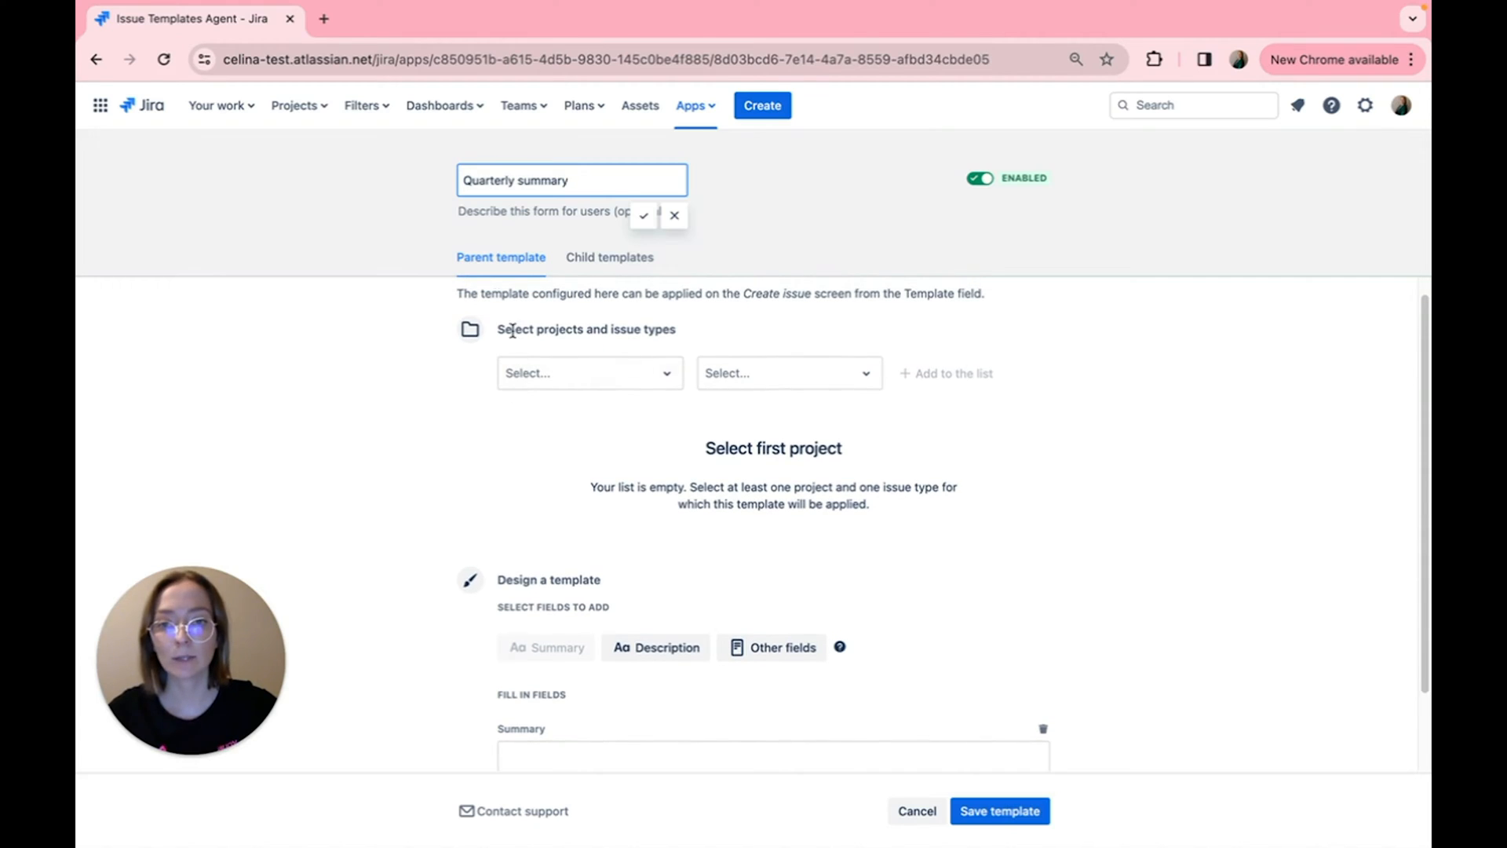
click(642, 215)
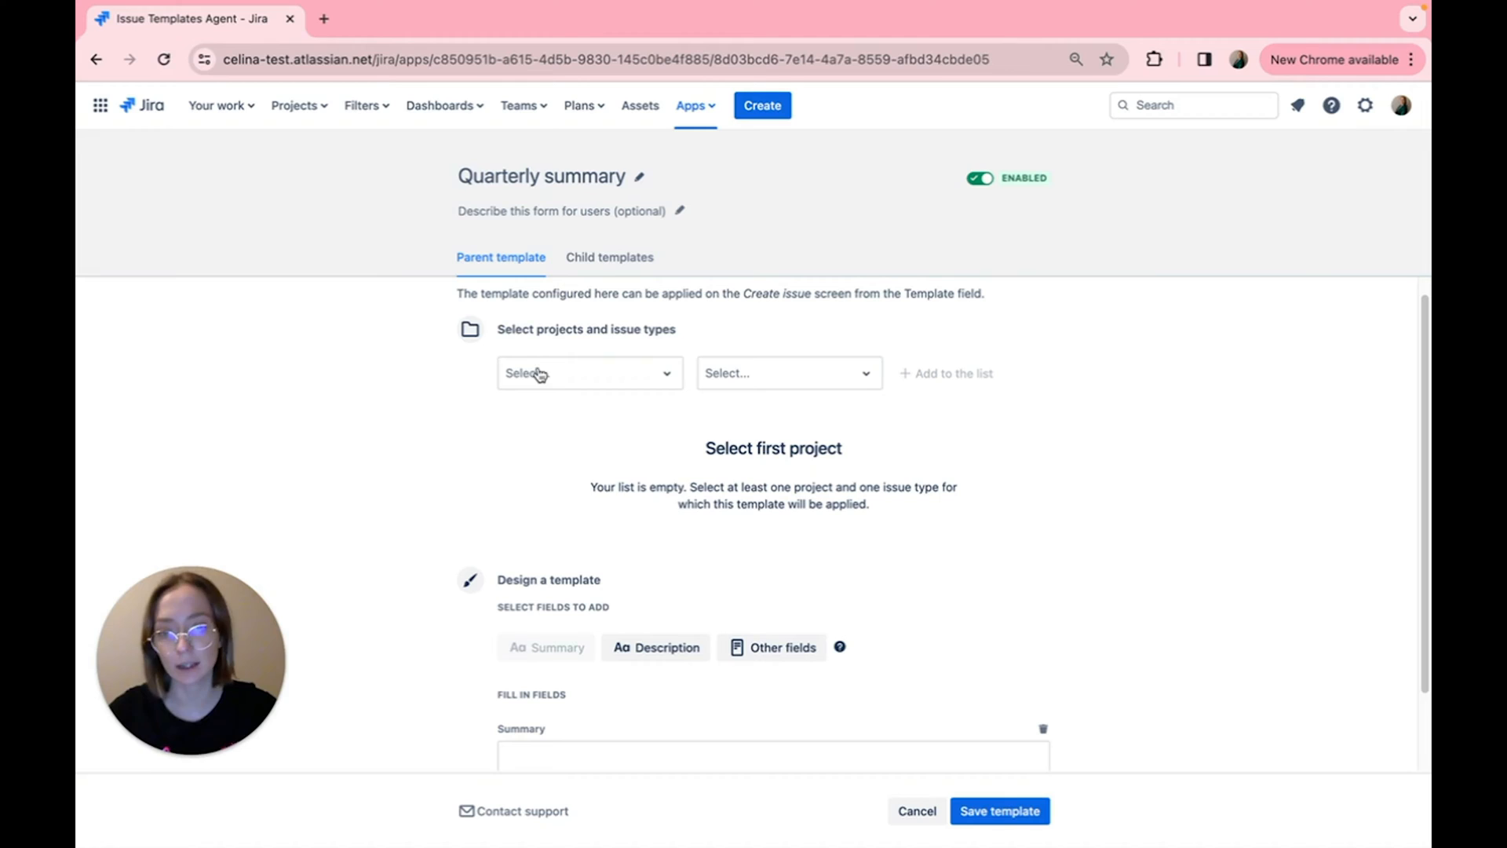
click(787, 374)
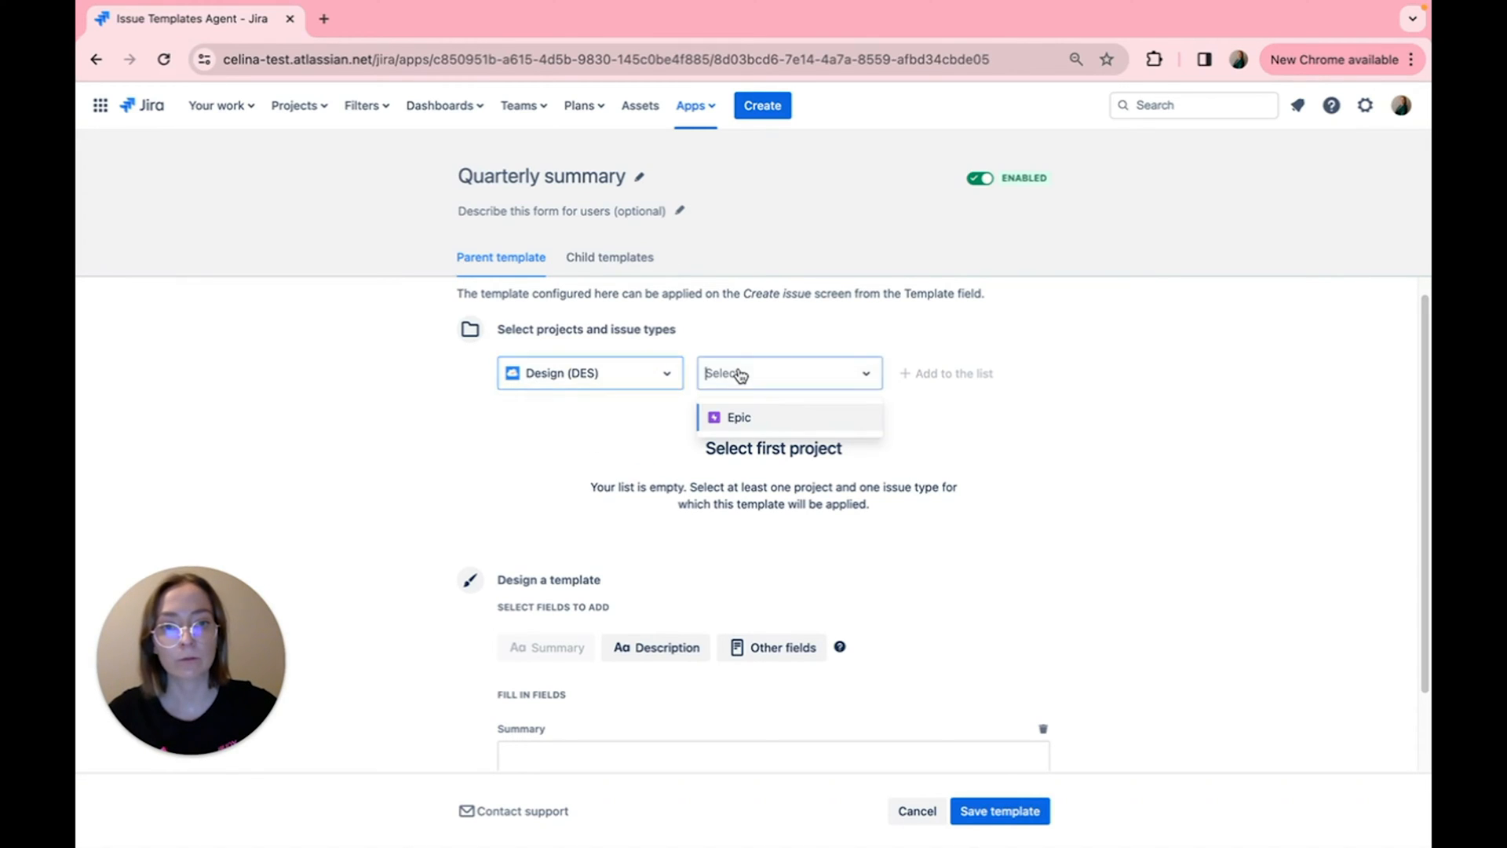
click(738, 416)
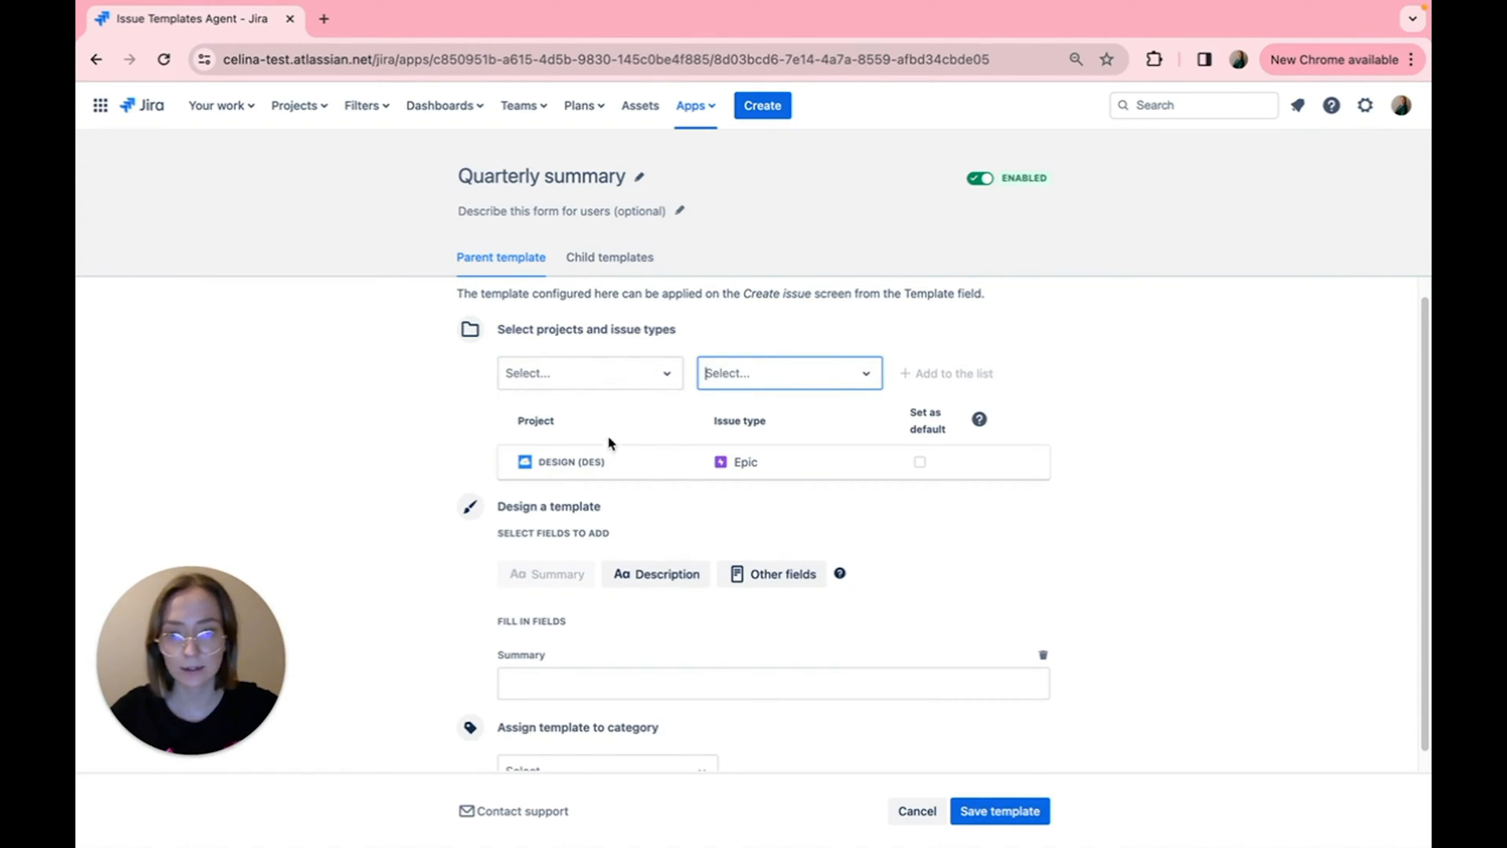
click(786, 374)
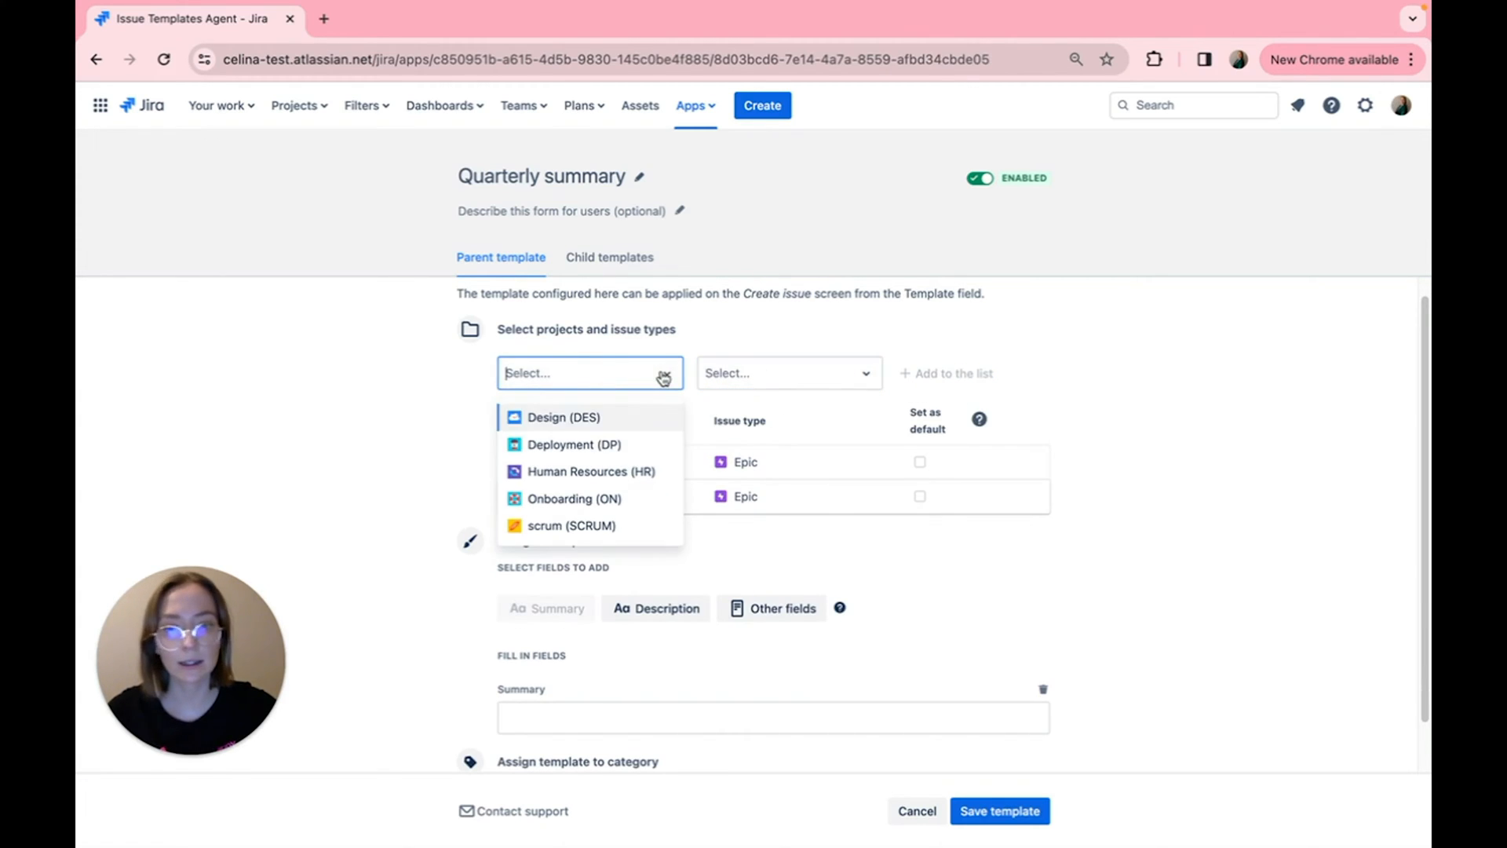
click(574, 444)
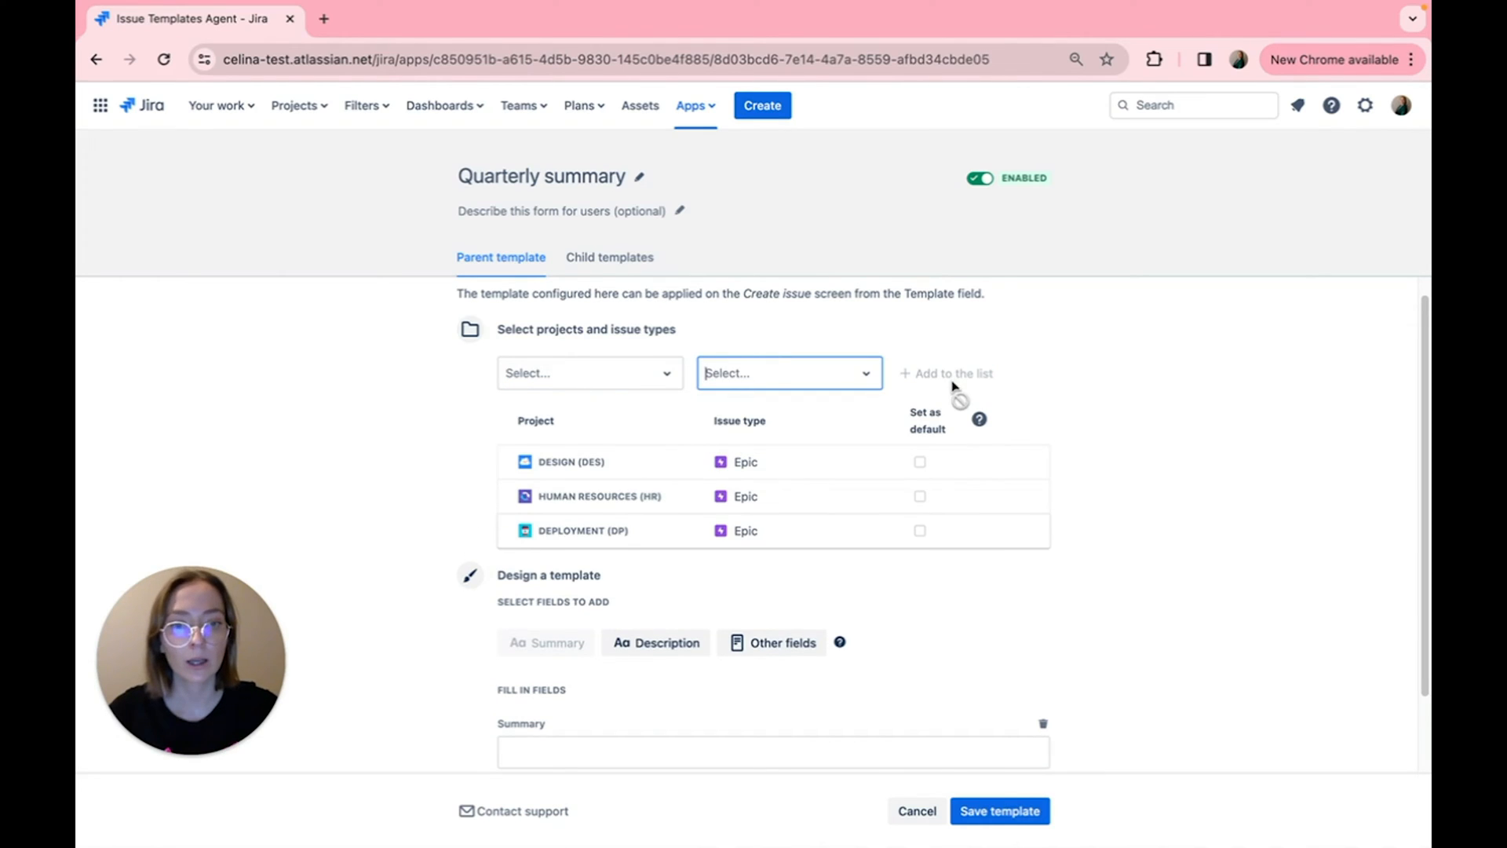
Step: Mark the template as default for Human Resources and Deployment
scroll(down, 3)
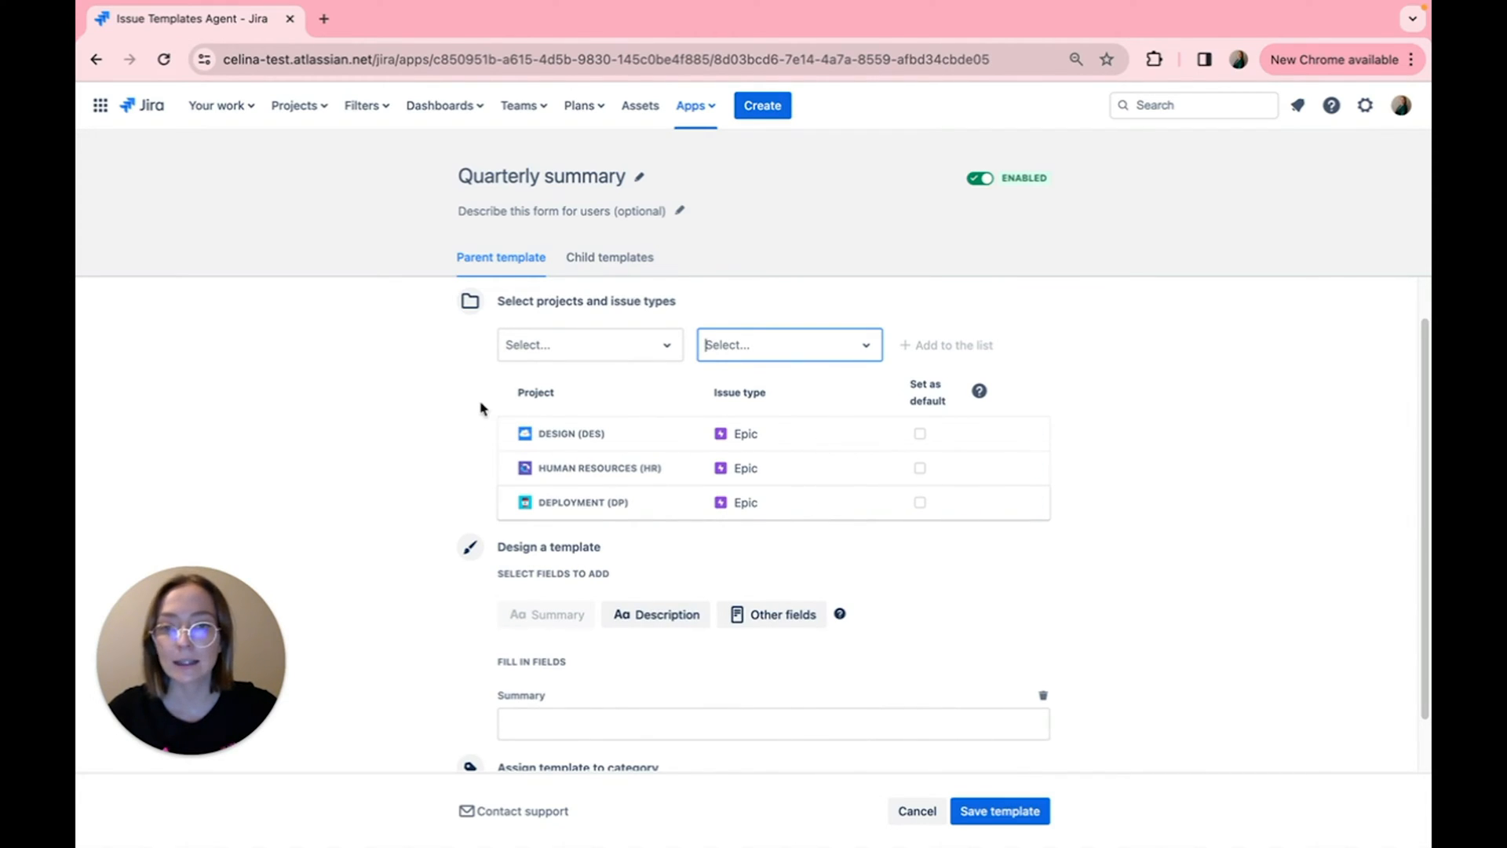
mouse_move(665, 388)
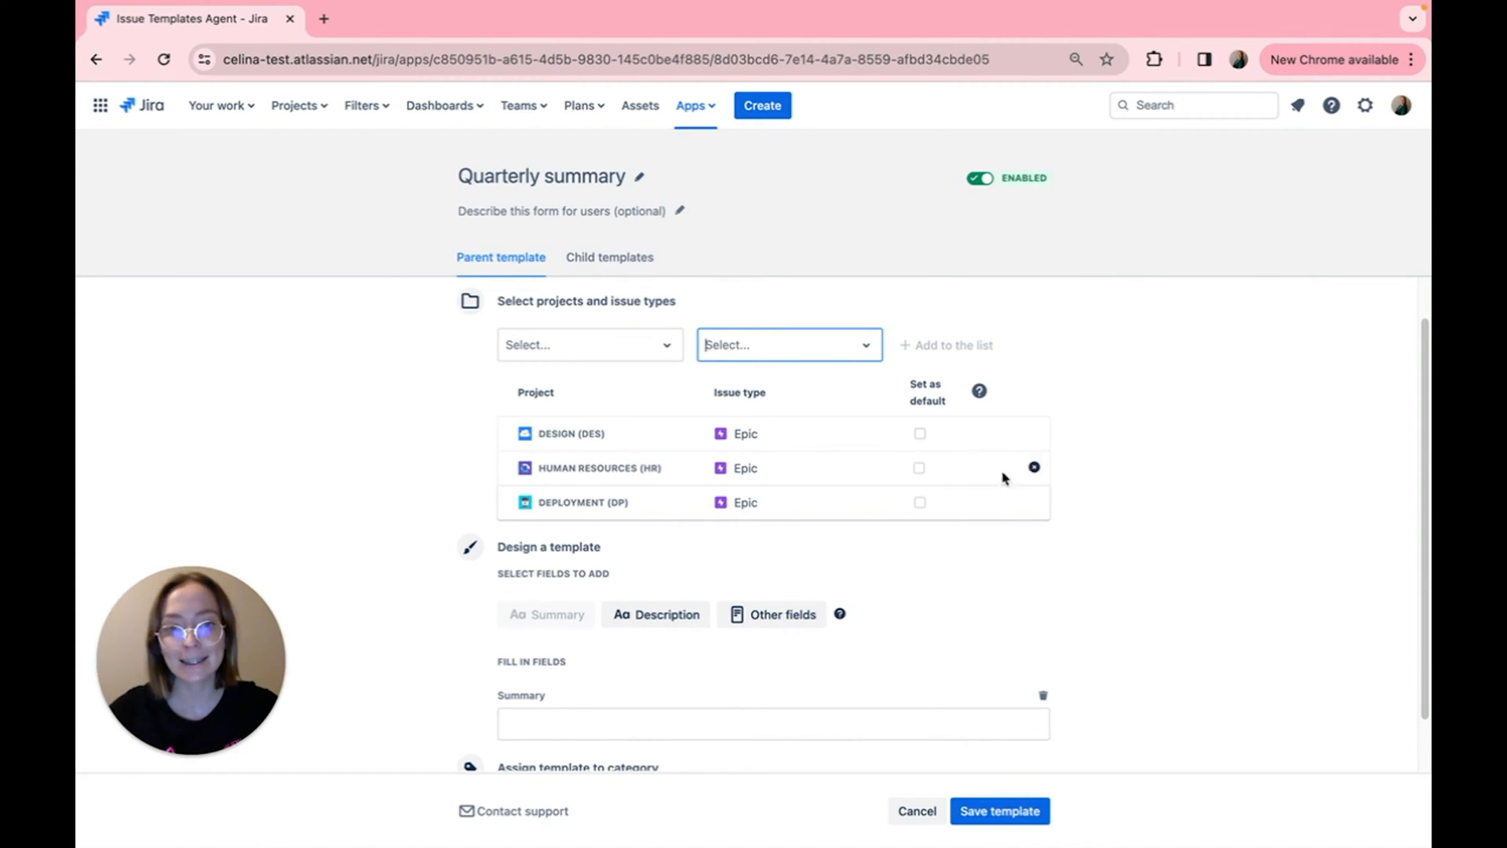
click(920, 468)
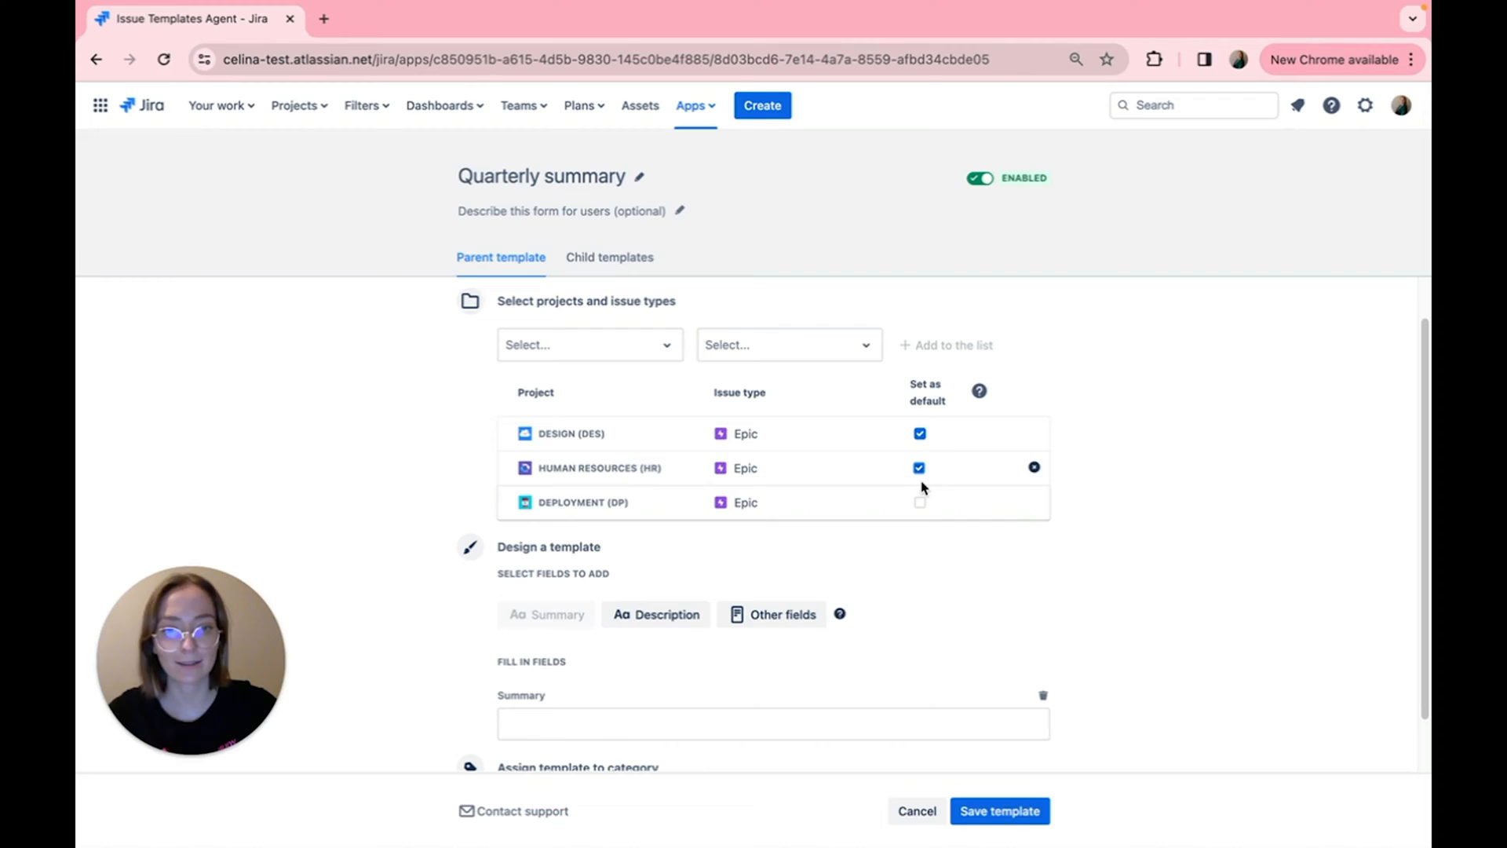
click(919, 502)
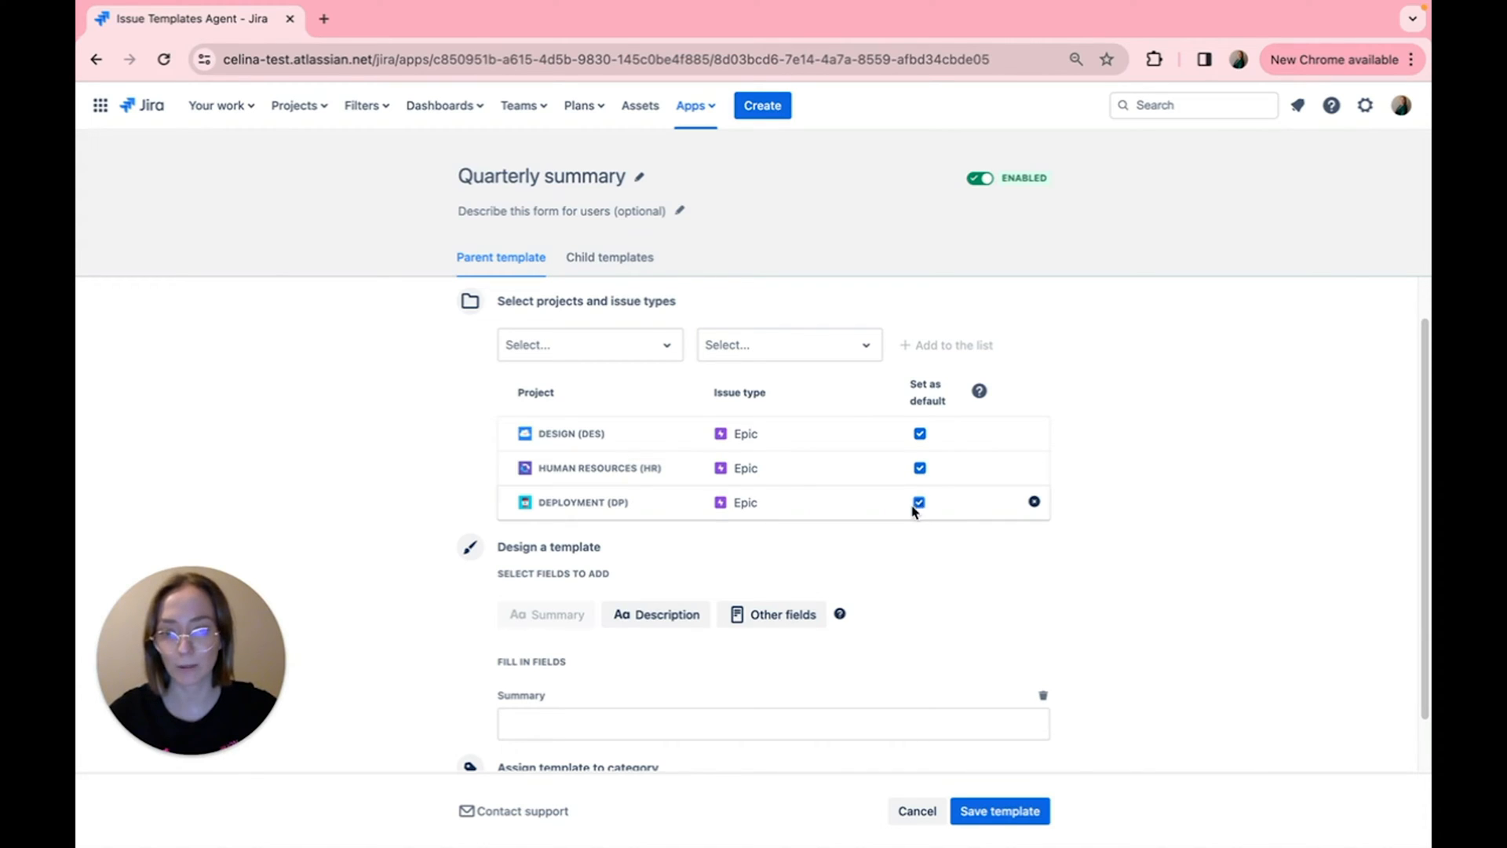
scroll(down, 3)
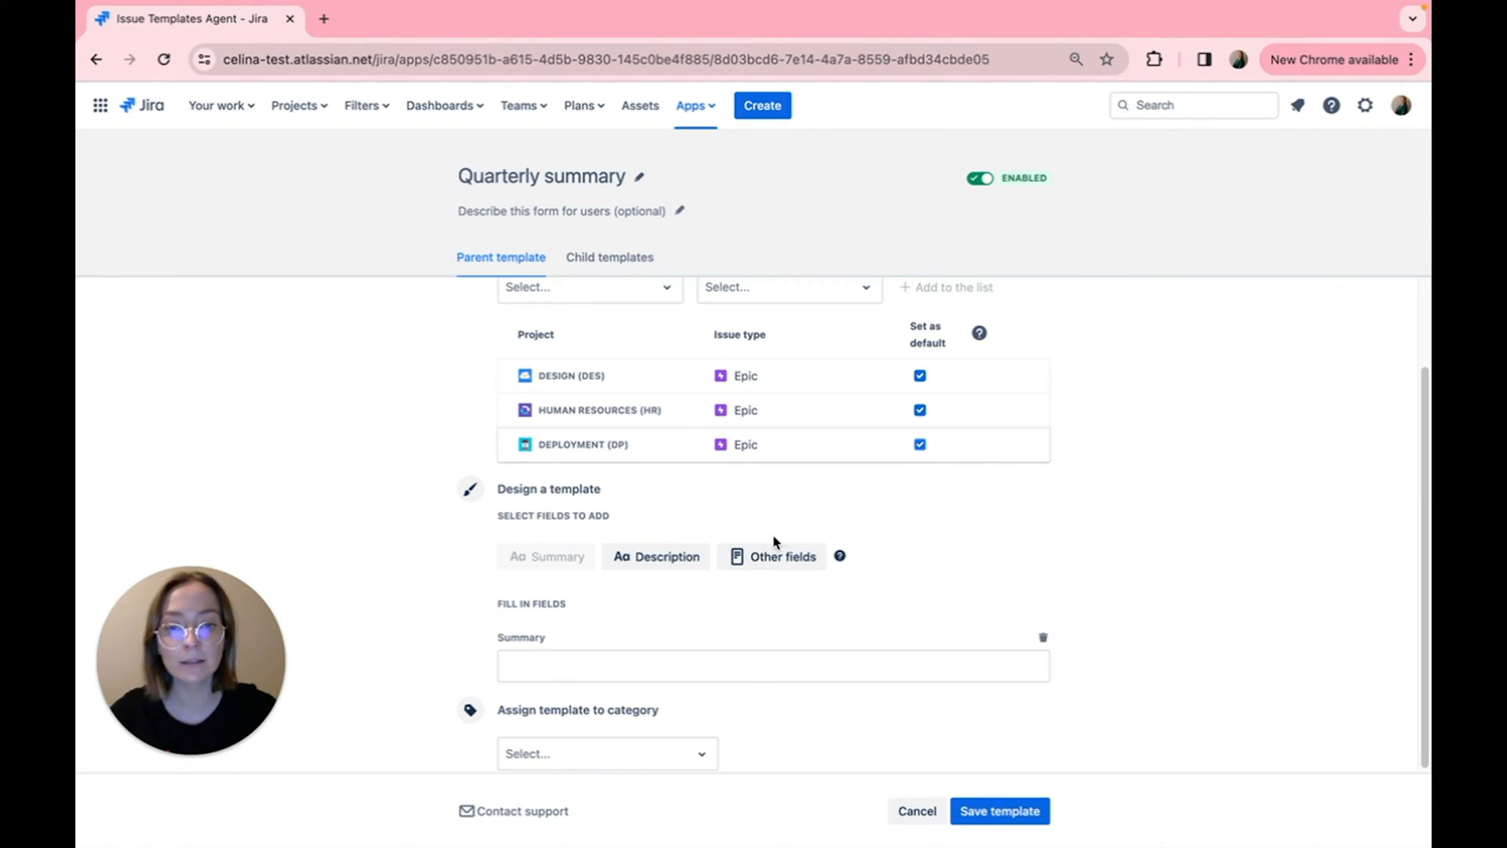
Step: Add a Reporter field and set summary and description to 'Quarterly summary'
click(782, 556)
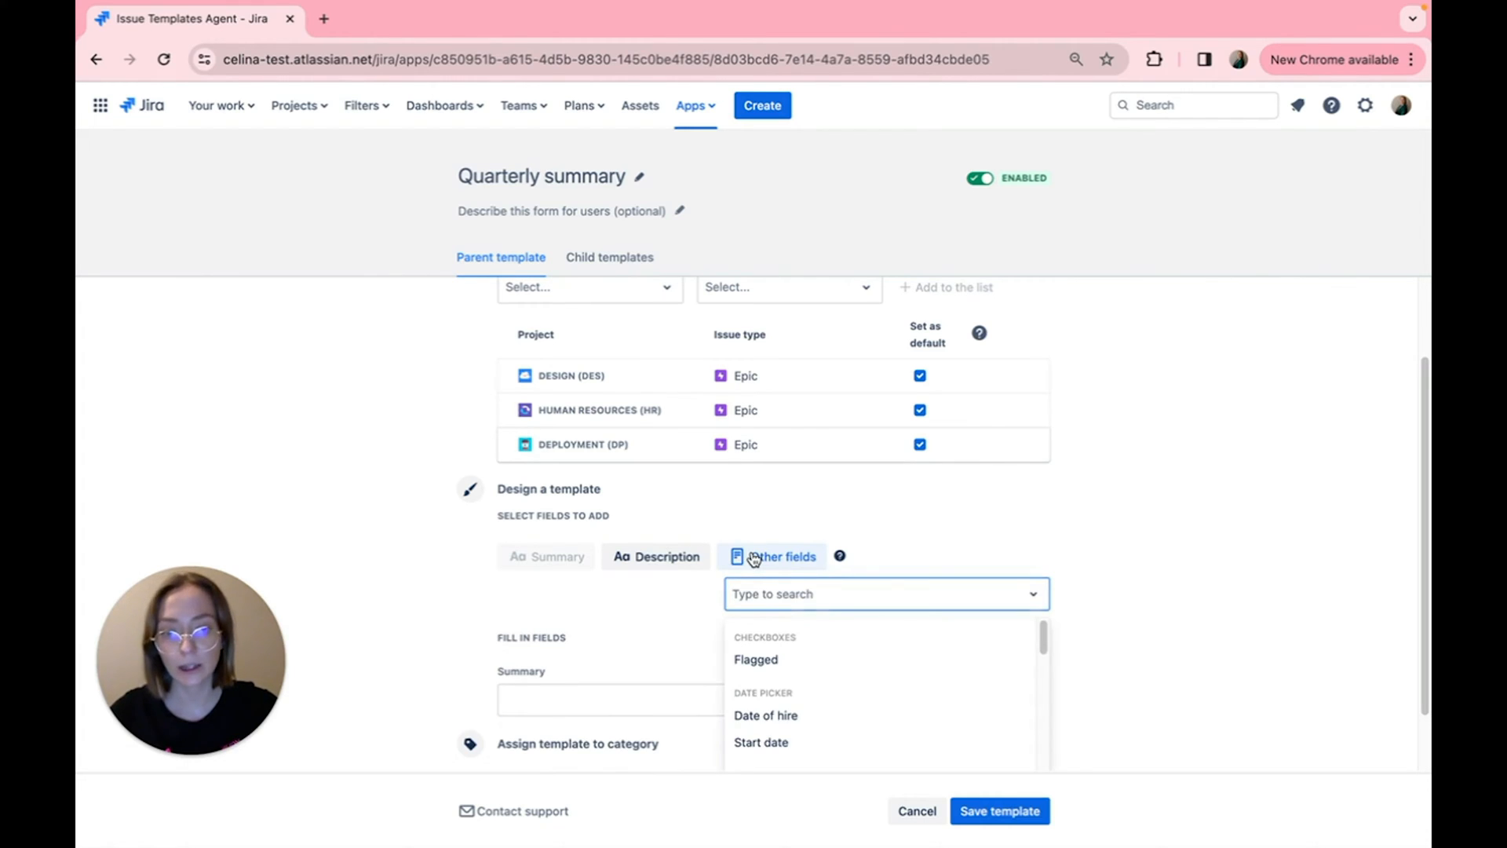
text(Reporter)
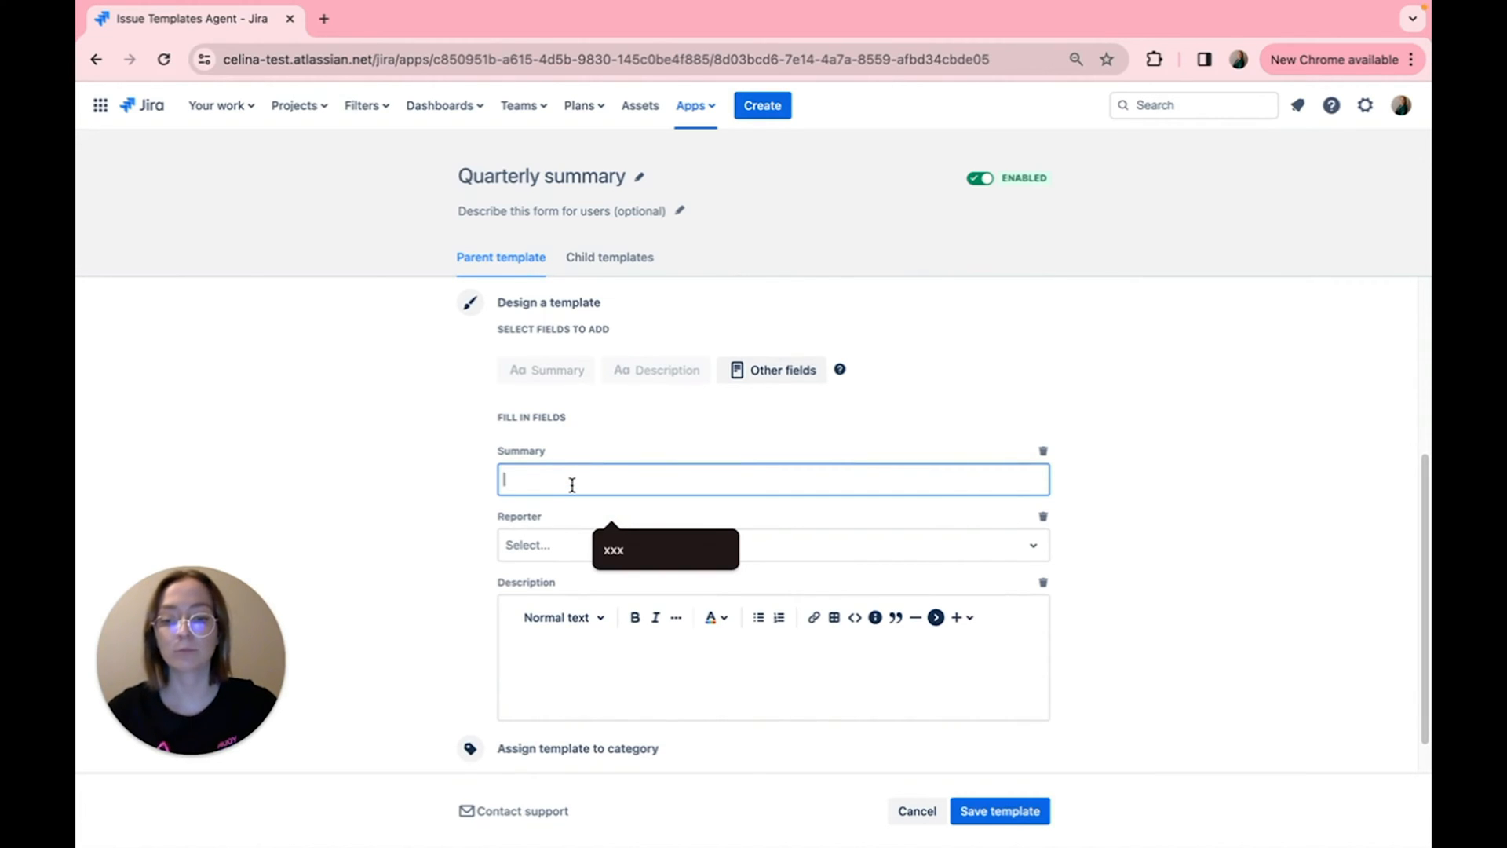
text(Quarterly)
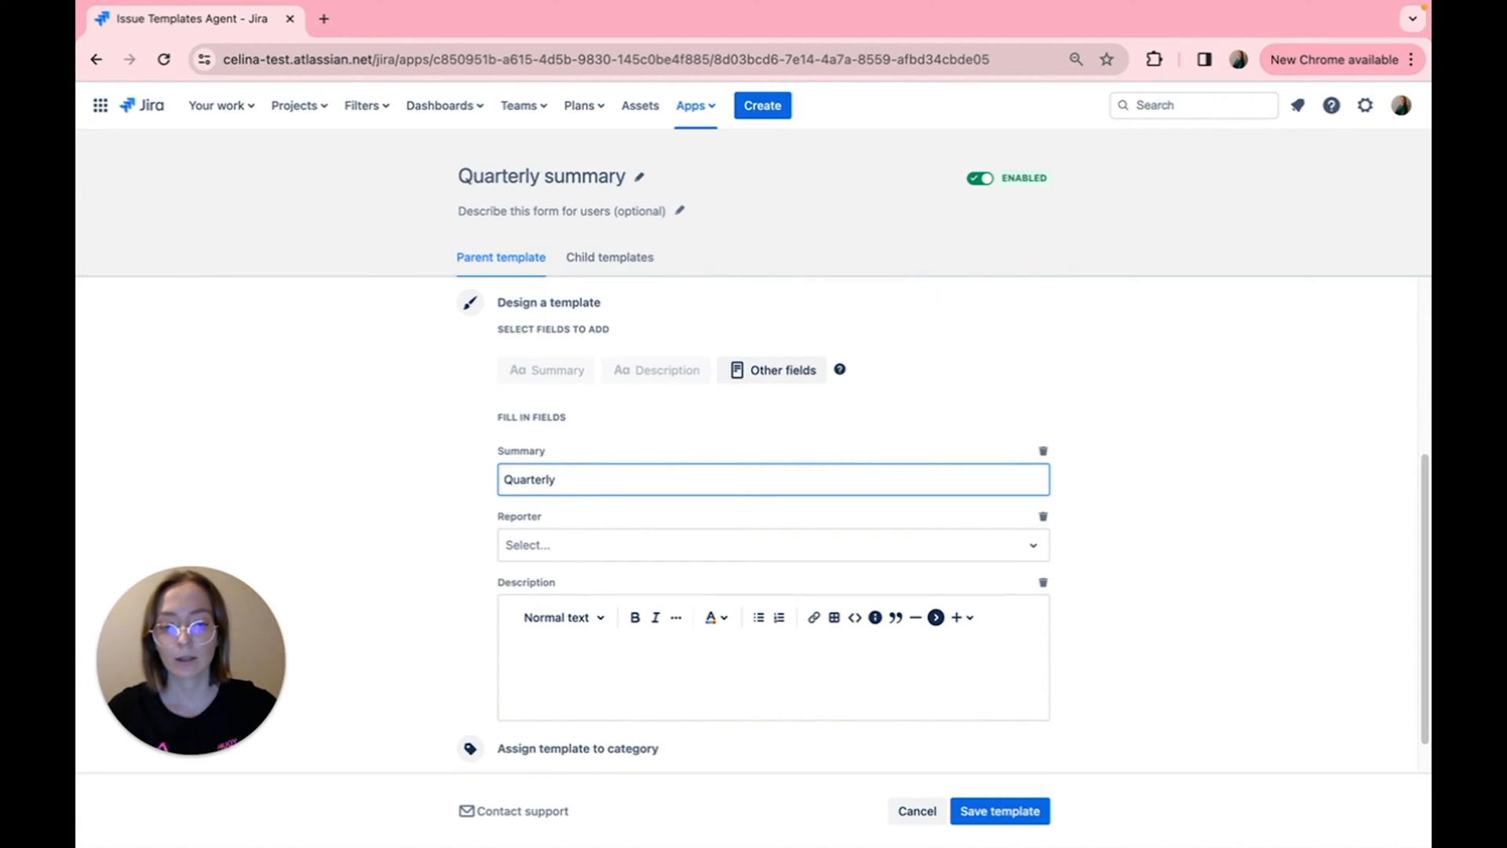
text(summary)
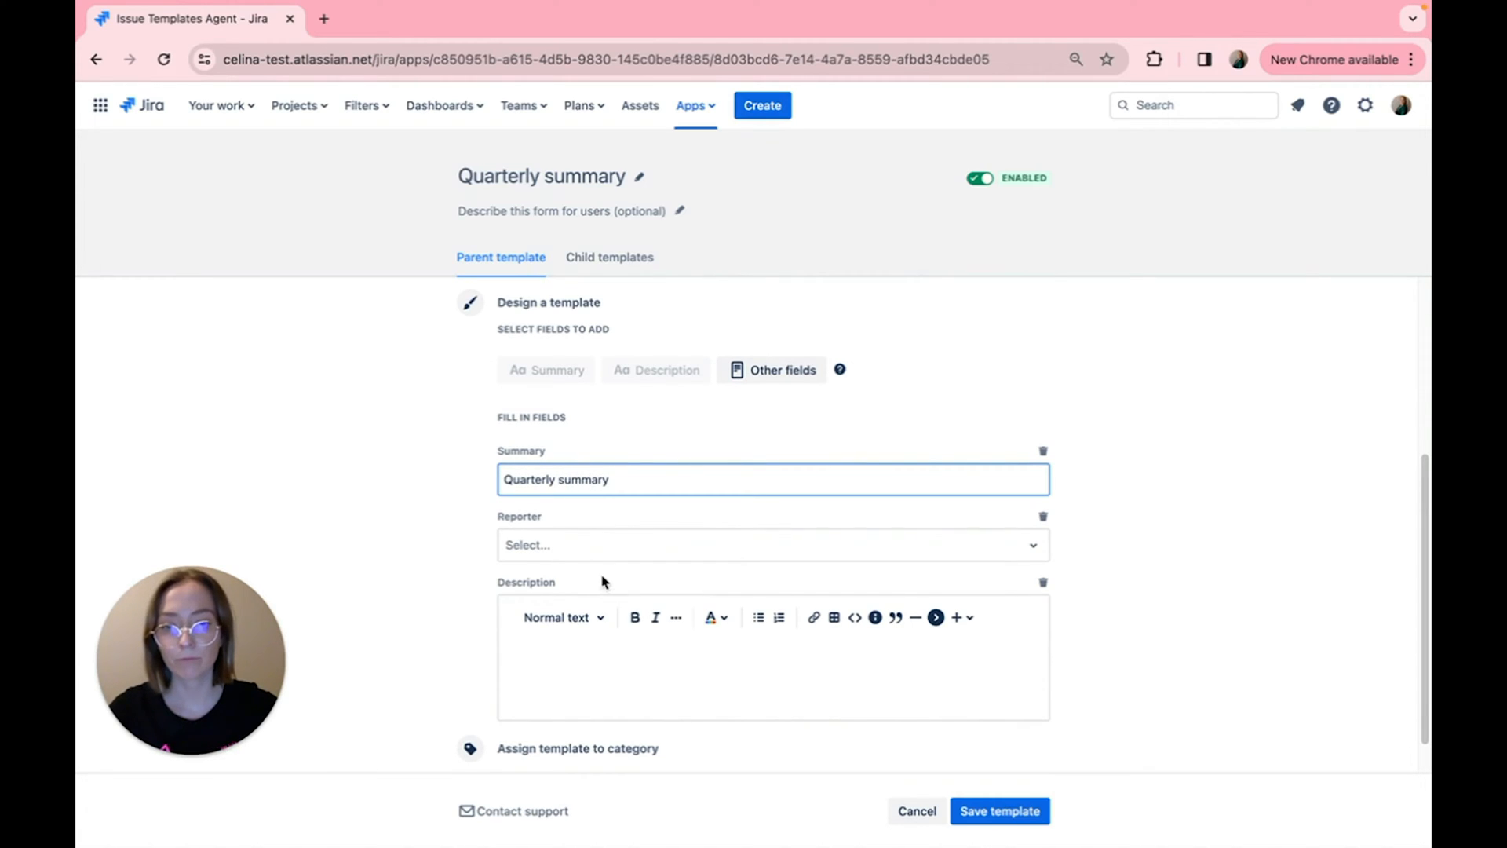
text(ce)
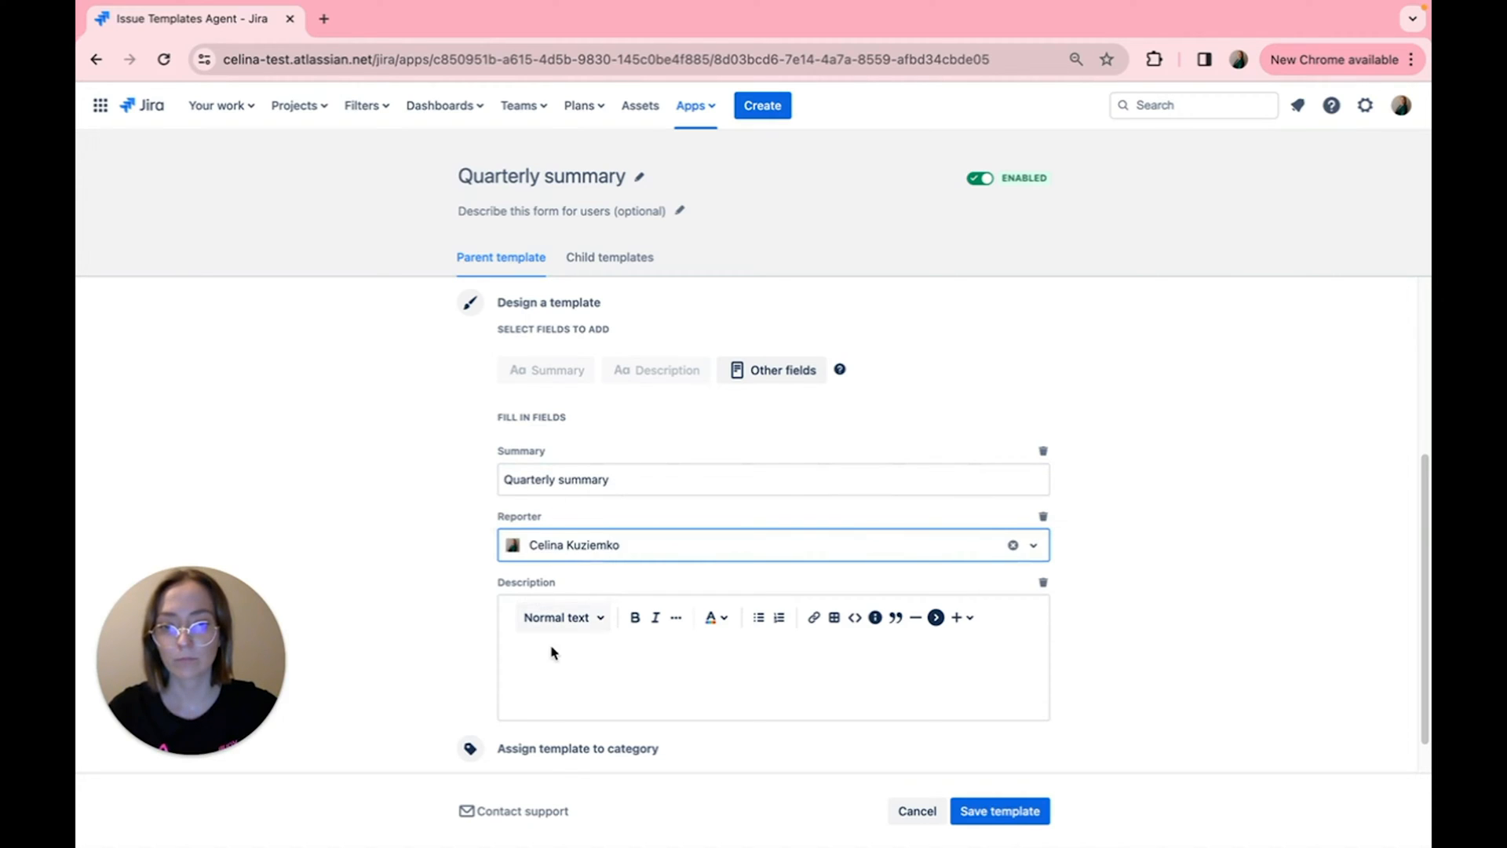
triple_click(555, 479)
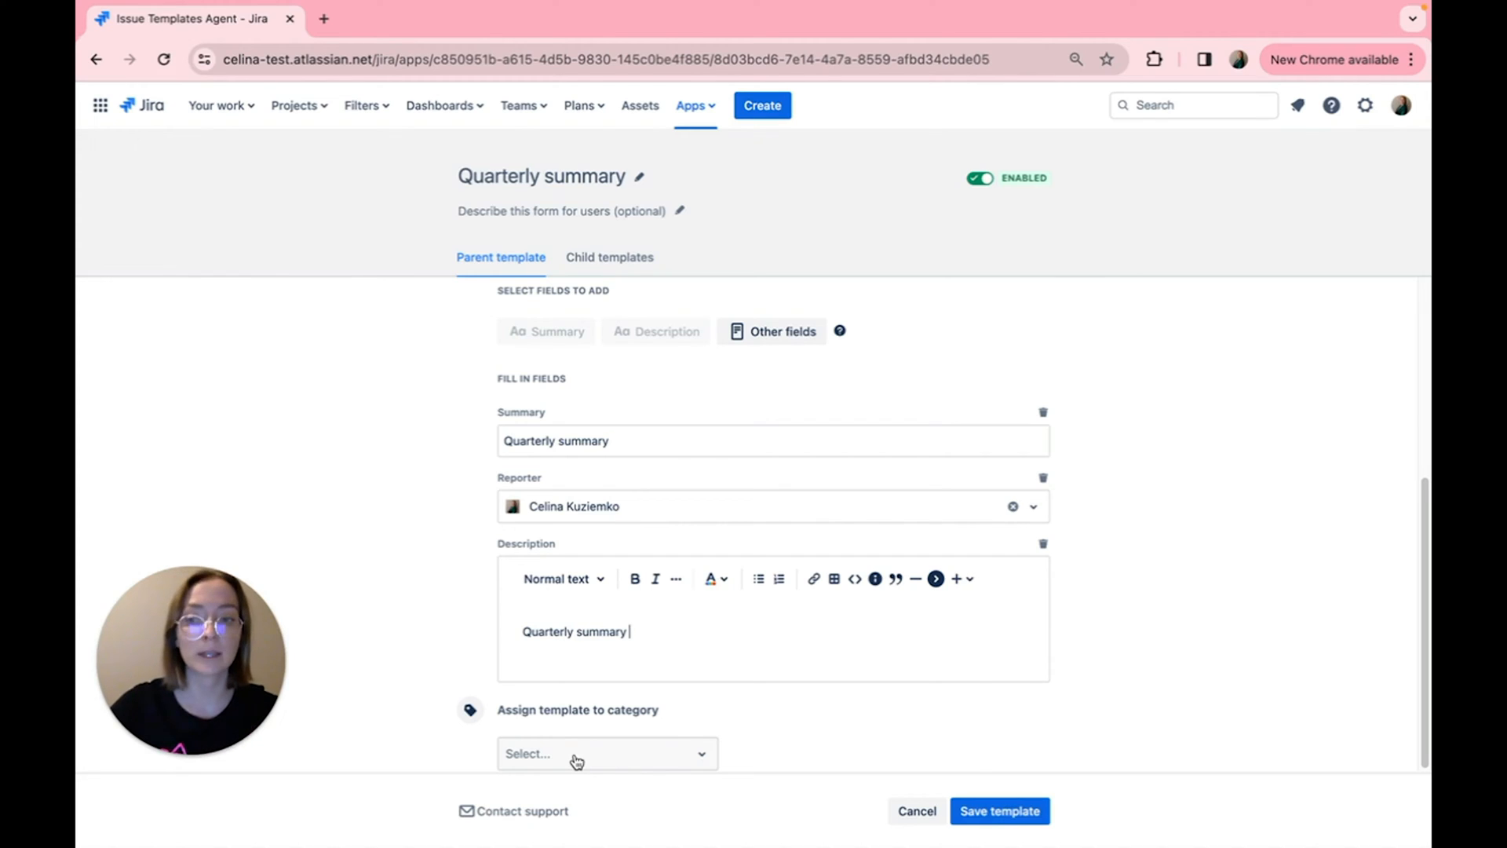
Step: Assign the template to the reports category
text(reports)
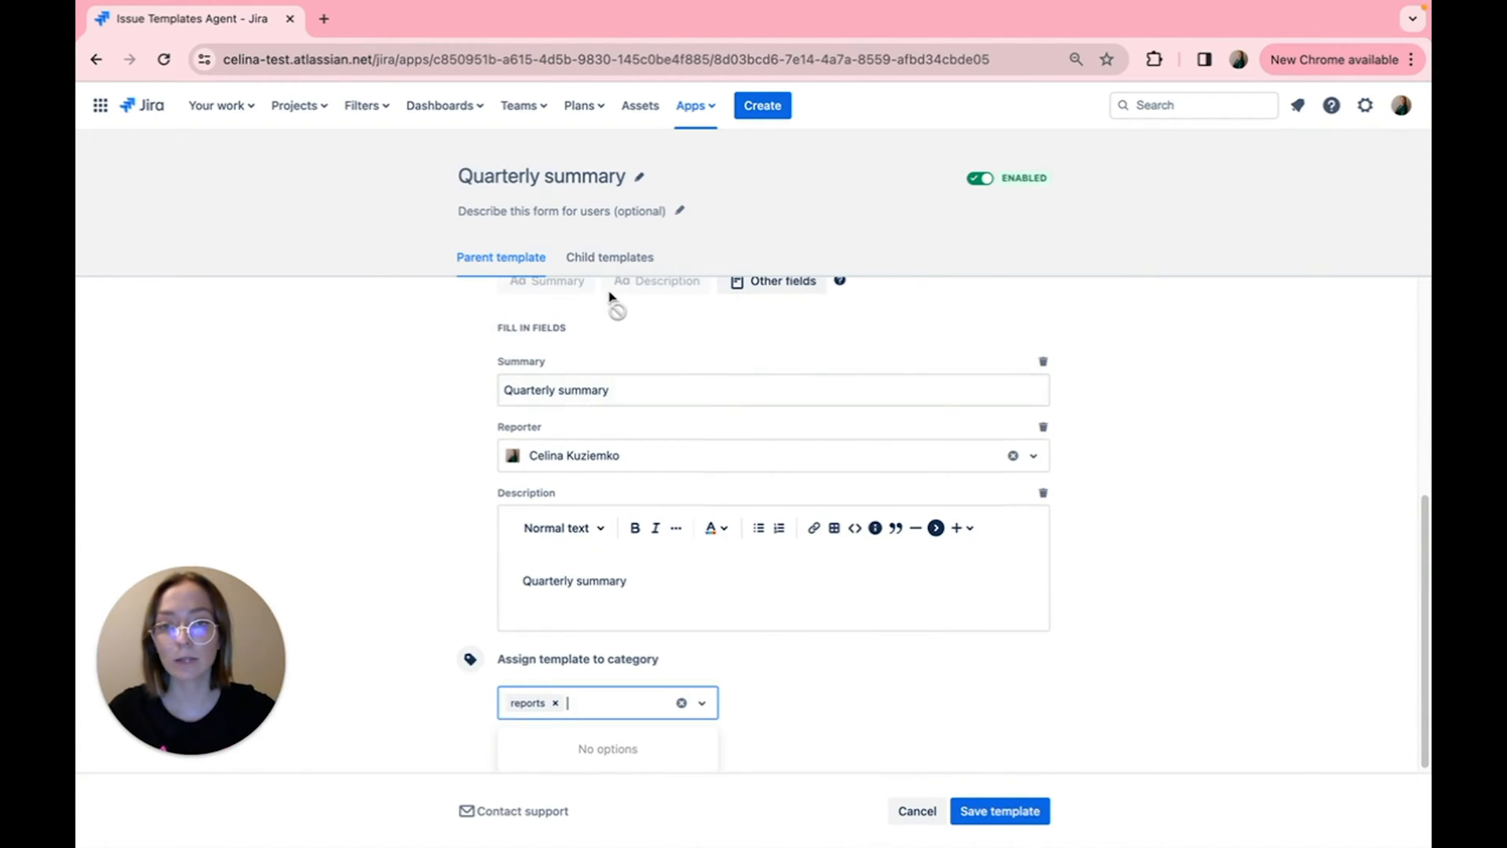
click(609, 256)
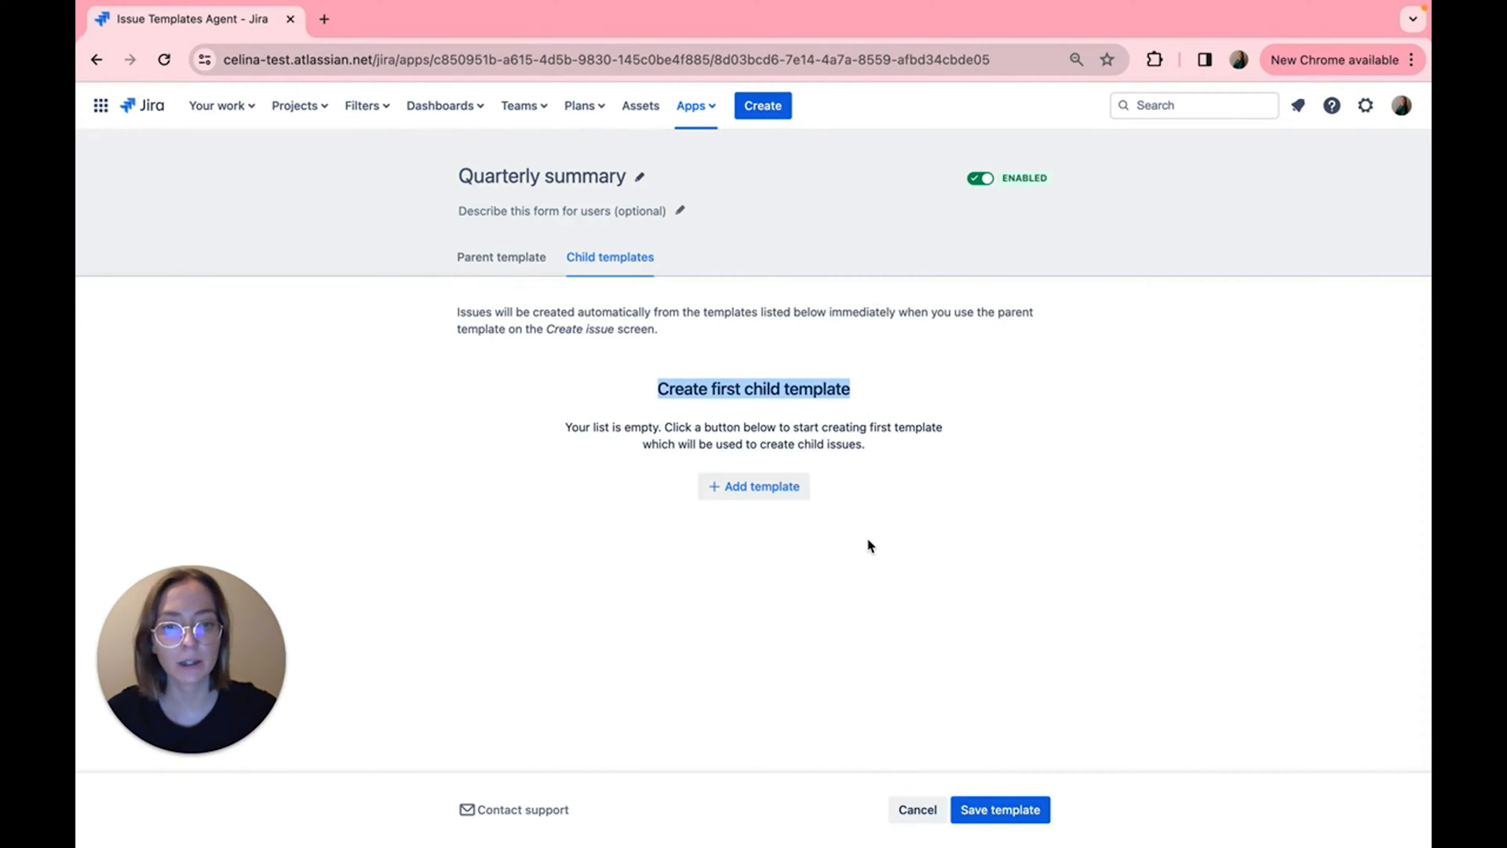
Step: Add a child template named 'Gathering data' of type Task
click(753, 485)
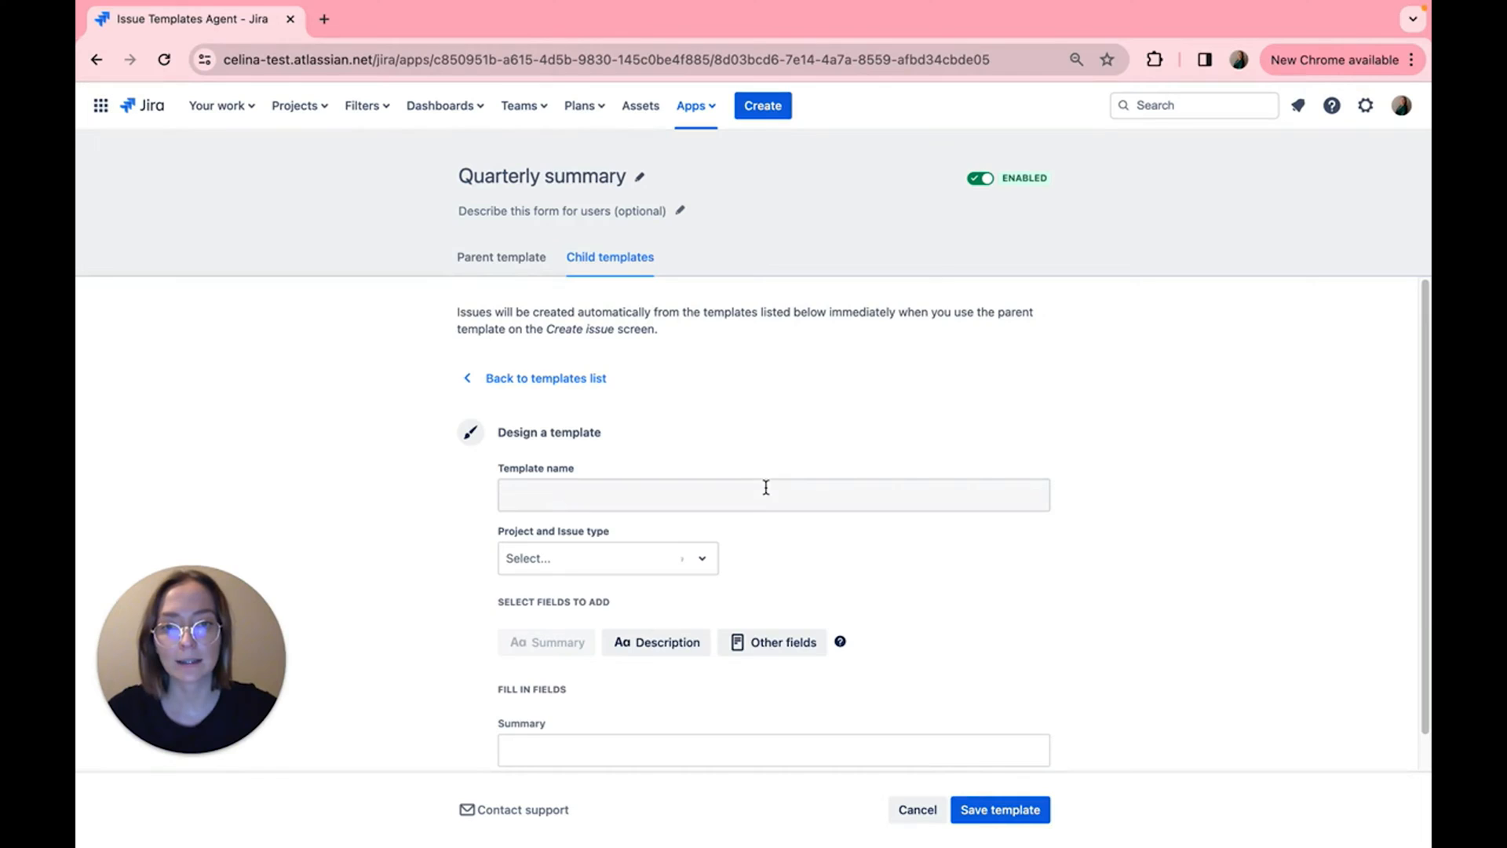
scroll(down, 3)
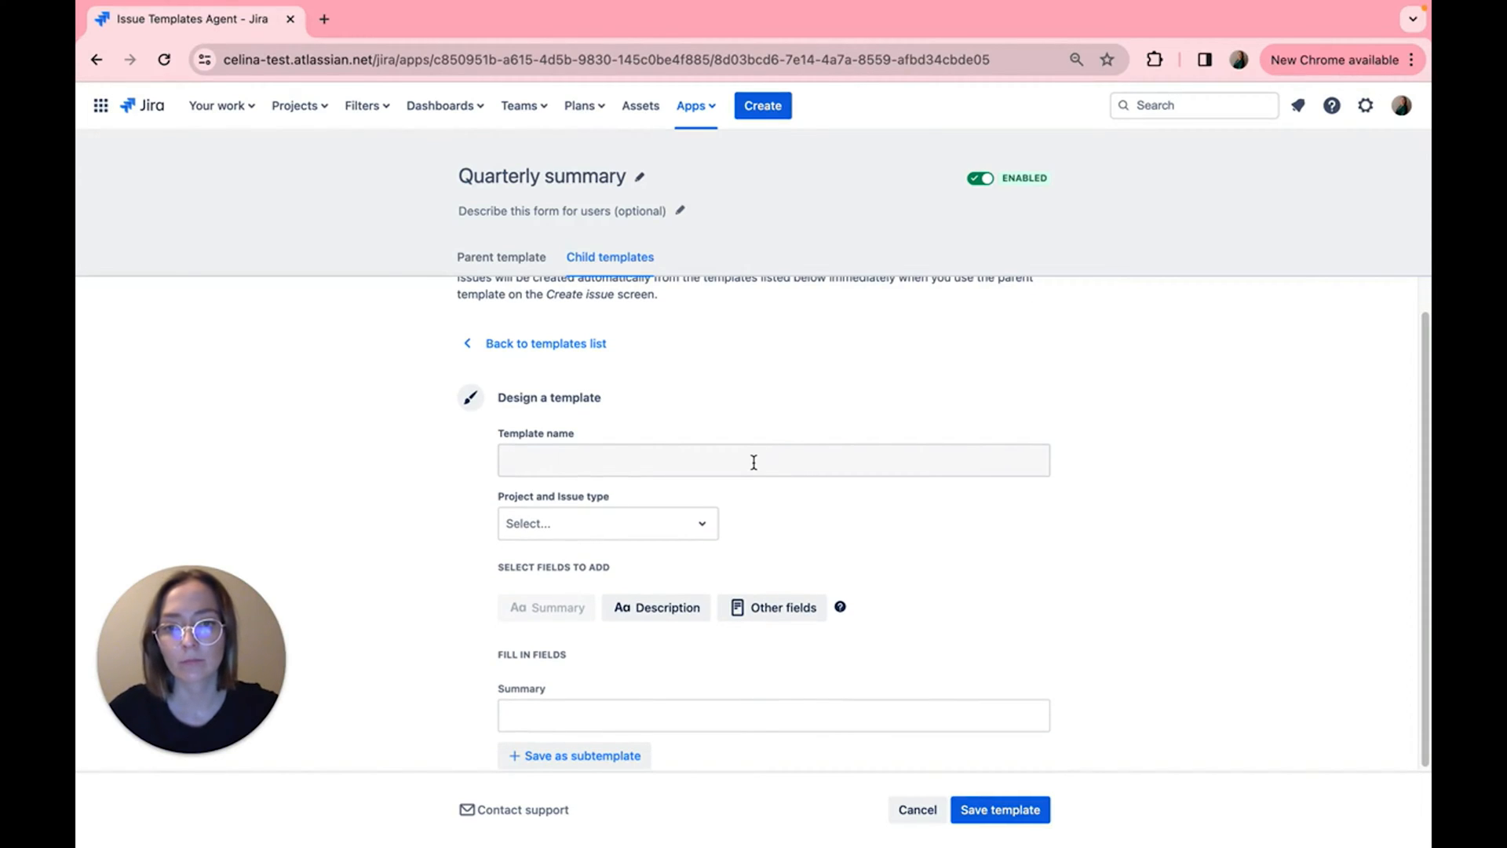
click(773, 460)
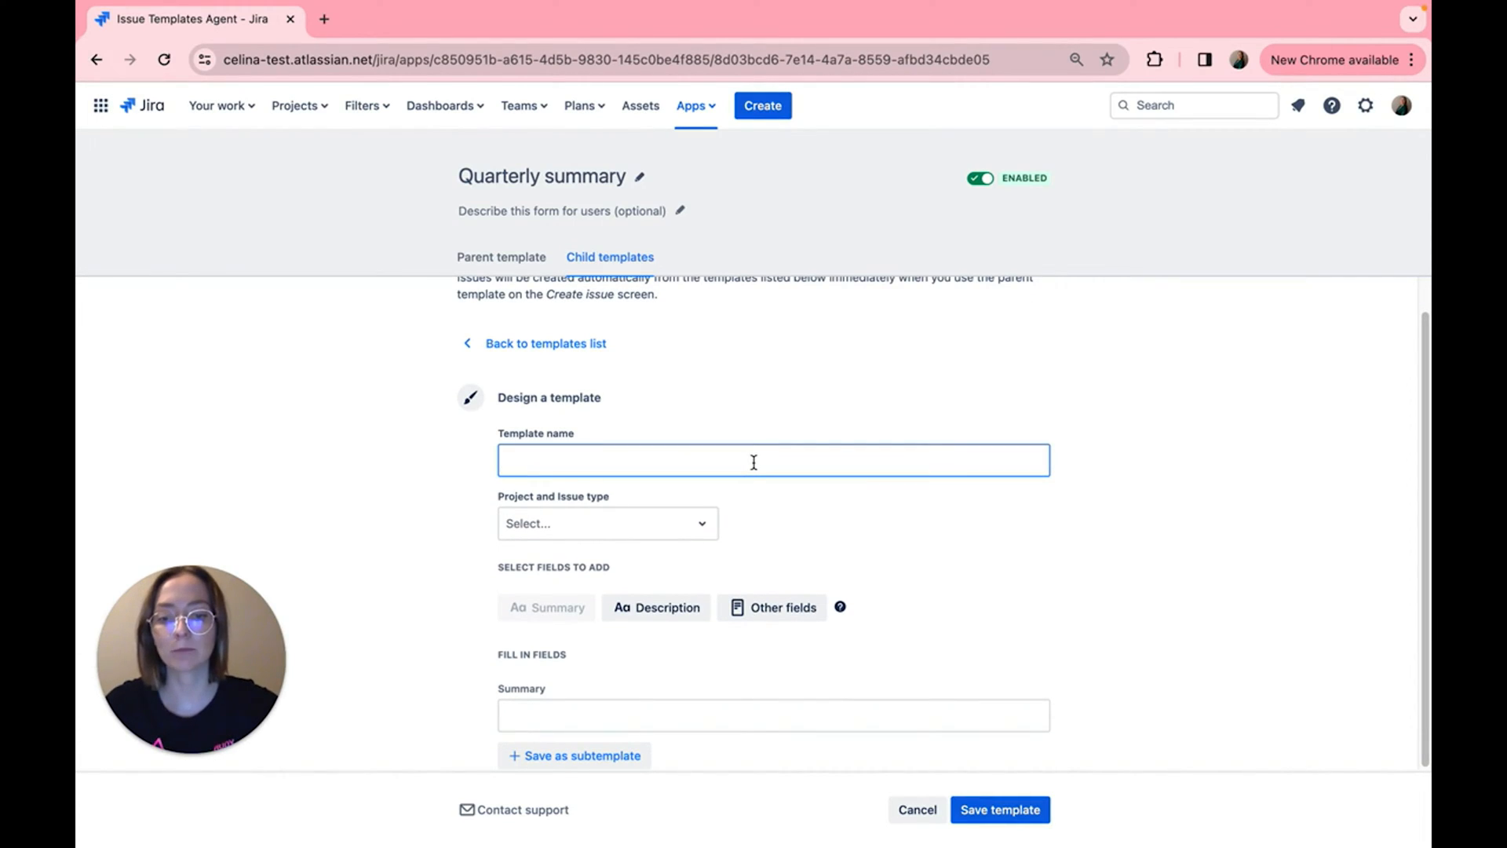
text(Gather)
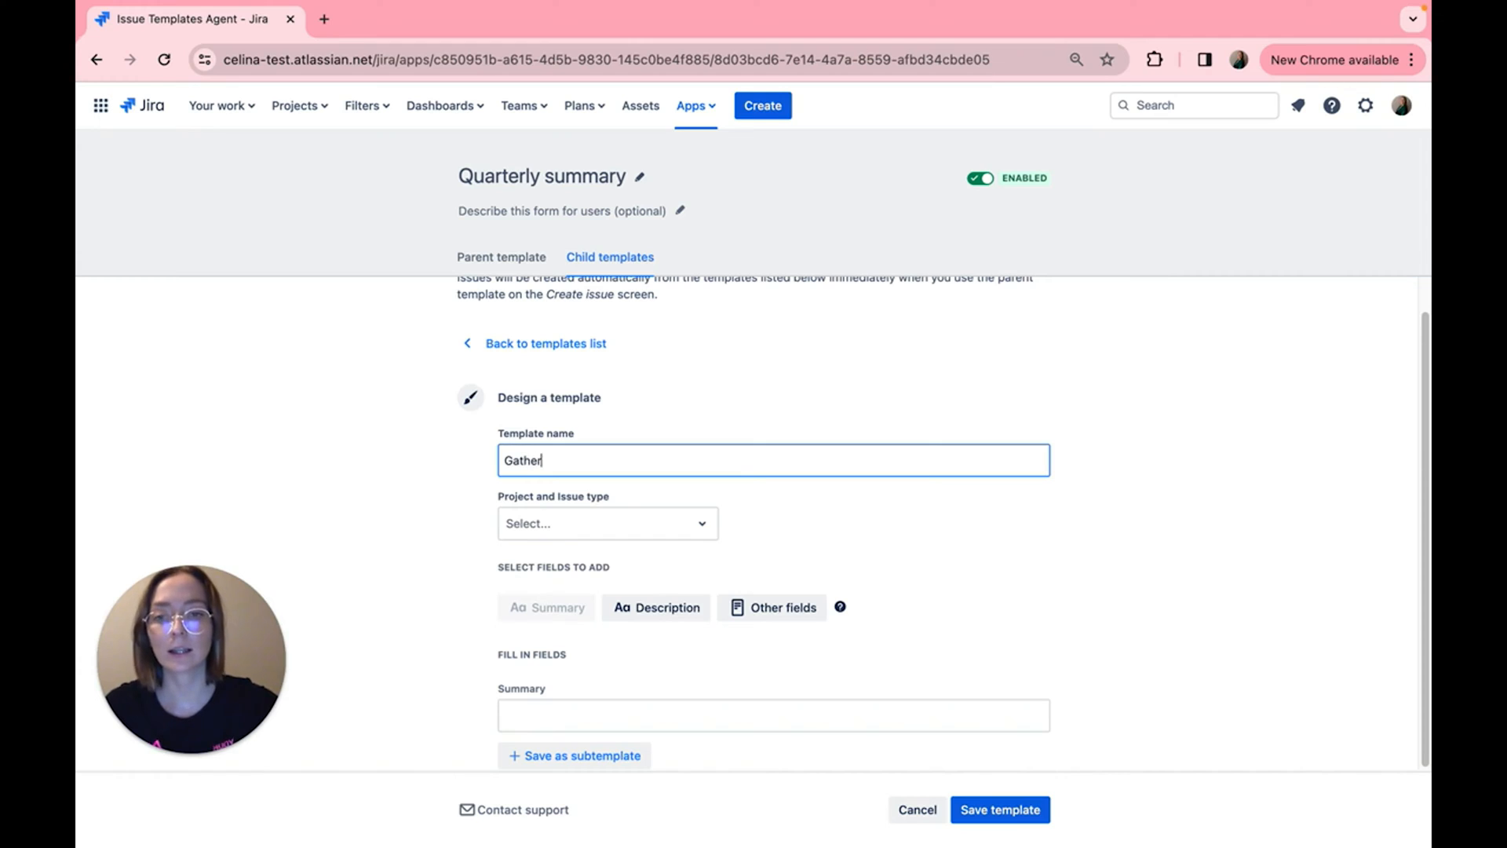
text(ing da)
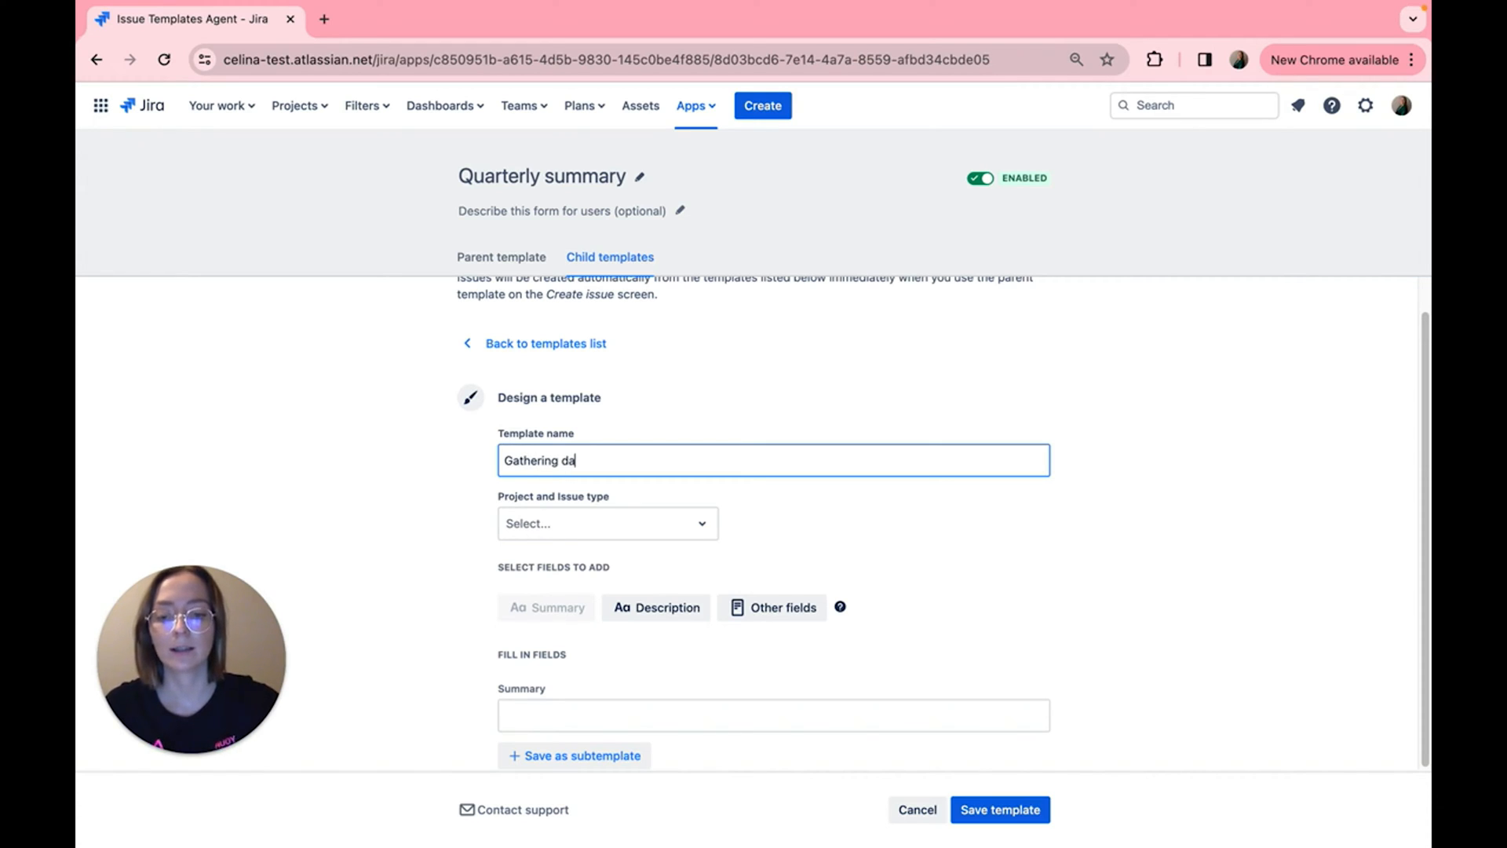
click(606, 523)
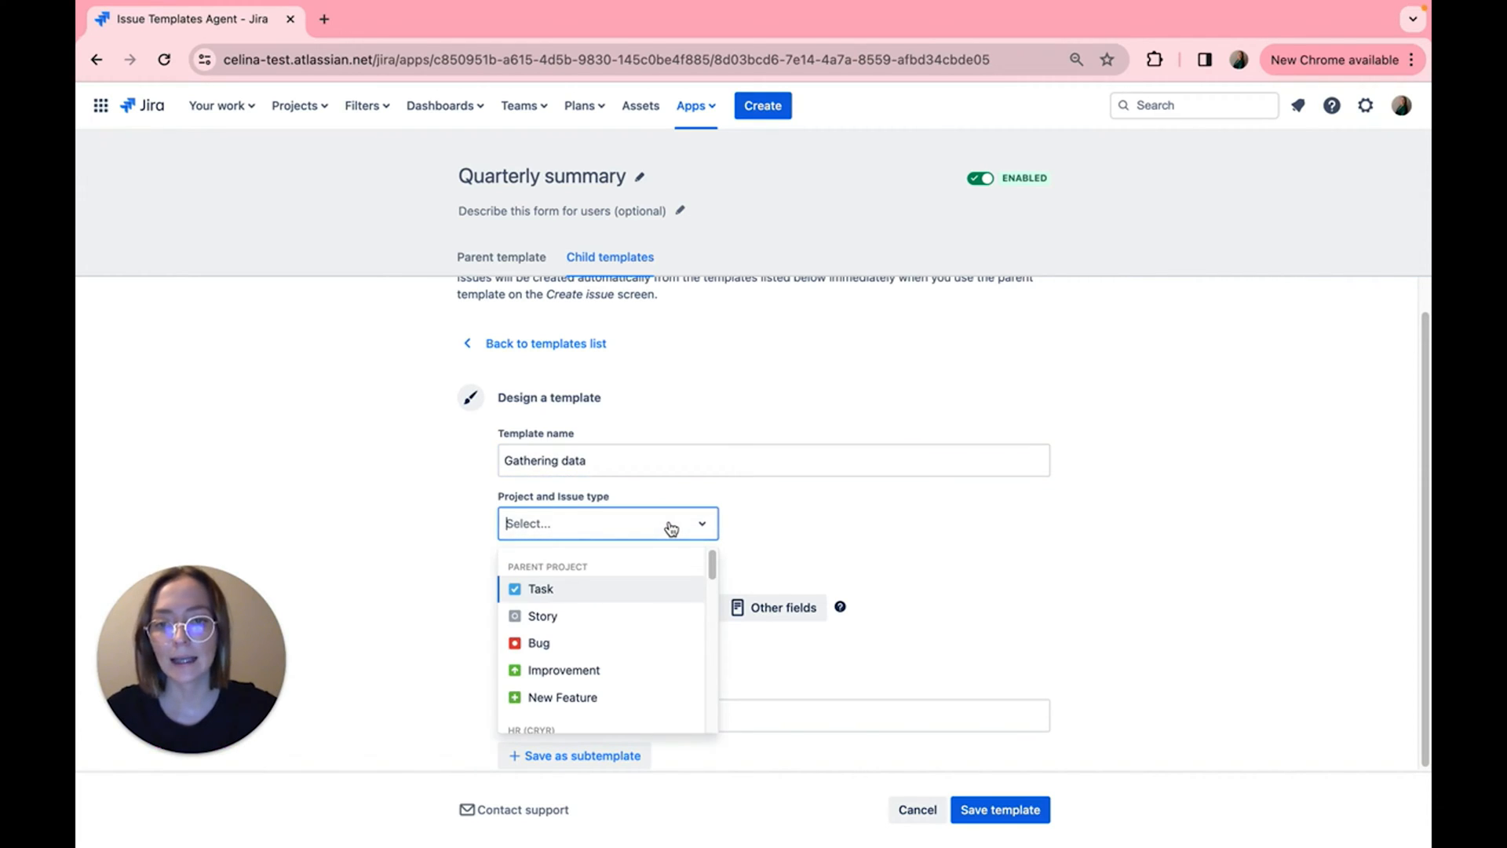
mouse_move(577, 598)
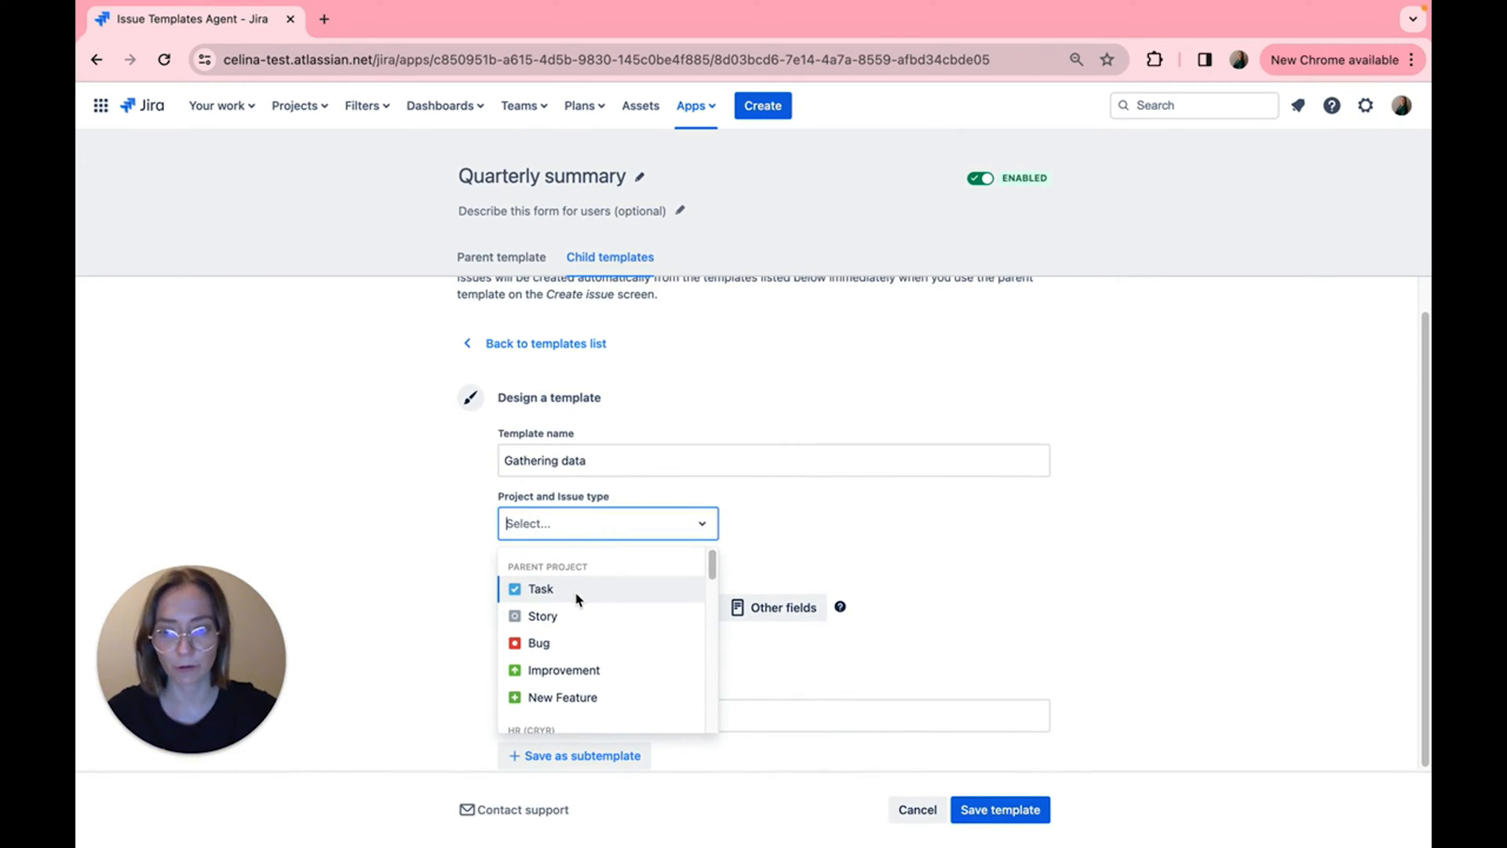
click(540, 589)
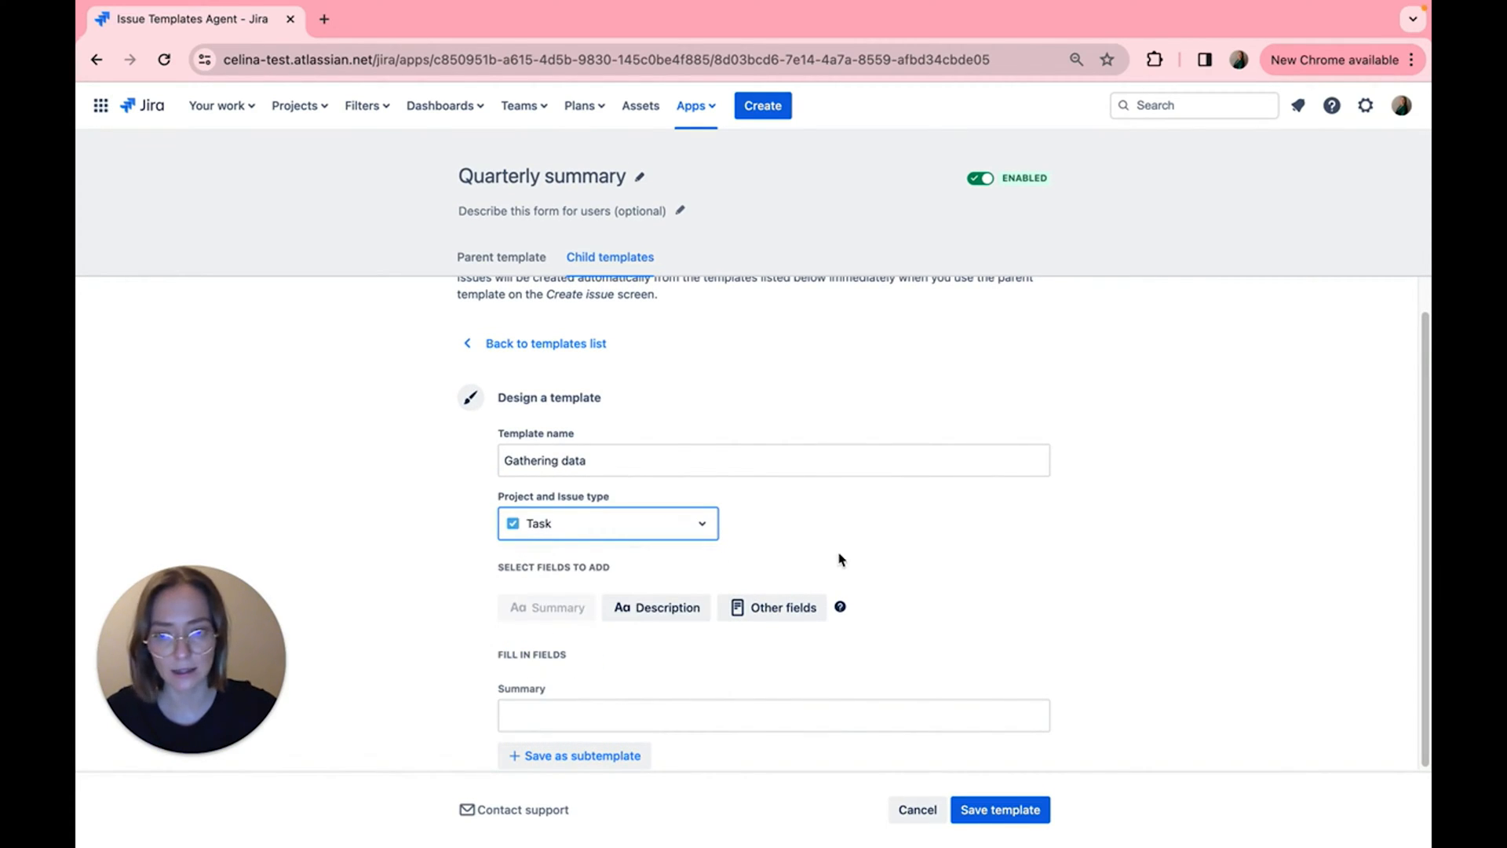
Step: Fill its summary and description 'Gather data from your team' and save it to the list
double_click(532, 460)
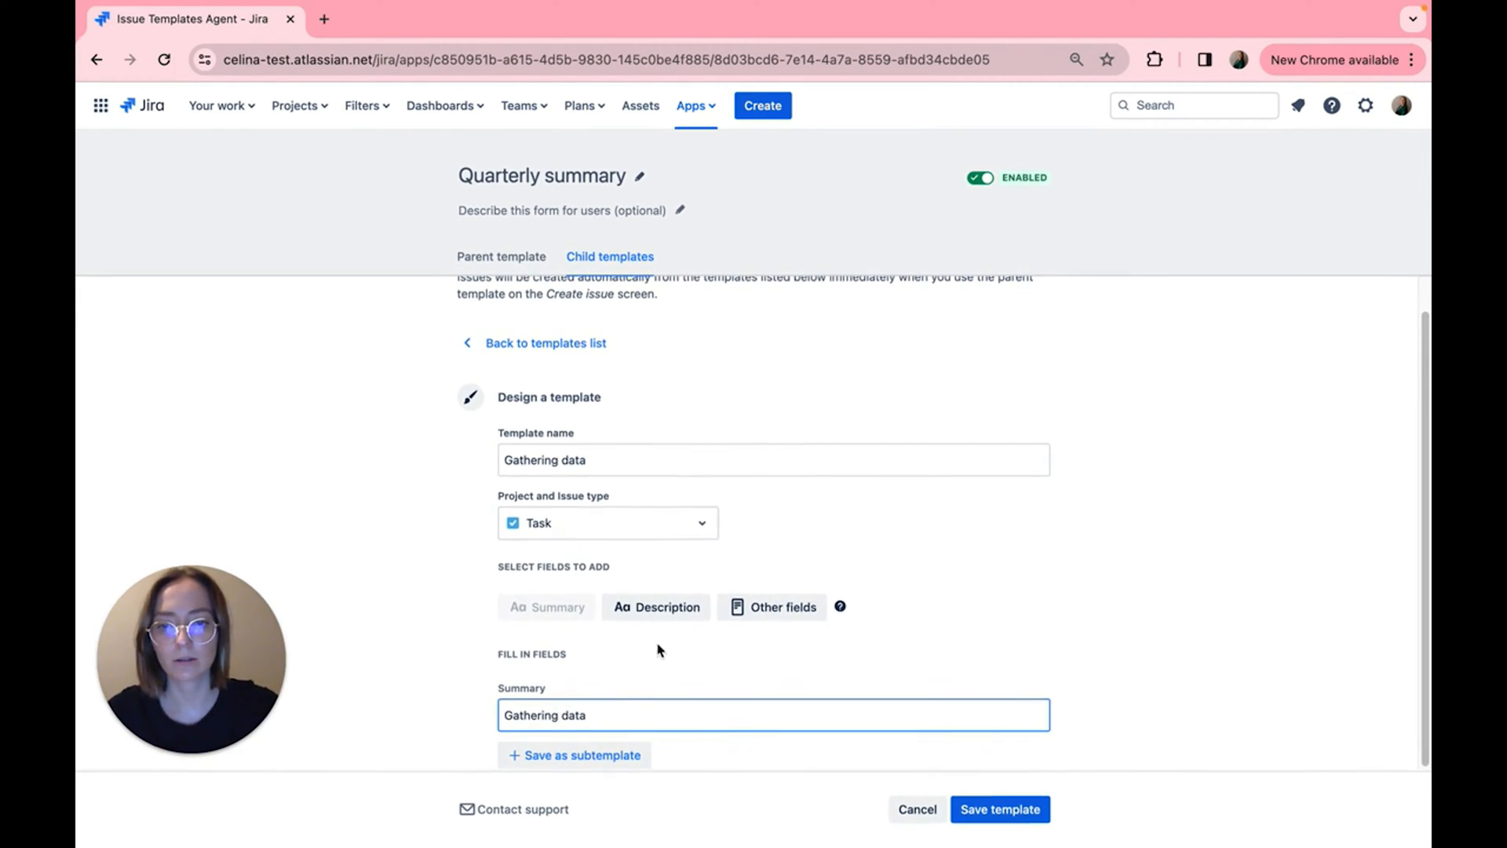
click(657, 606)
text(Gather data from)
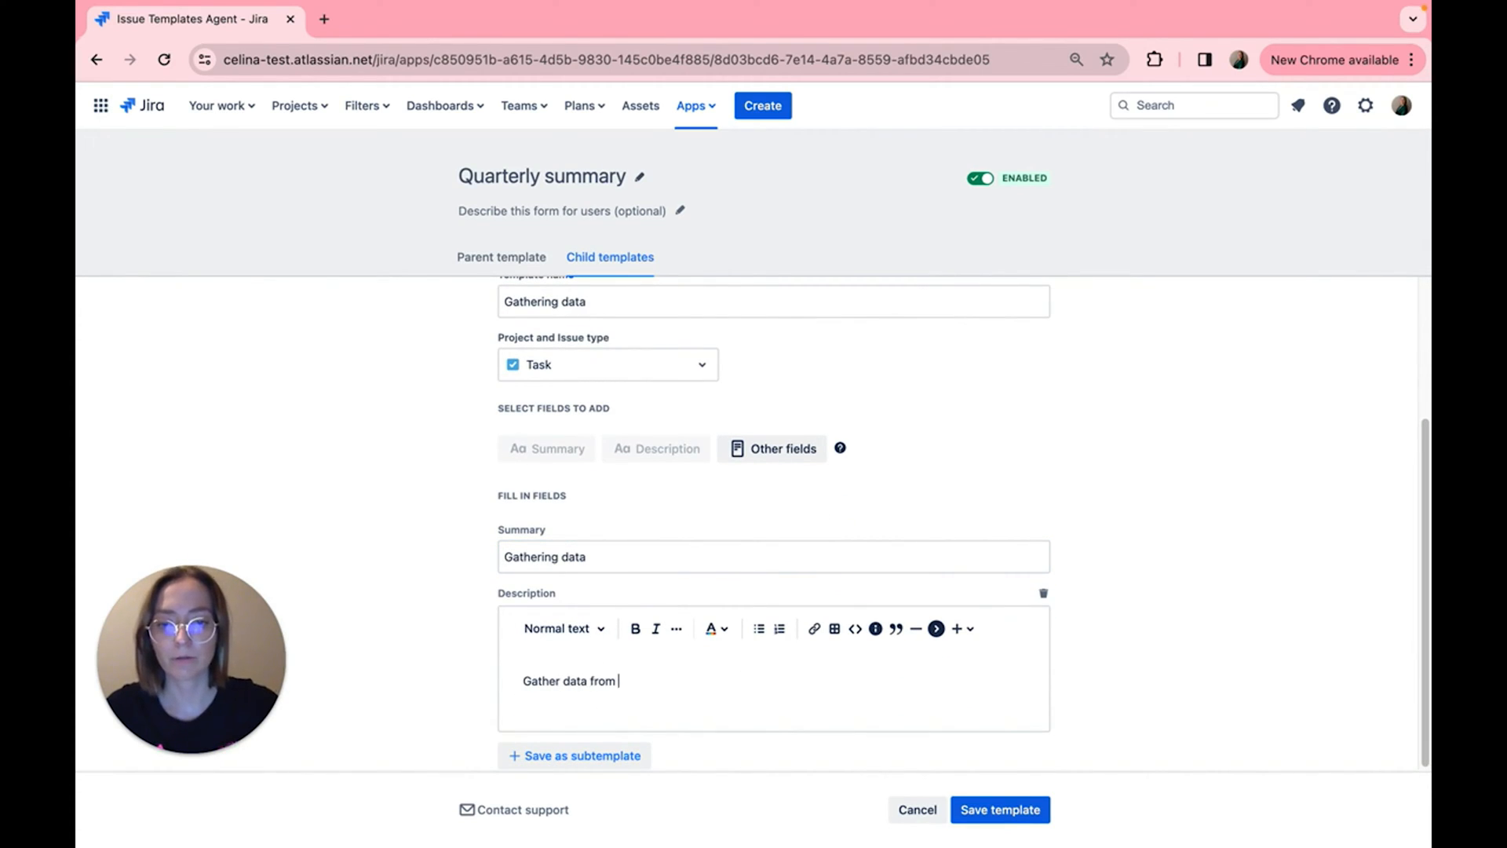
text(your team)
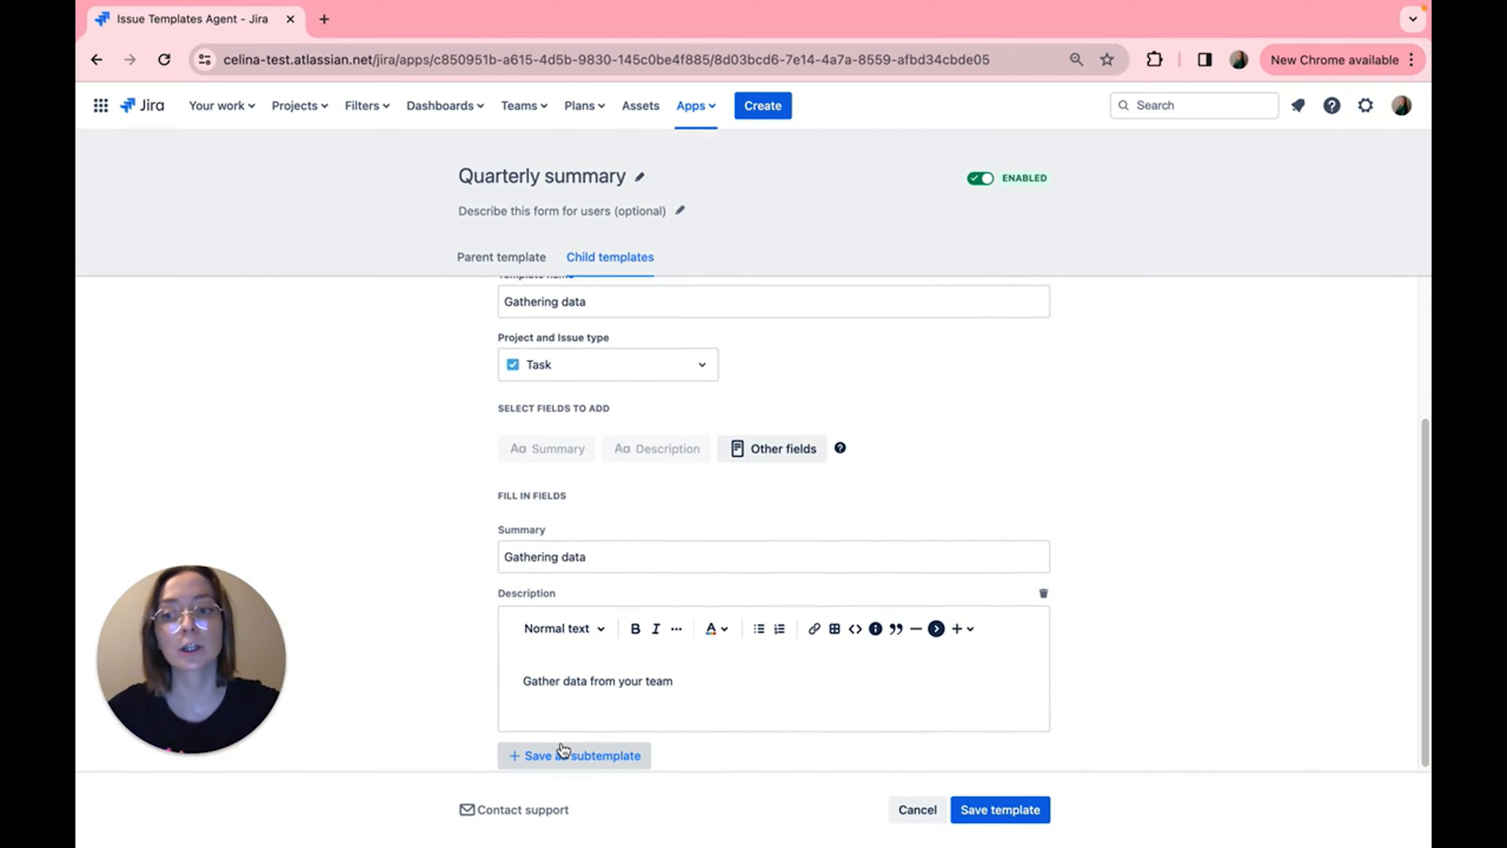
mouse_move(504, 725)
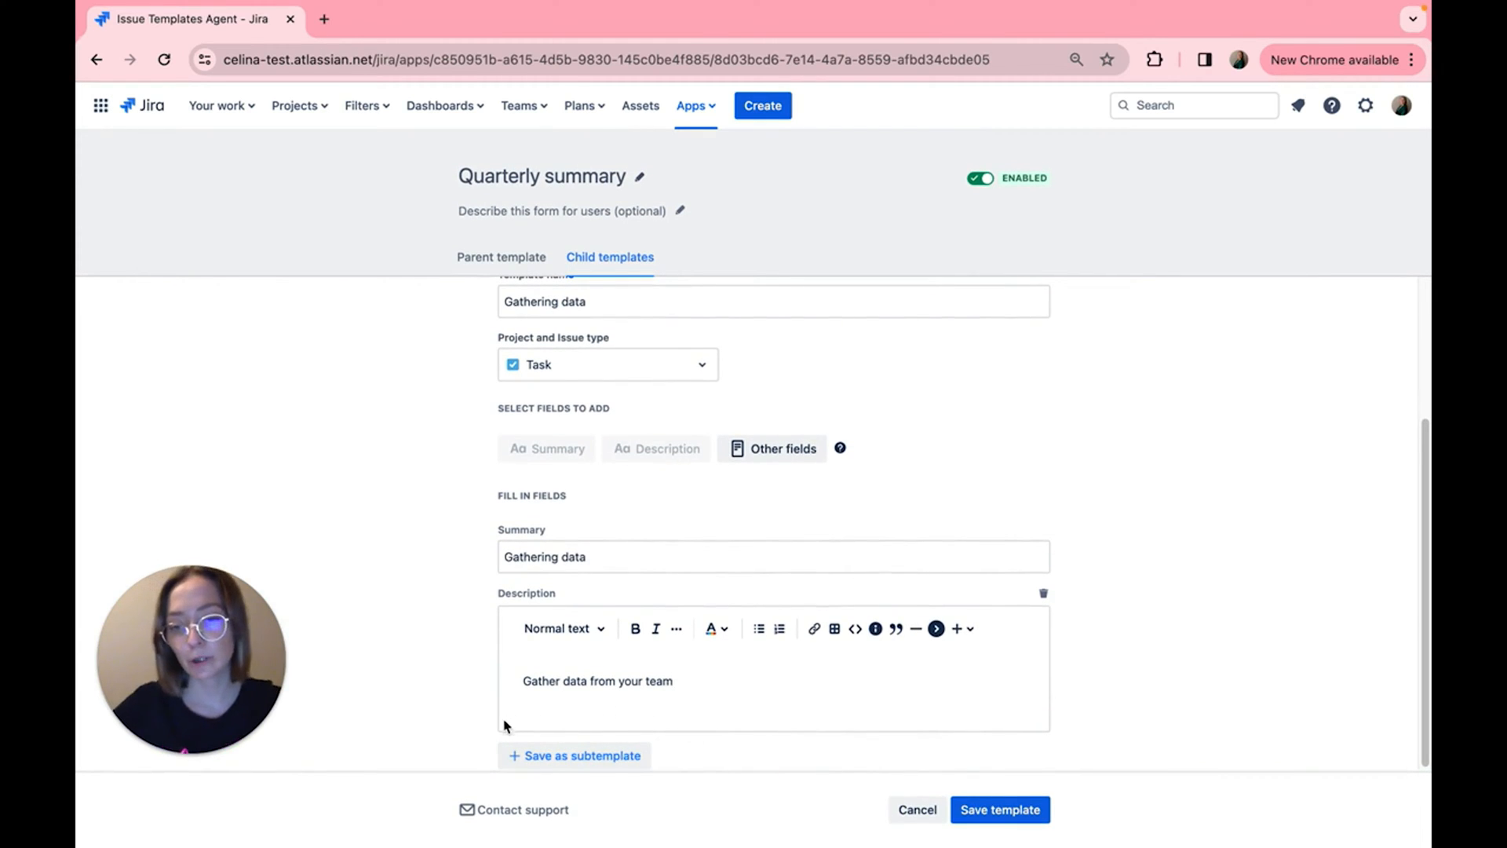
click(581, 755)
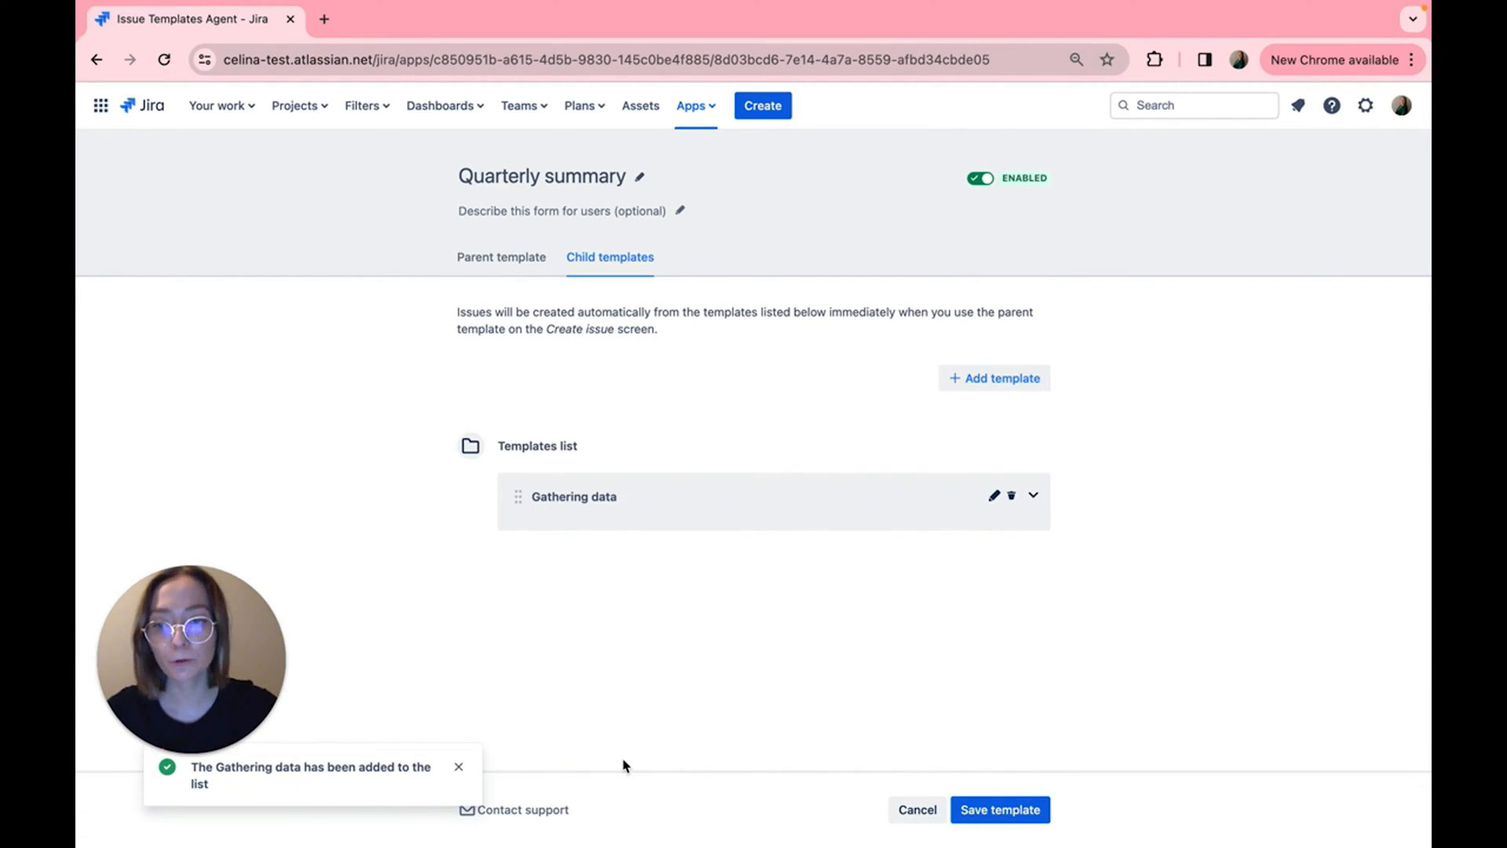
mouse_move(885, 588)
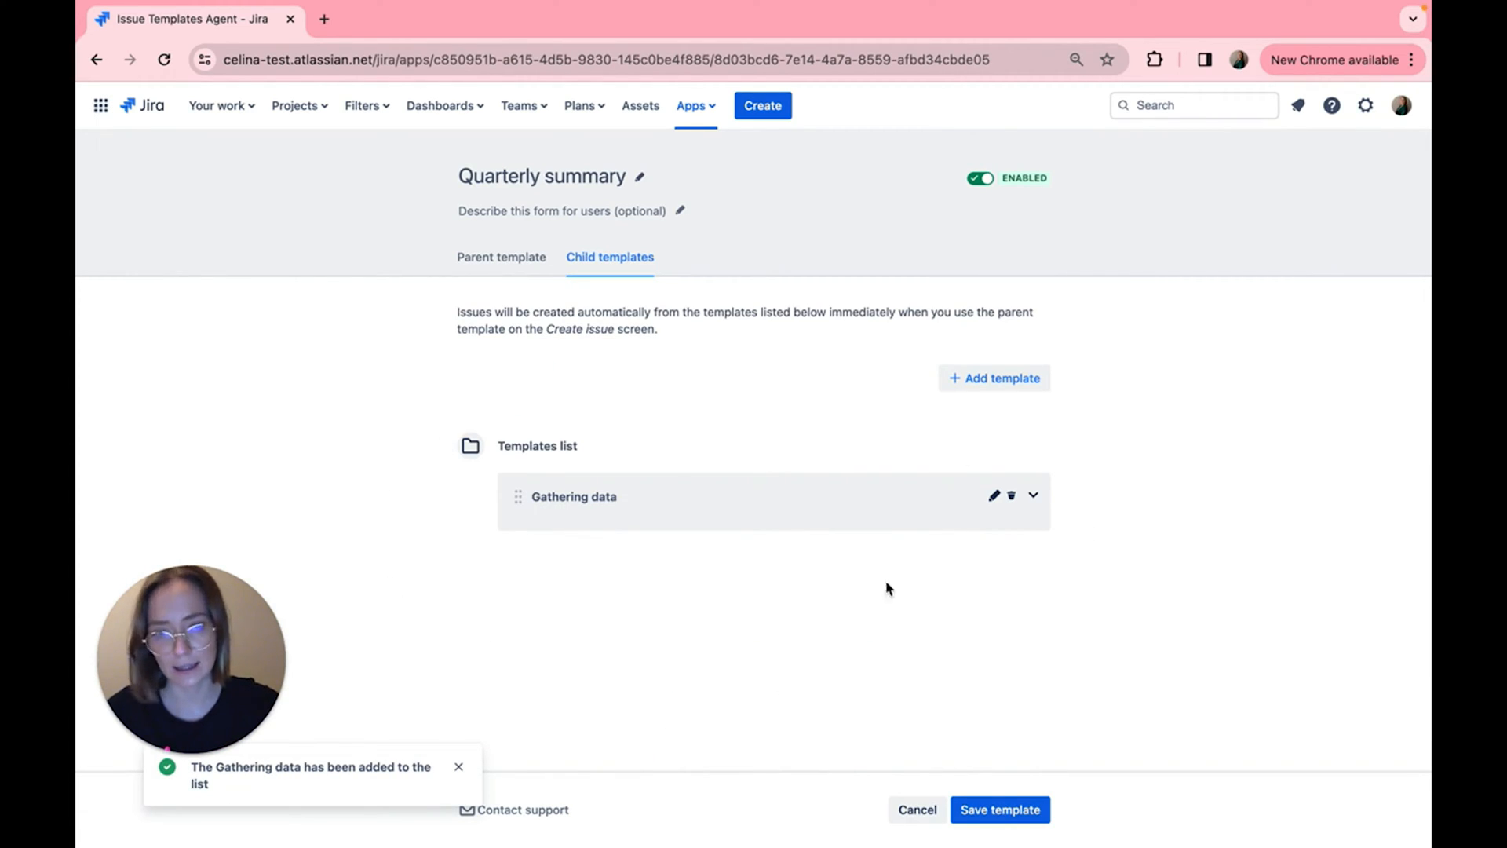
Step: Start a subtemplate under Gathering data named 'Ask everyone in your team for data'
click(1034, 496)
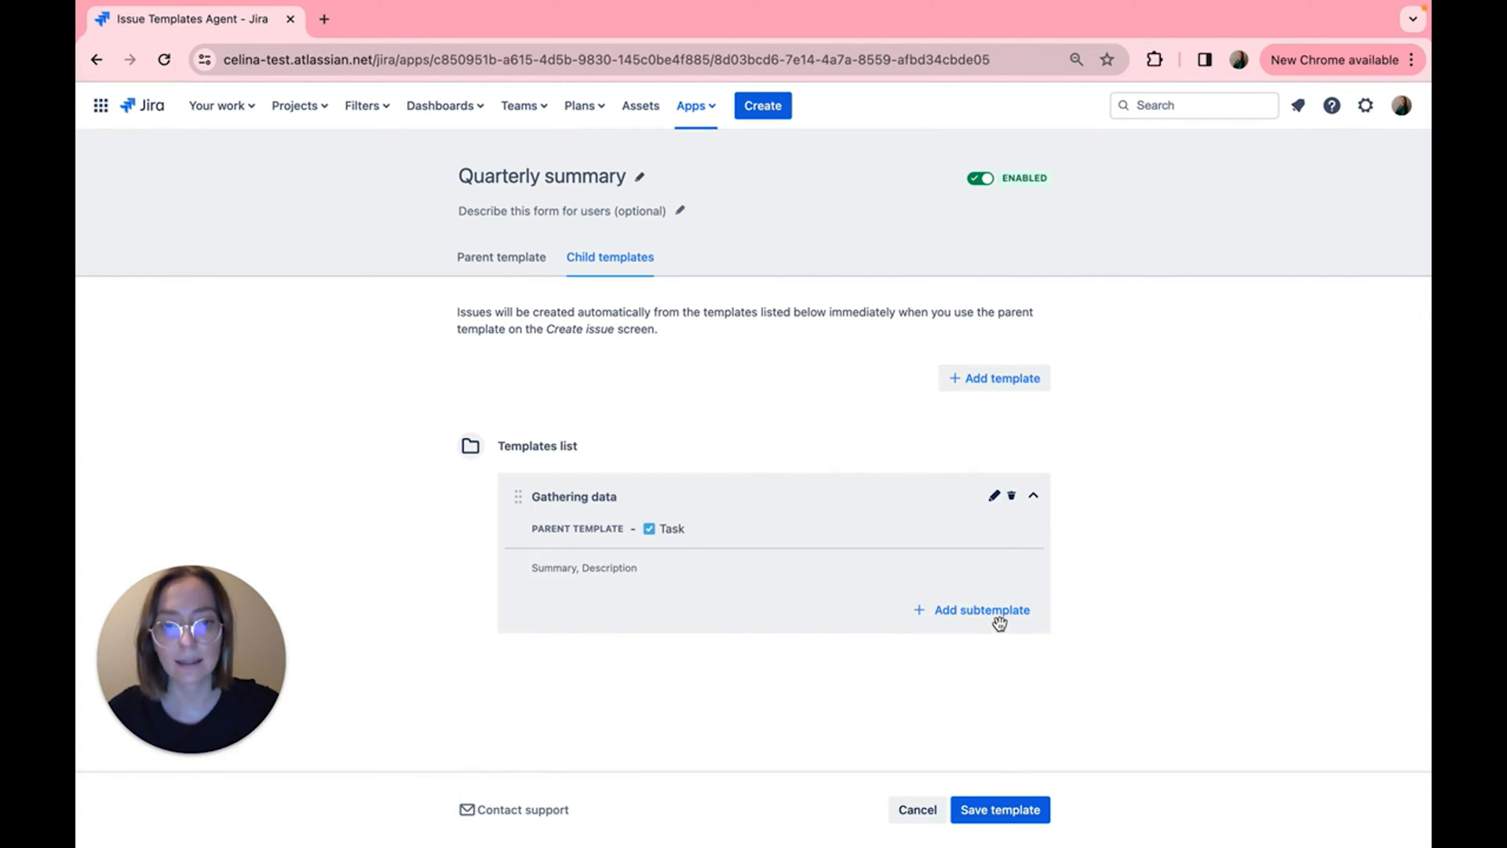
click(982, 609)
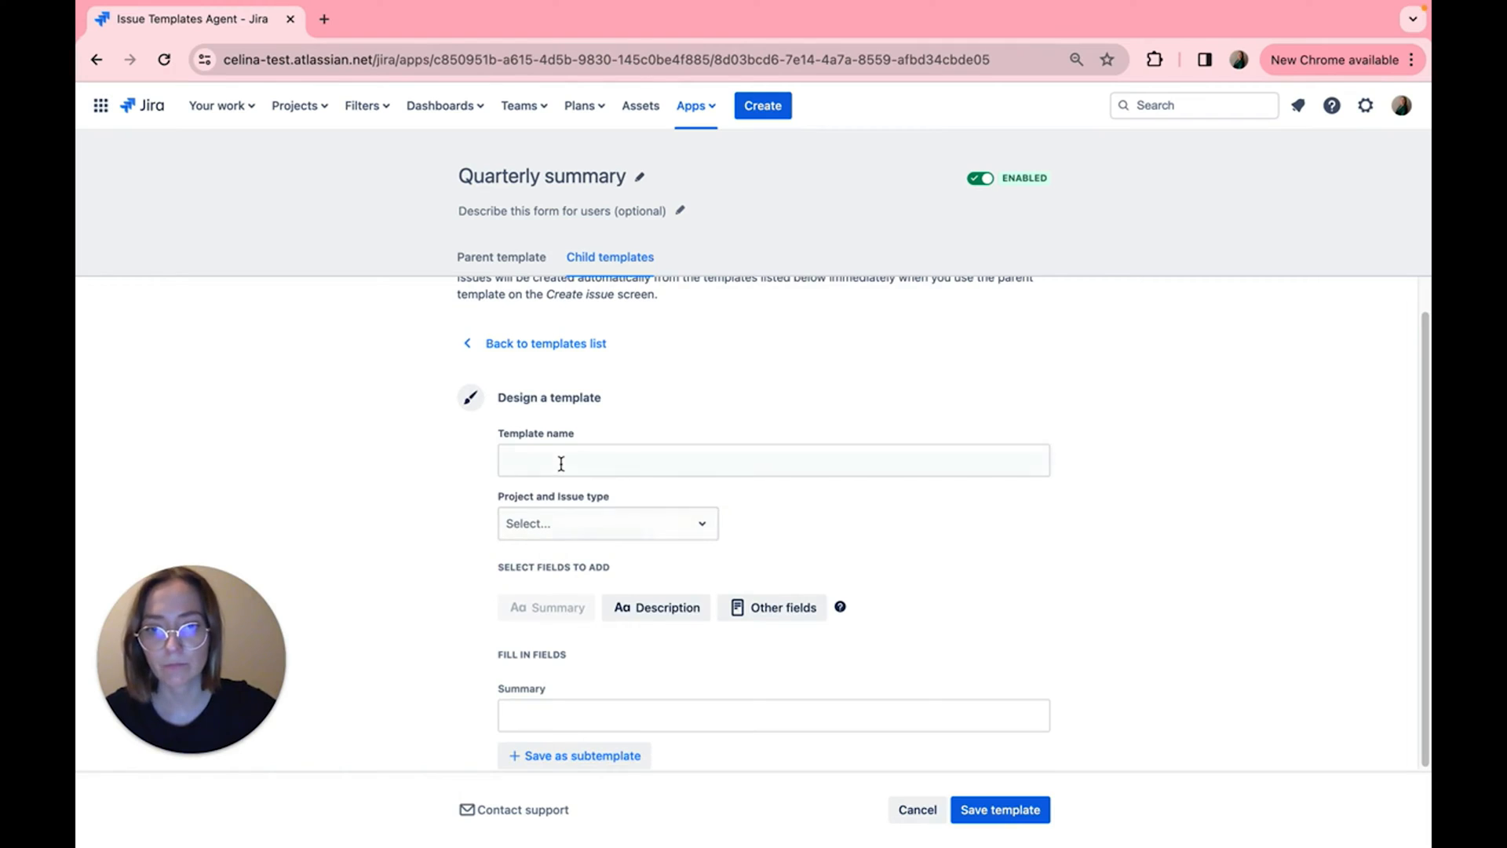
click(772, 460)
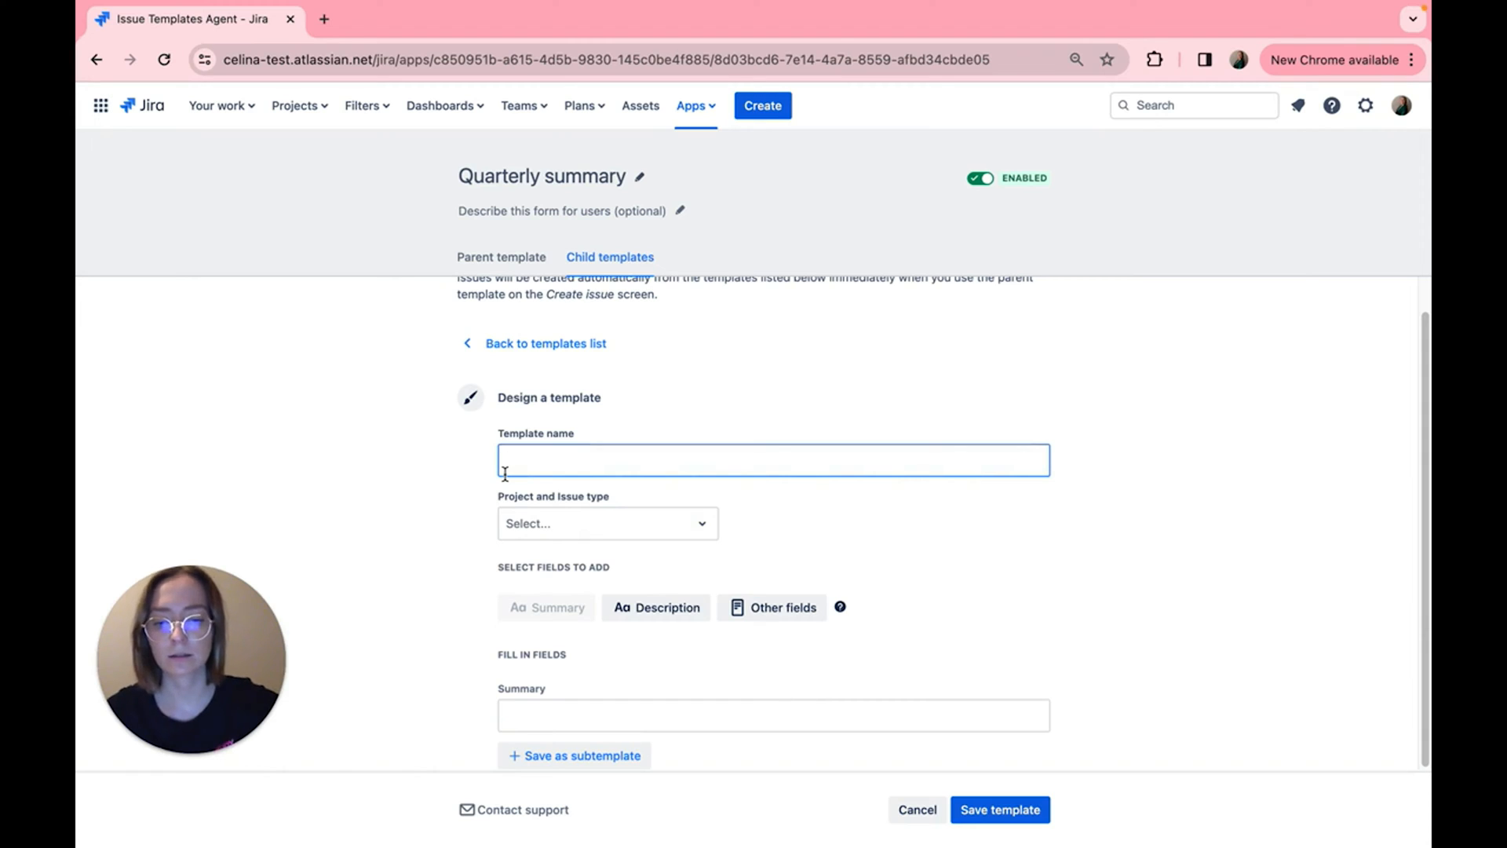
text(Ask everone in)
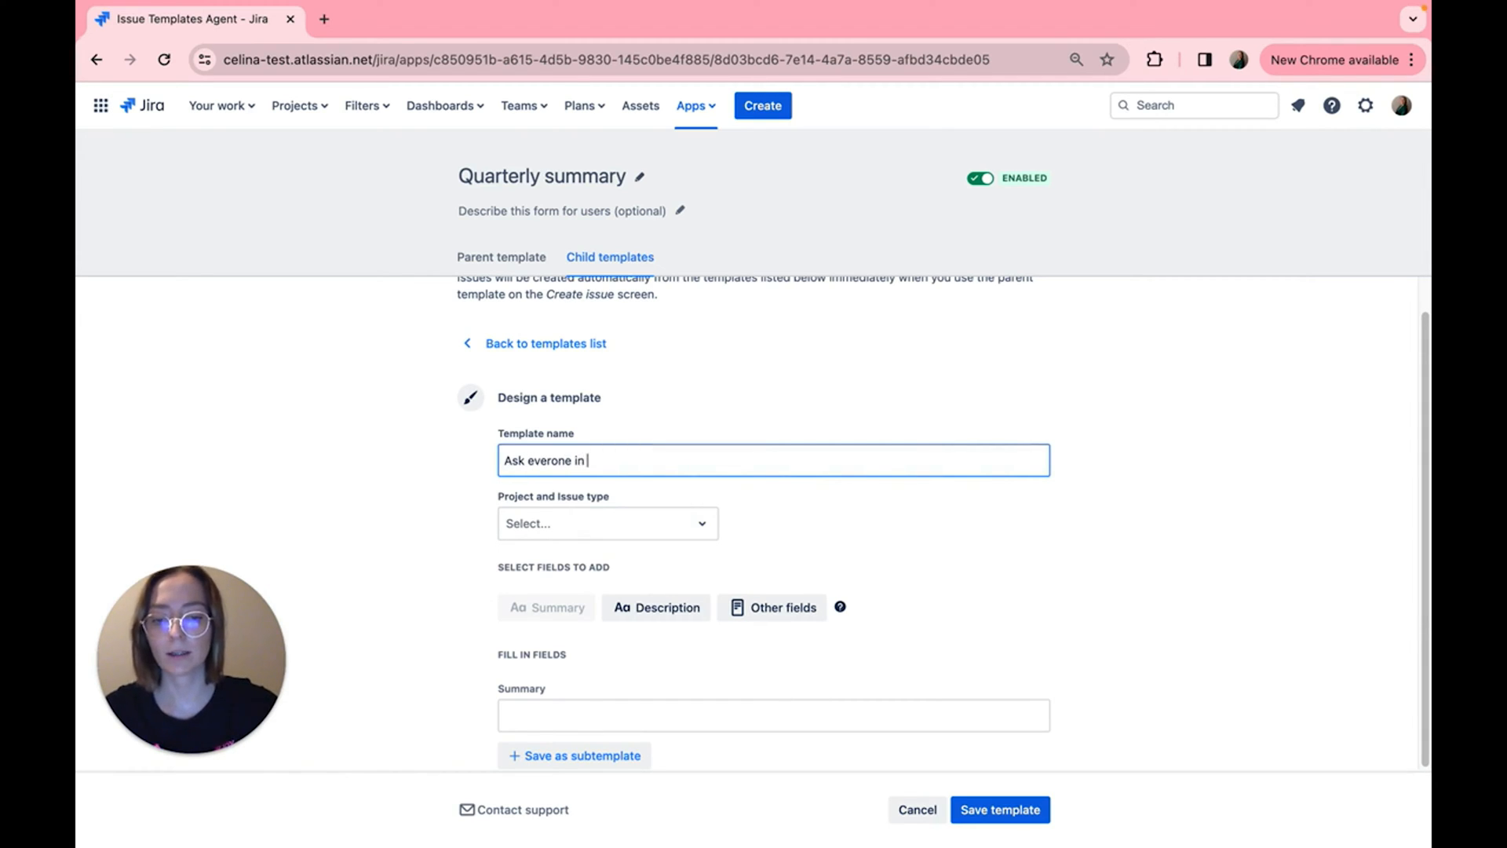
text(your team)
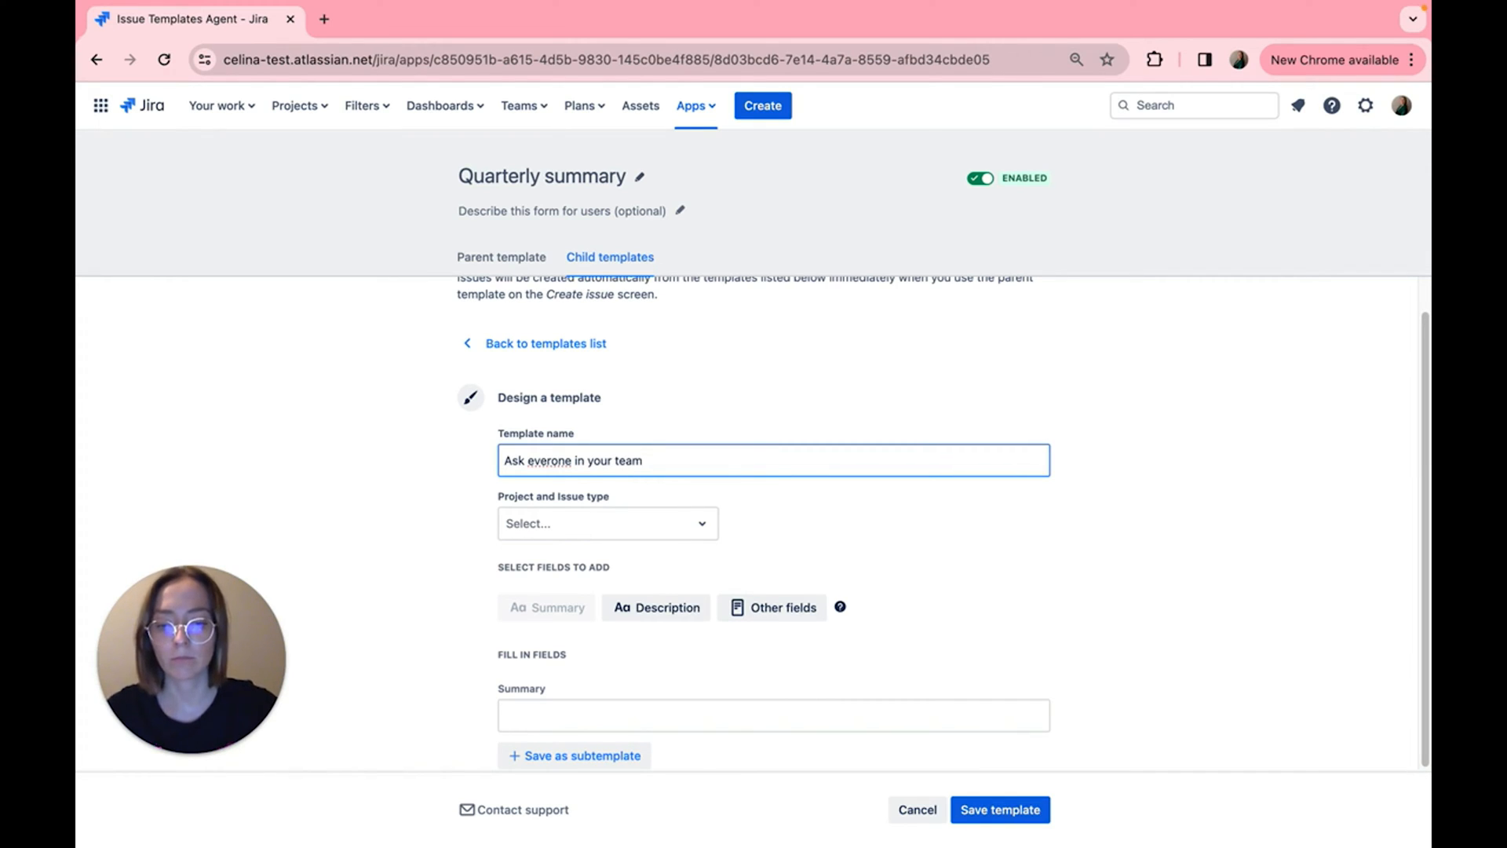
text(for data)
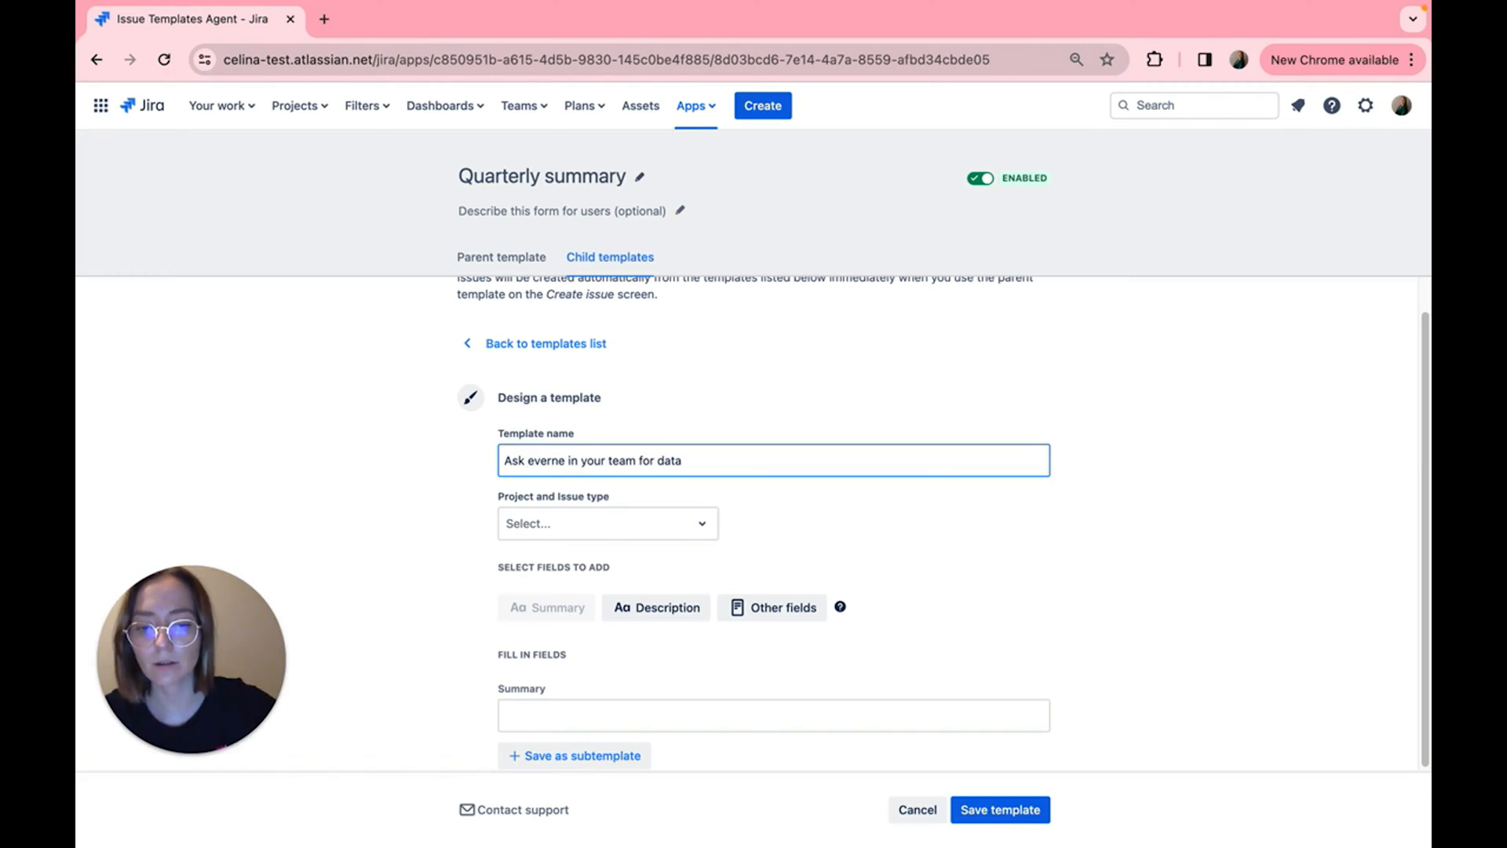
Step: Make the subtemplate a Sub-task and save it to the list
click(606, 523)
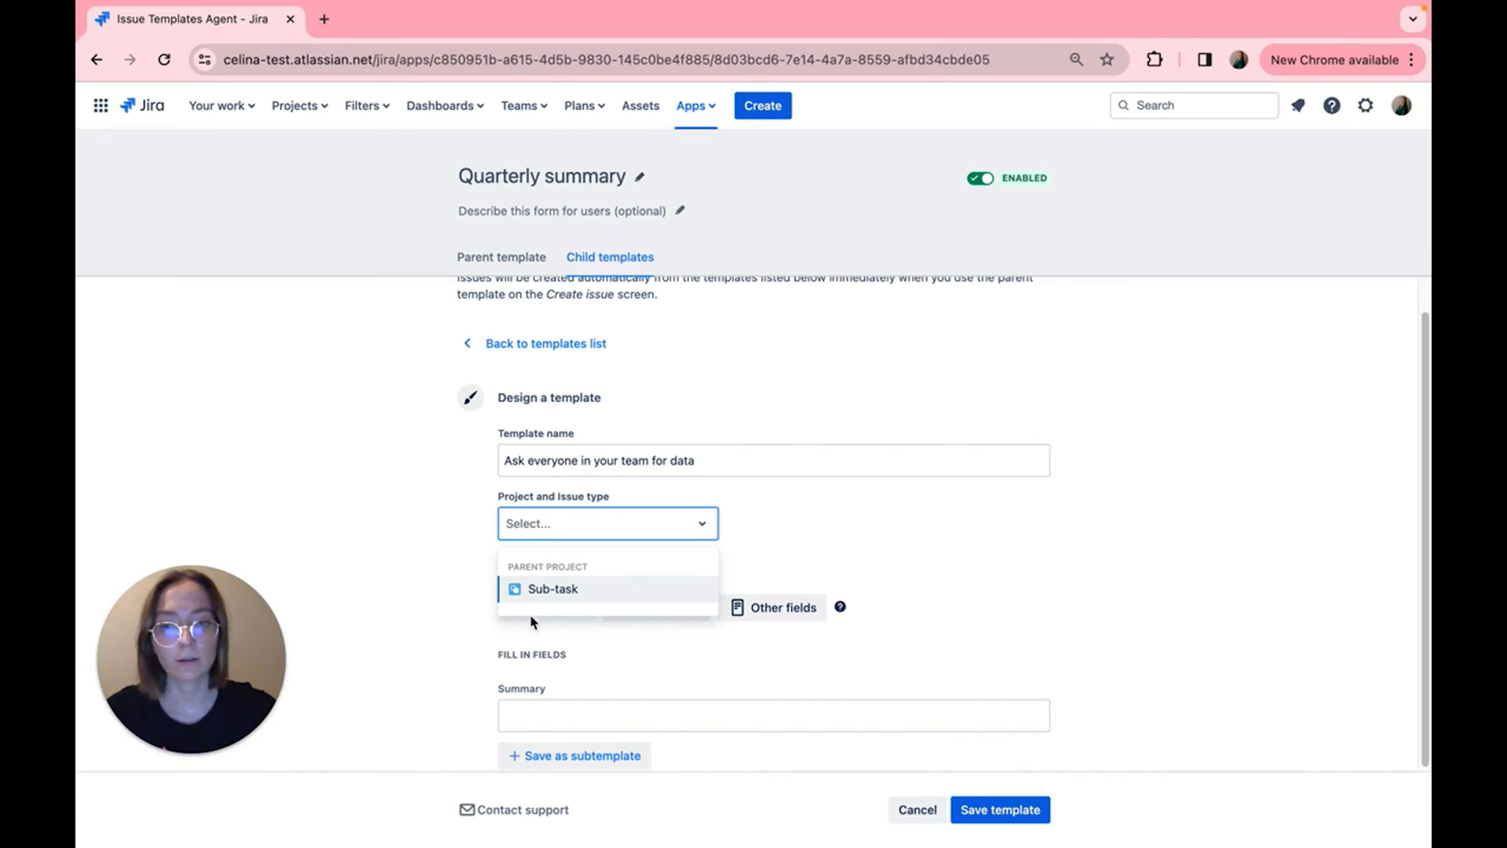
mouse_move(787, 626)
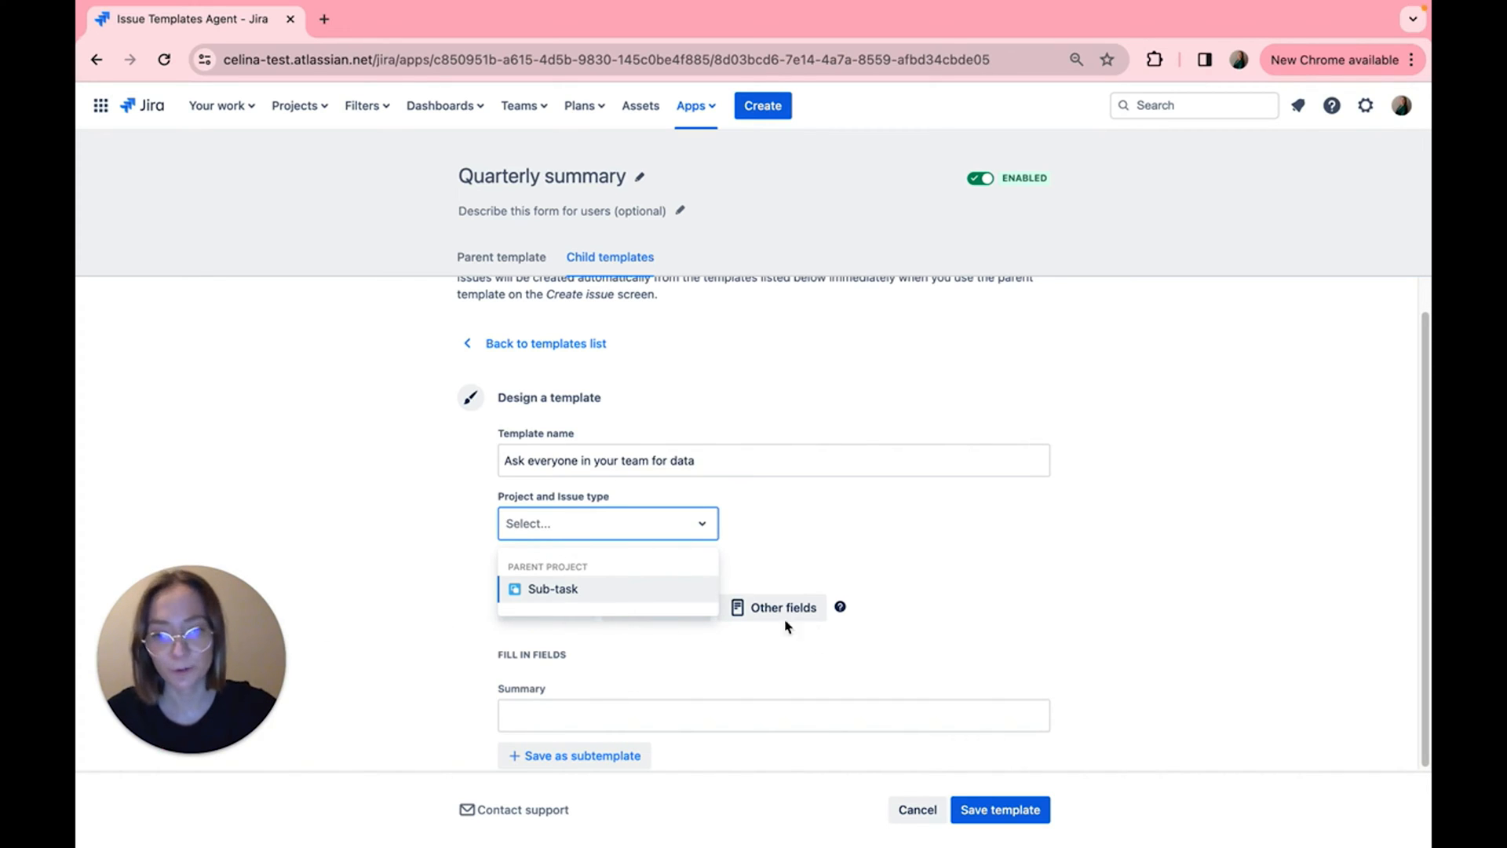
click(553, 589)
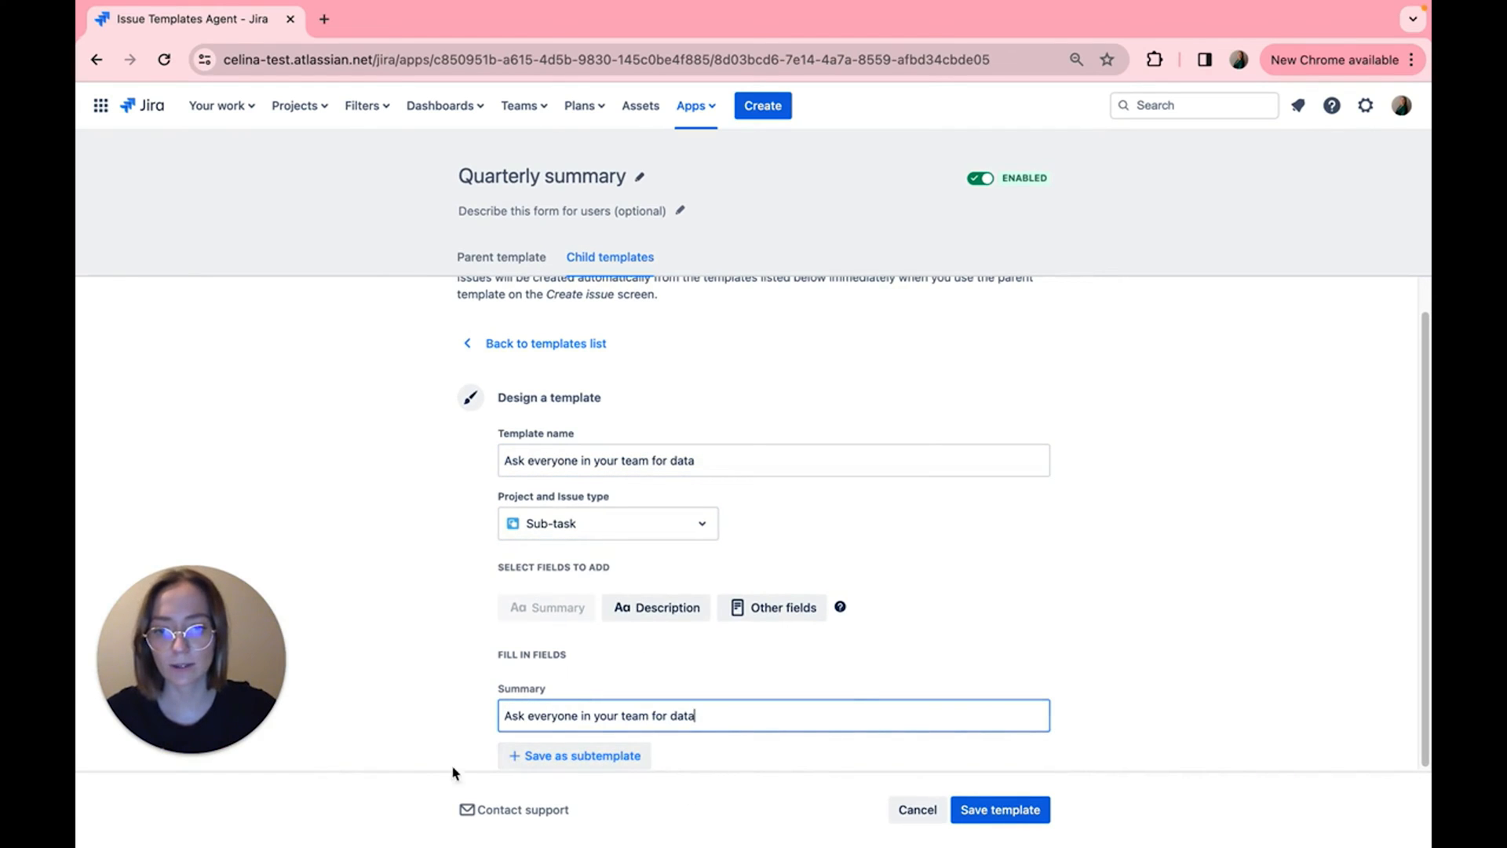
click(574, 755)
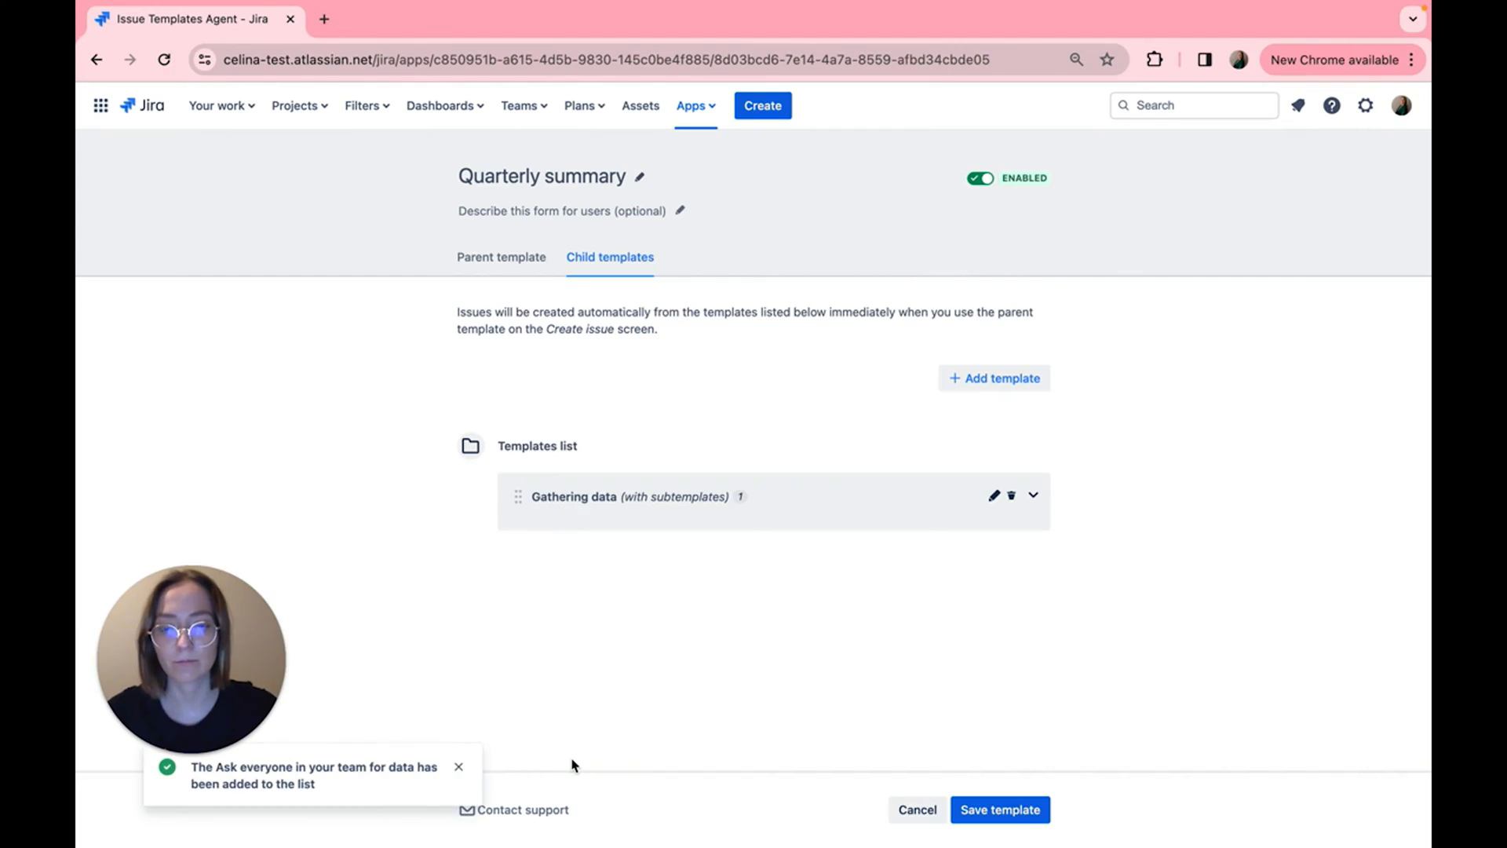
mouse_move(619, 642)
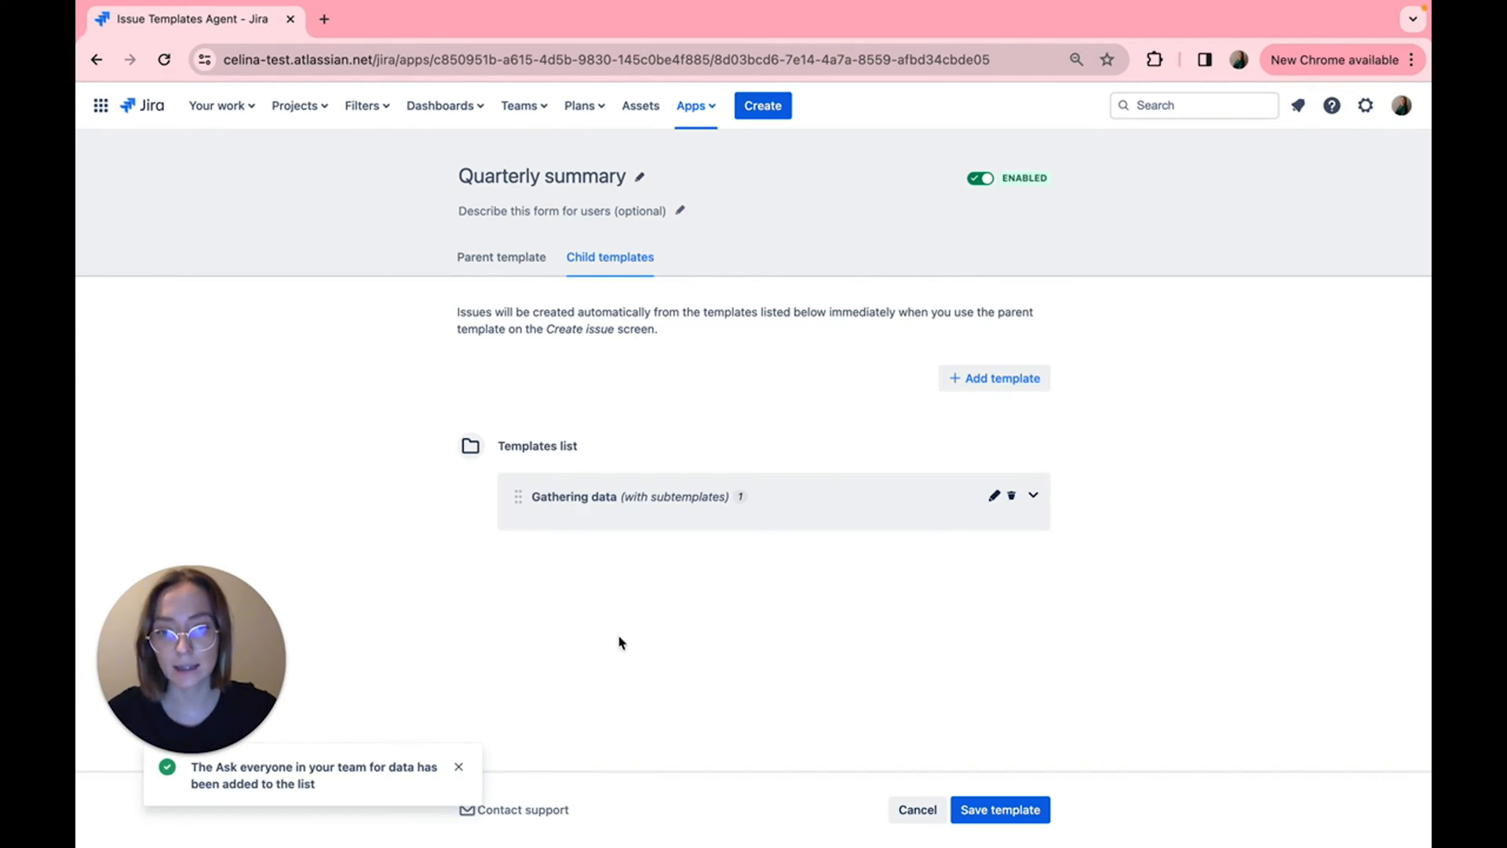
mouse_move(326, 386)
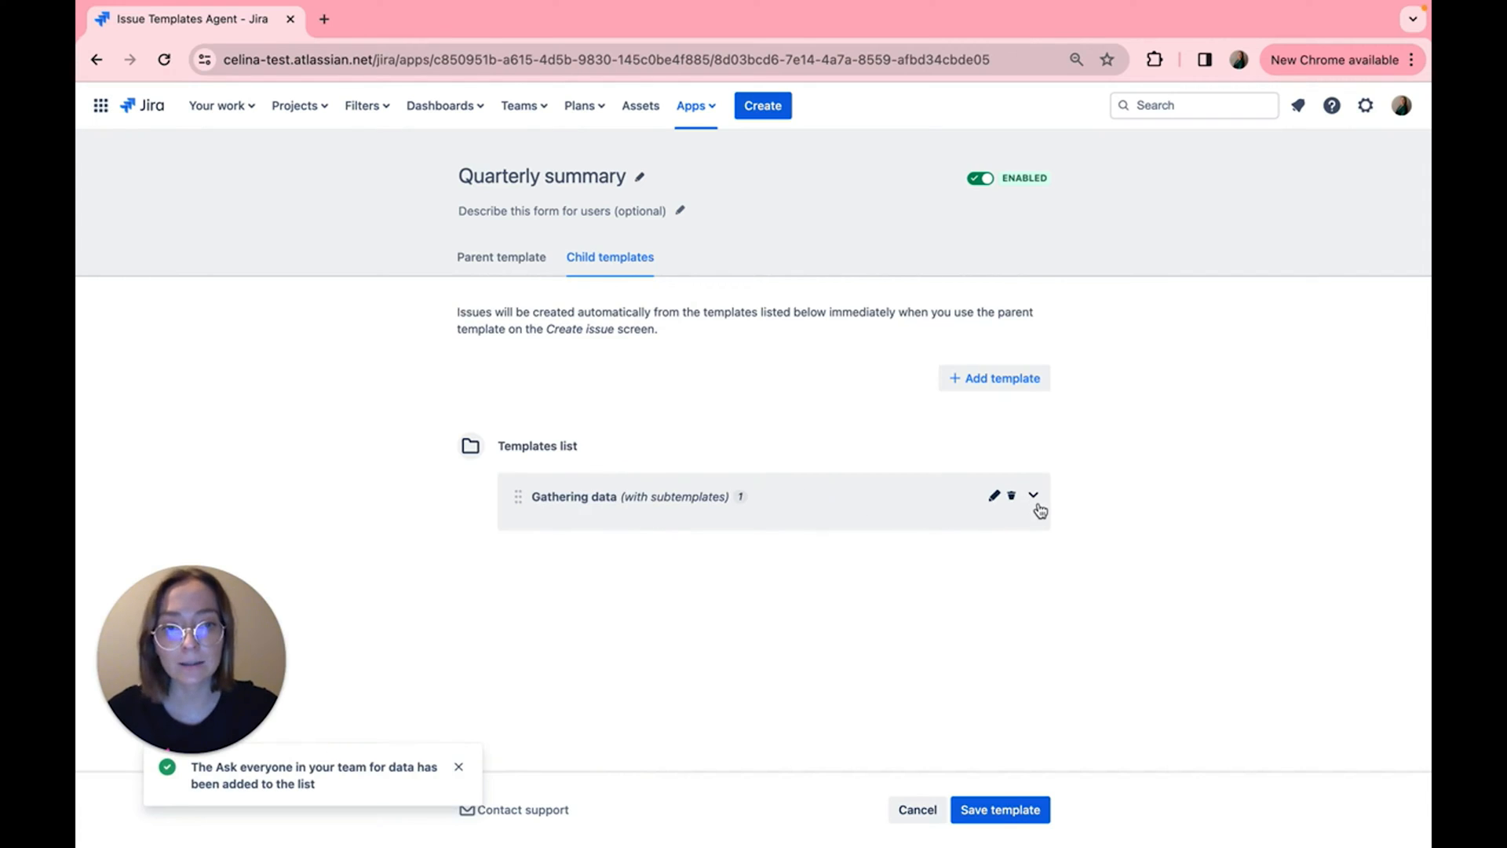
Step: Change the Gathering data summary to 'Gathering data $TODAY'
click(1033, 496)
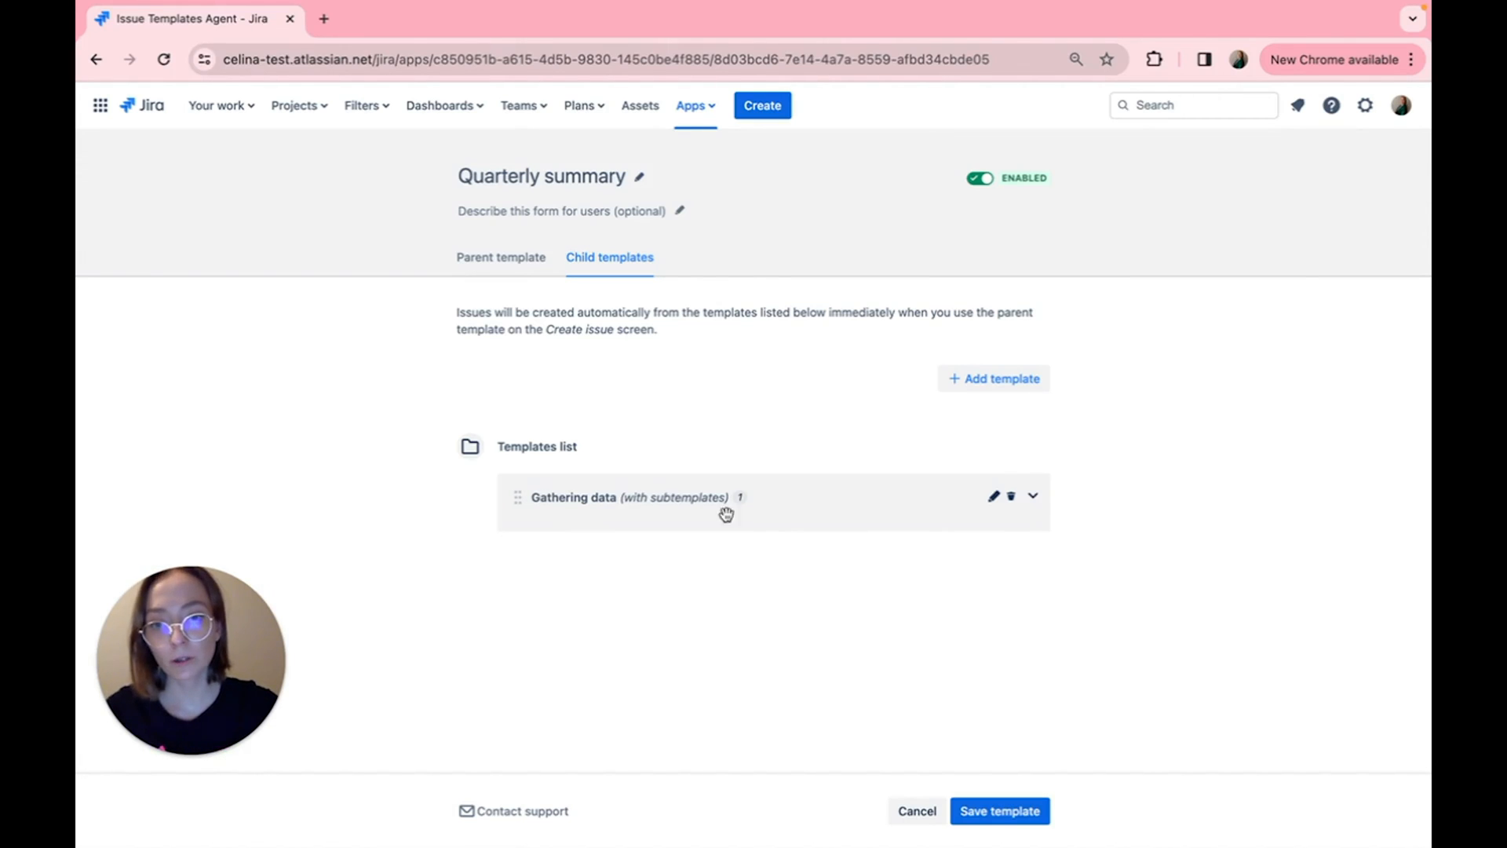
mouse_move(1046, 507)
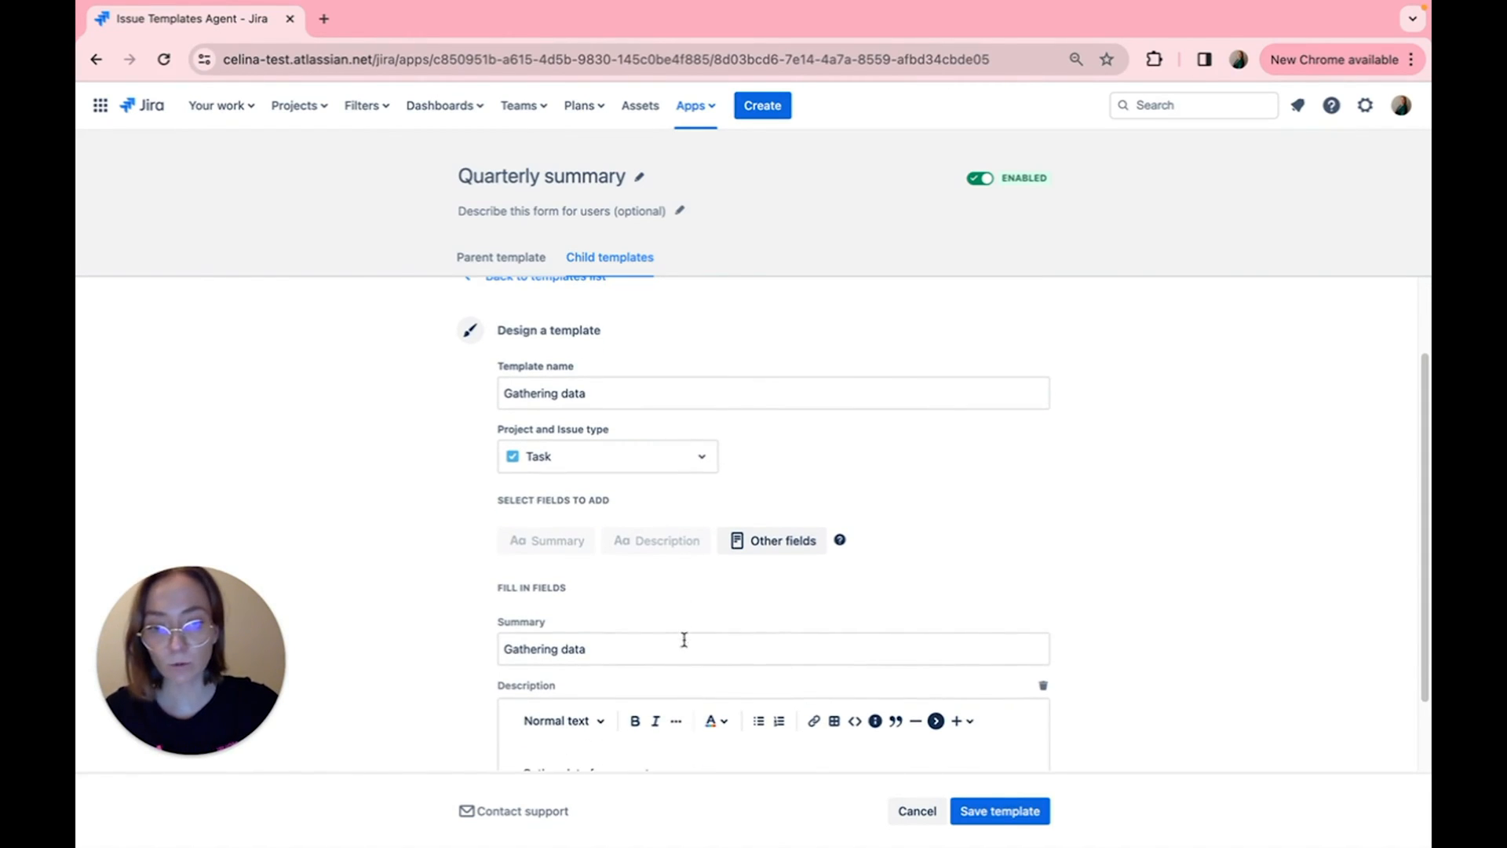
click(674, 648)
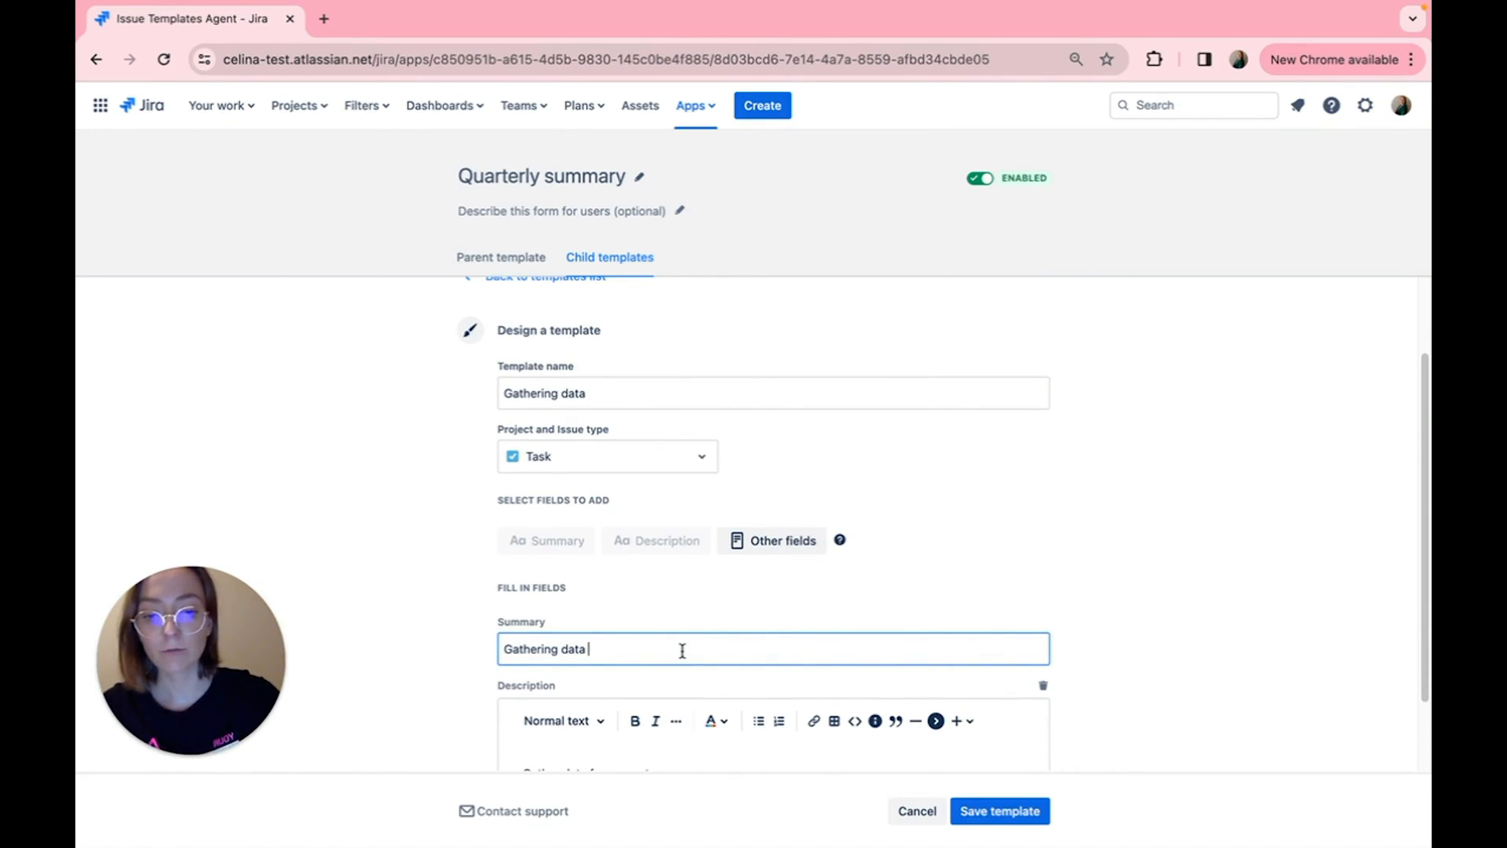
text($)
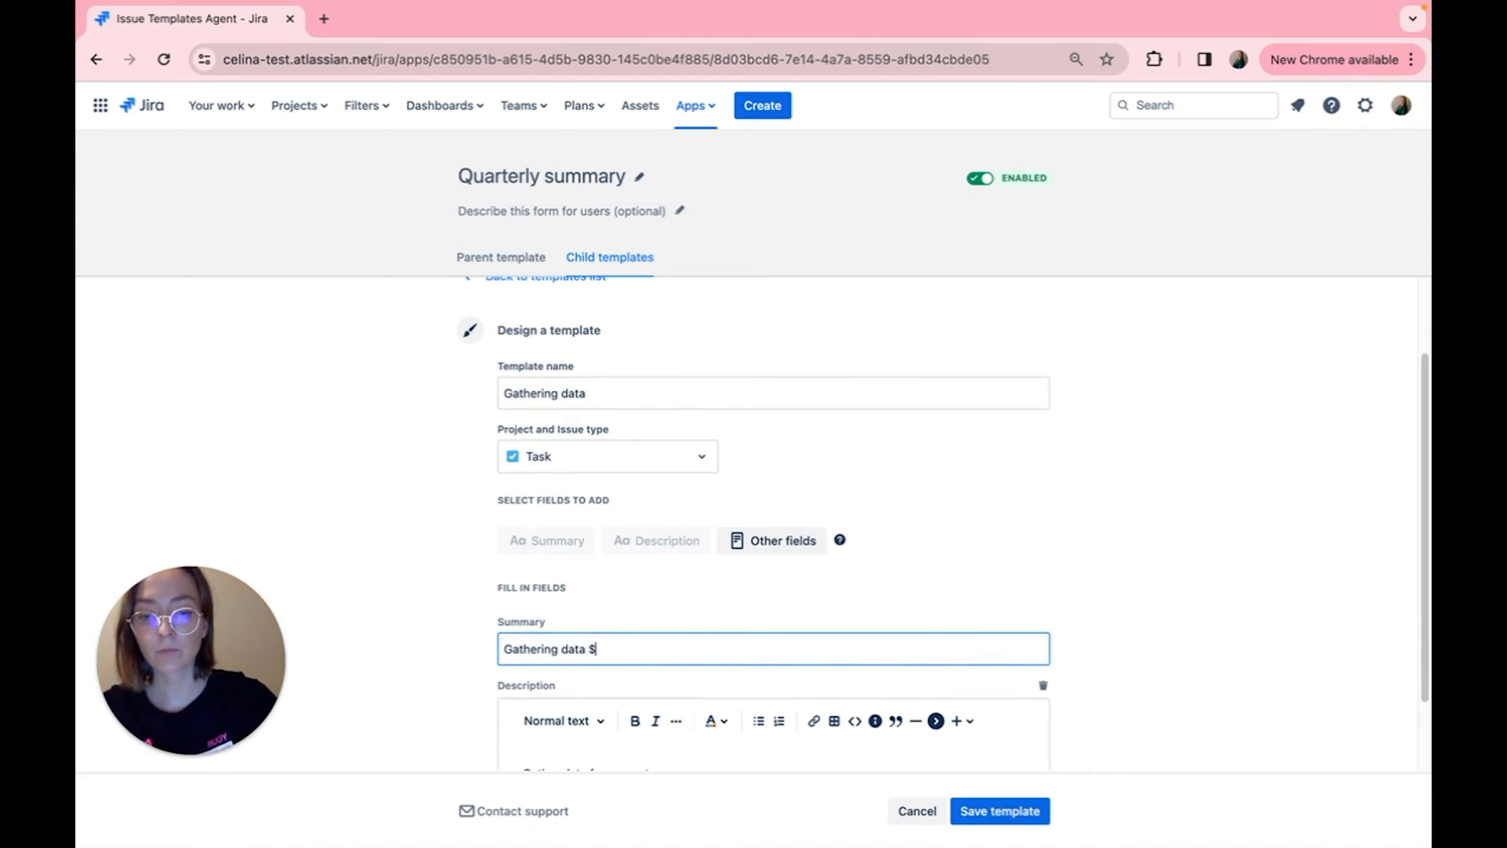
text(TODAY)
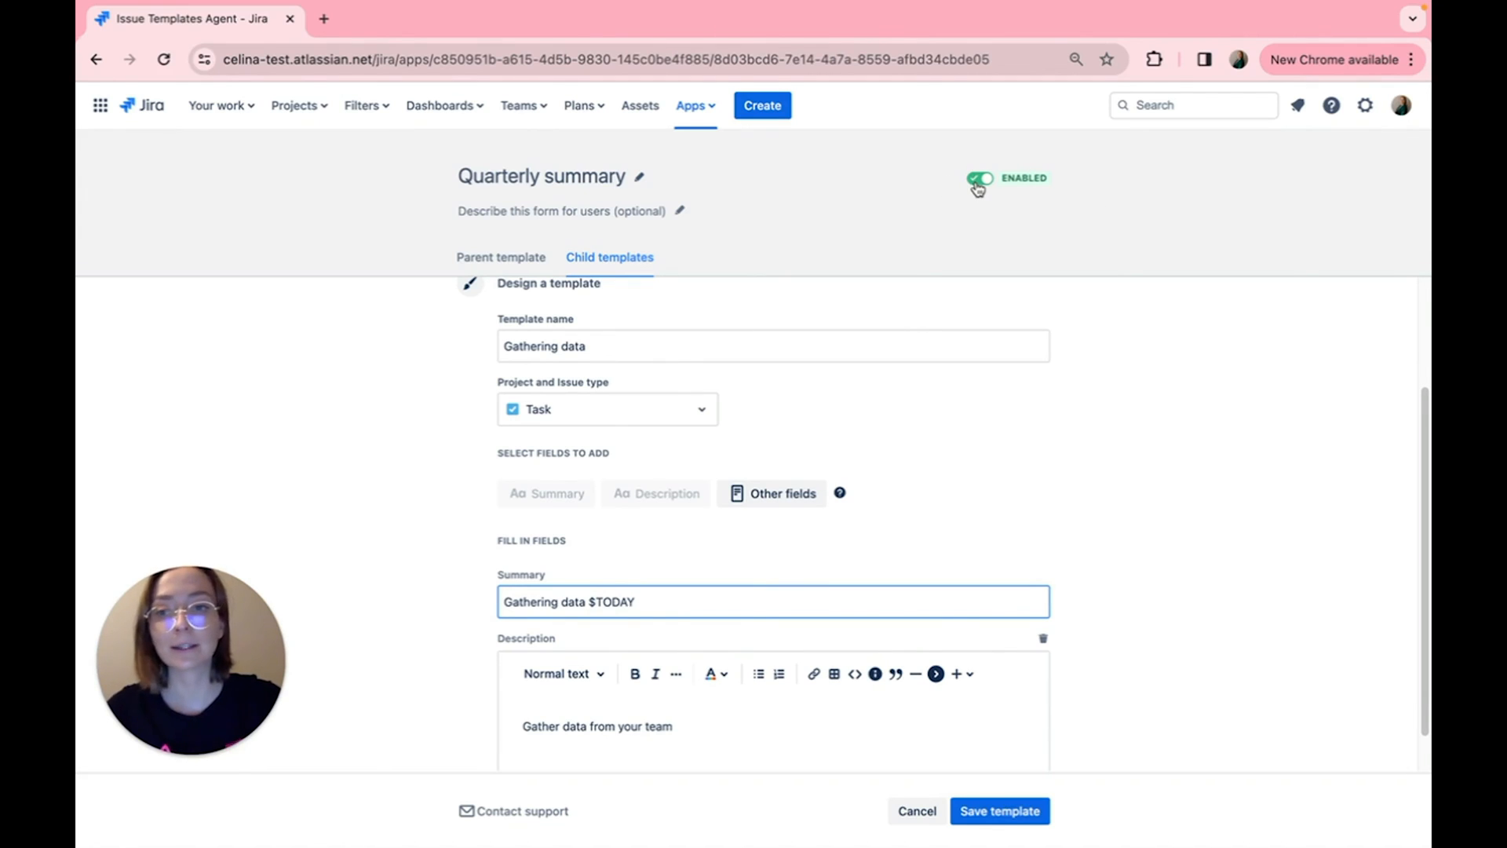
Step: Toggle the Quarterly summary template's Enabled switch off and back on
click(975, 177)
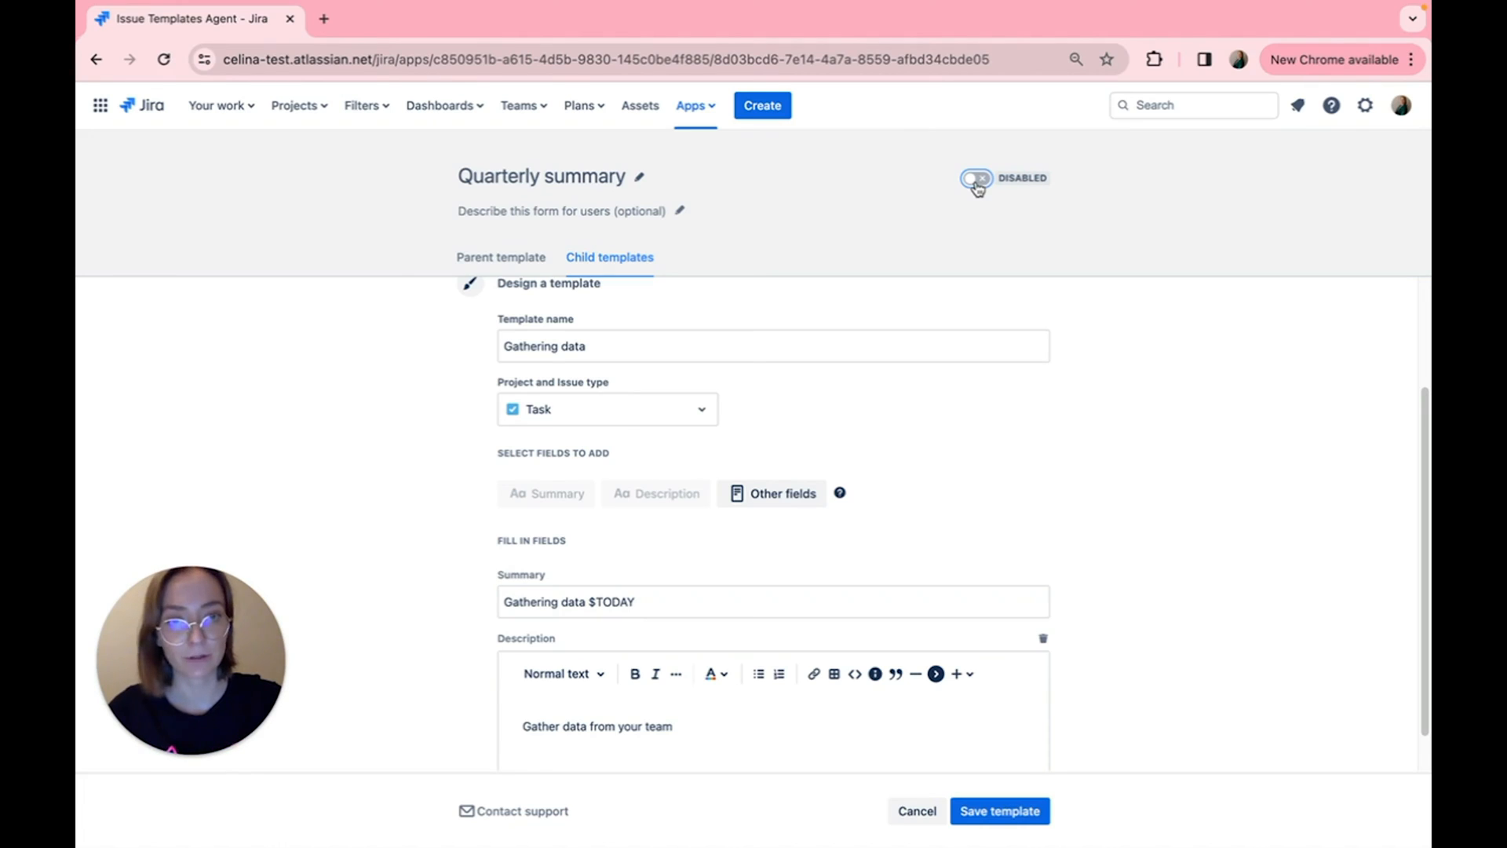
click(977, 178)
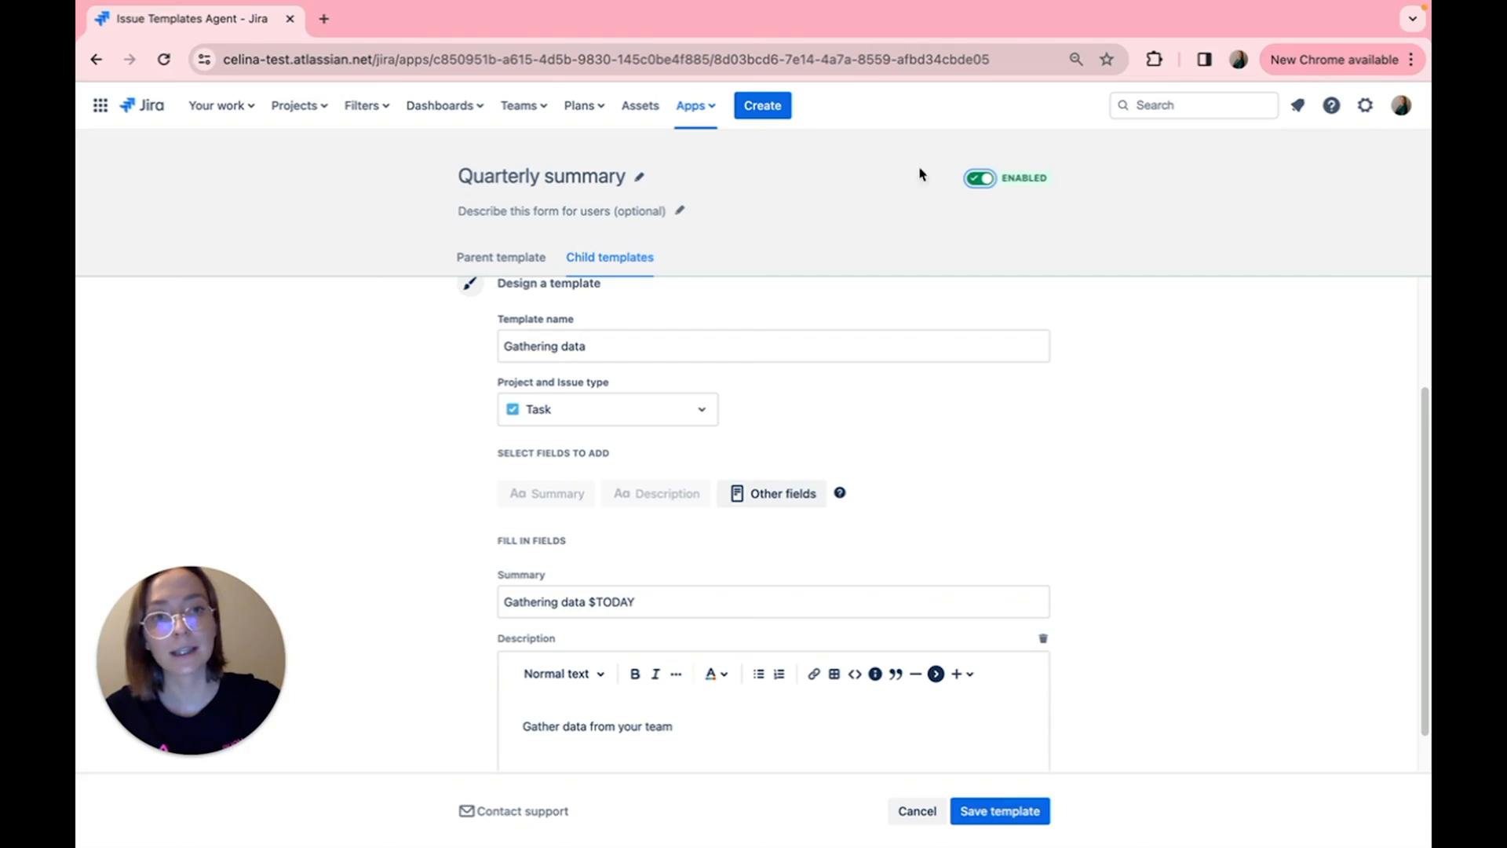
mouse_move(1113, 180)
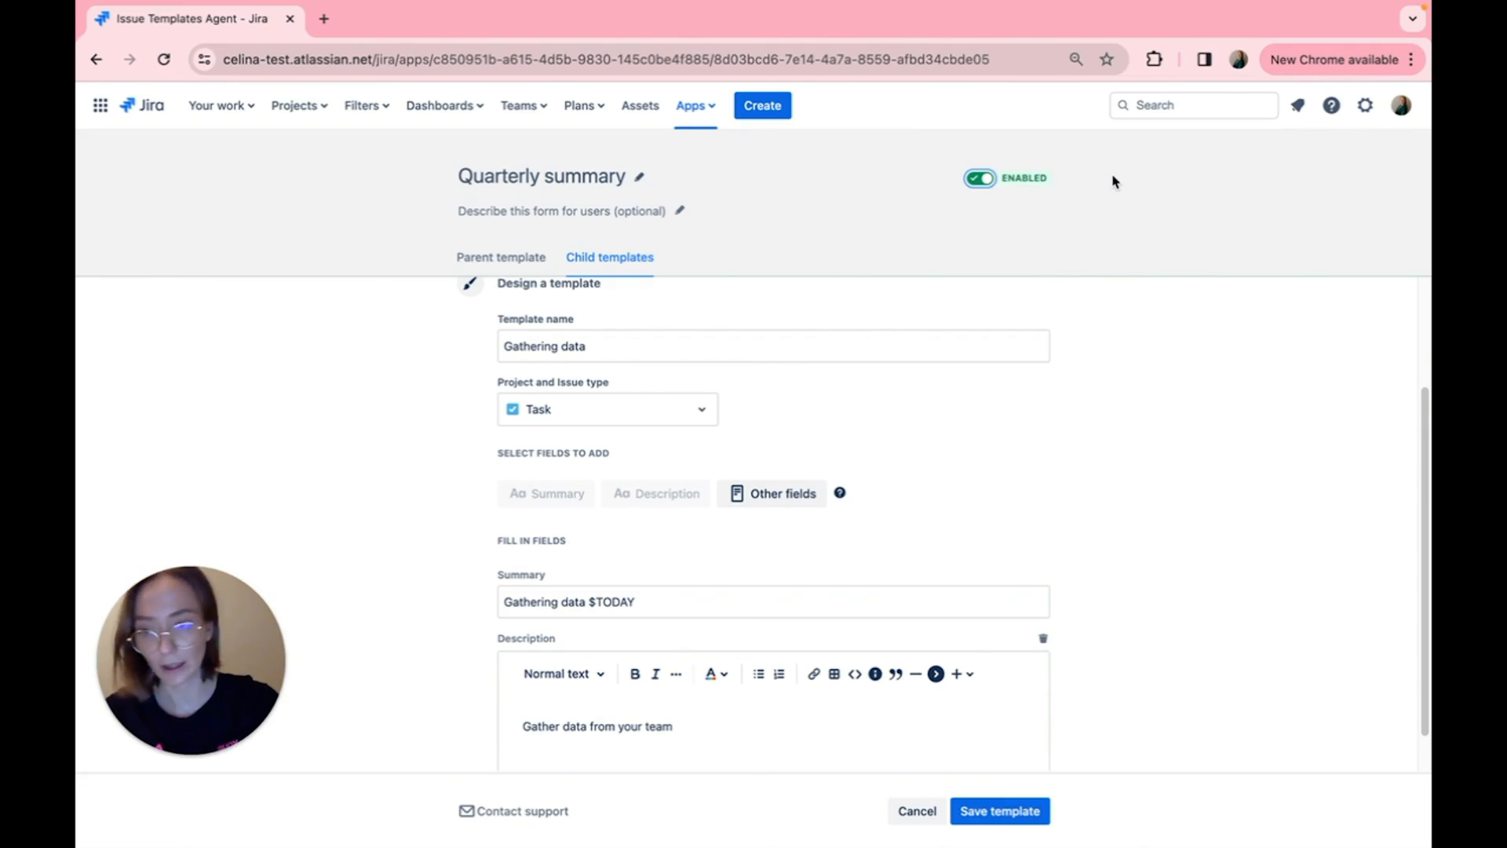
mouse_move(725, 770)
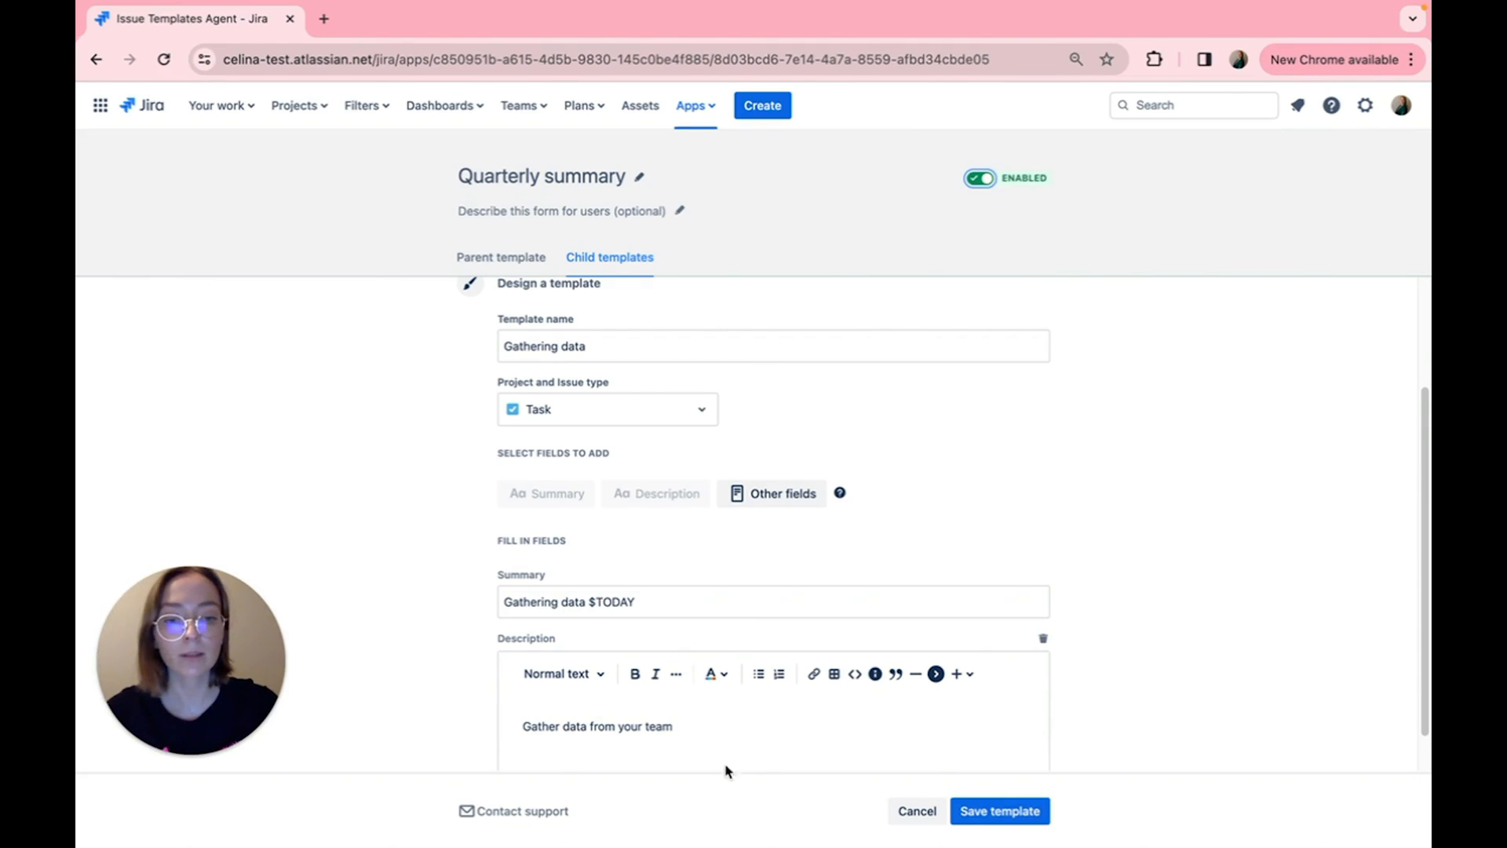
scroll(down, 3)
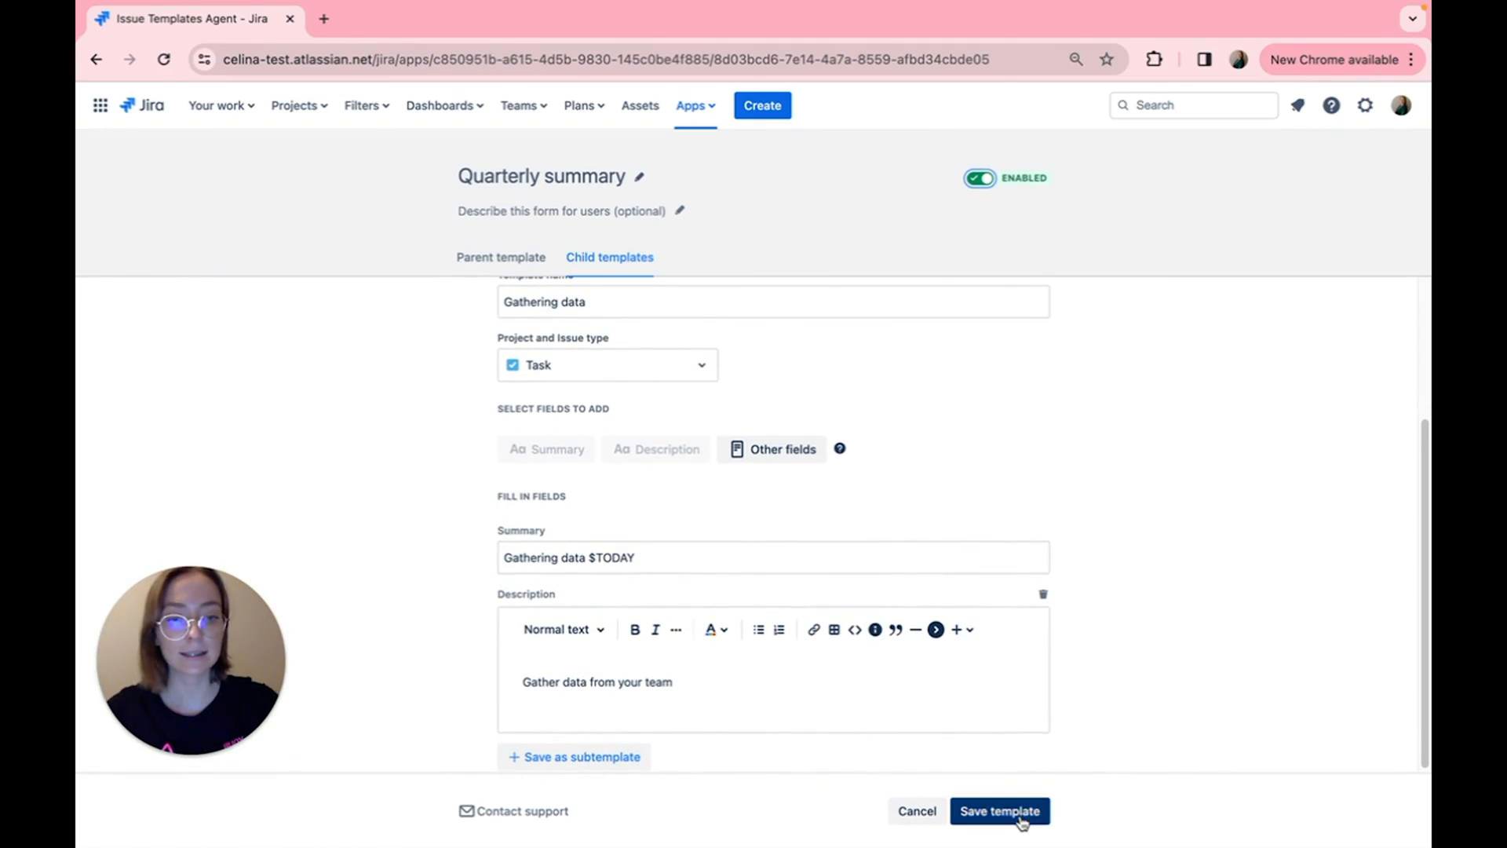
Step: Save Quarterly summary to the library and show the Bug reporting template's Edit/Delete actions
click(1000, 810)
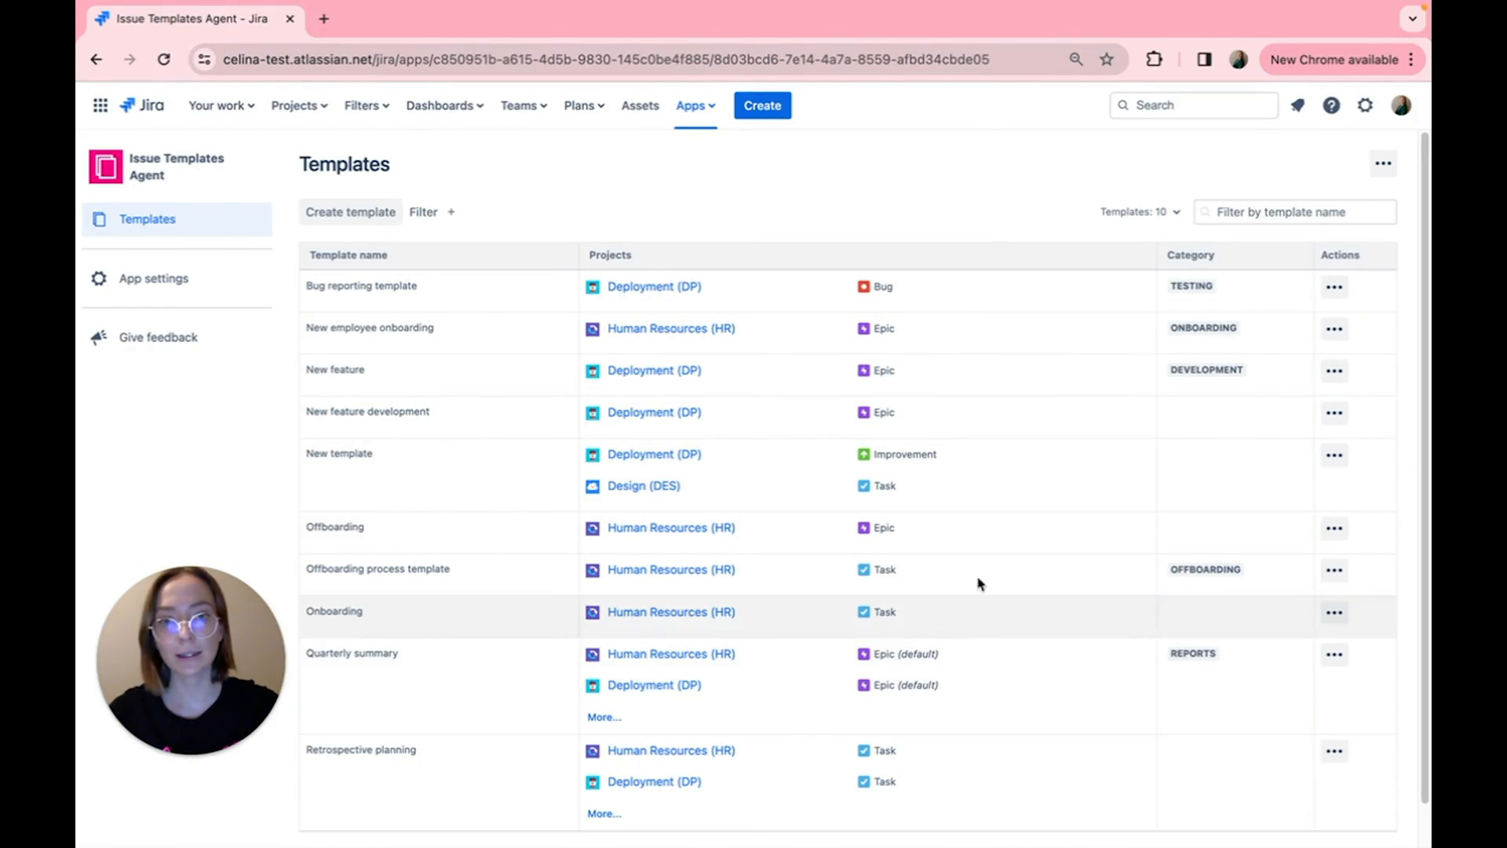
mouse_move(1091, 400)
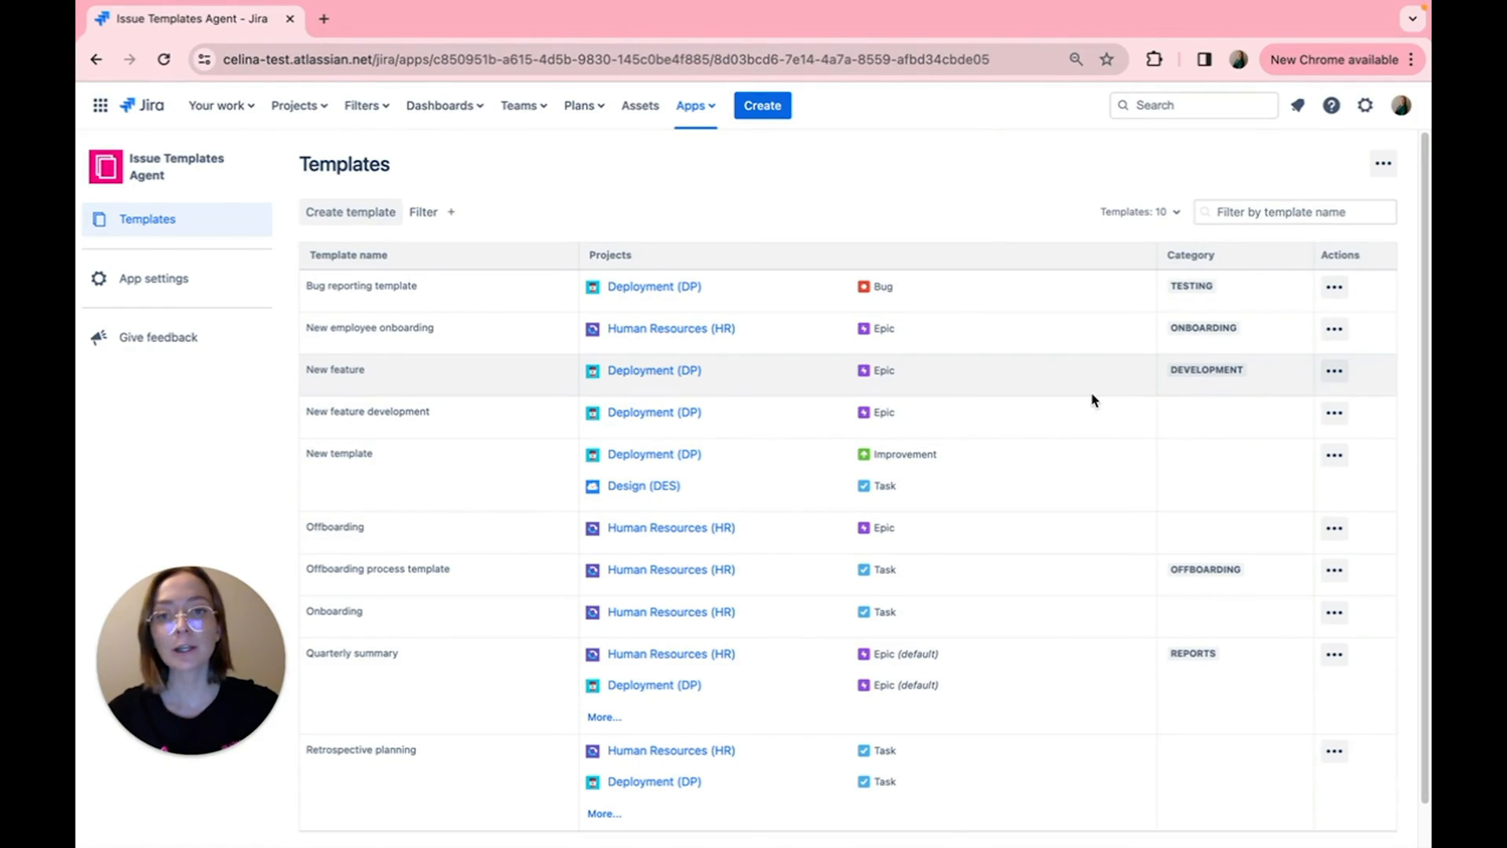
click(1333, 286)
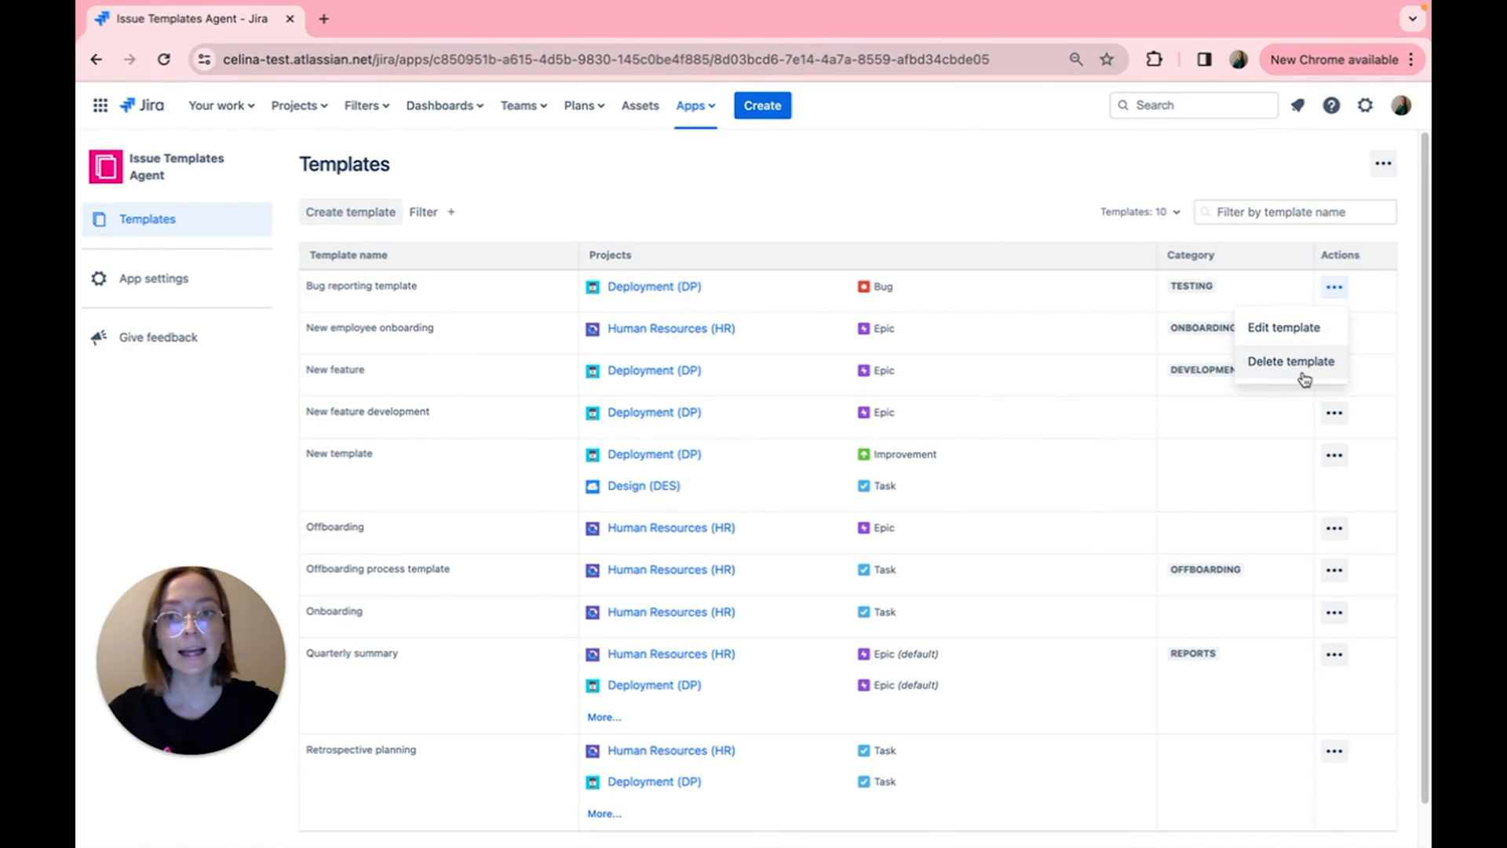
mouse_move(1245, 329)
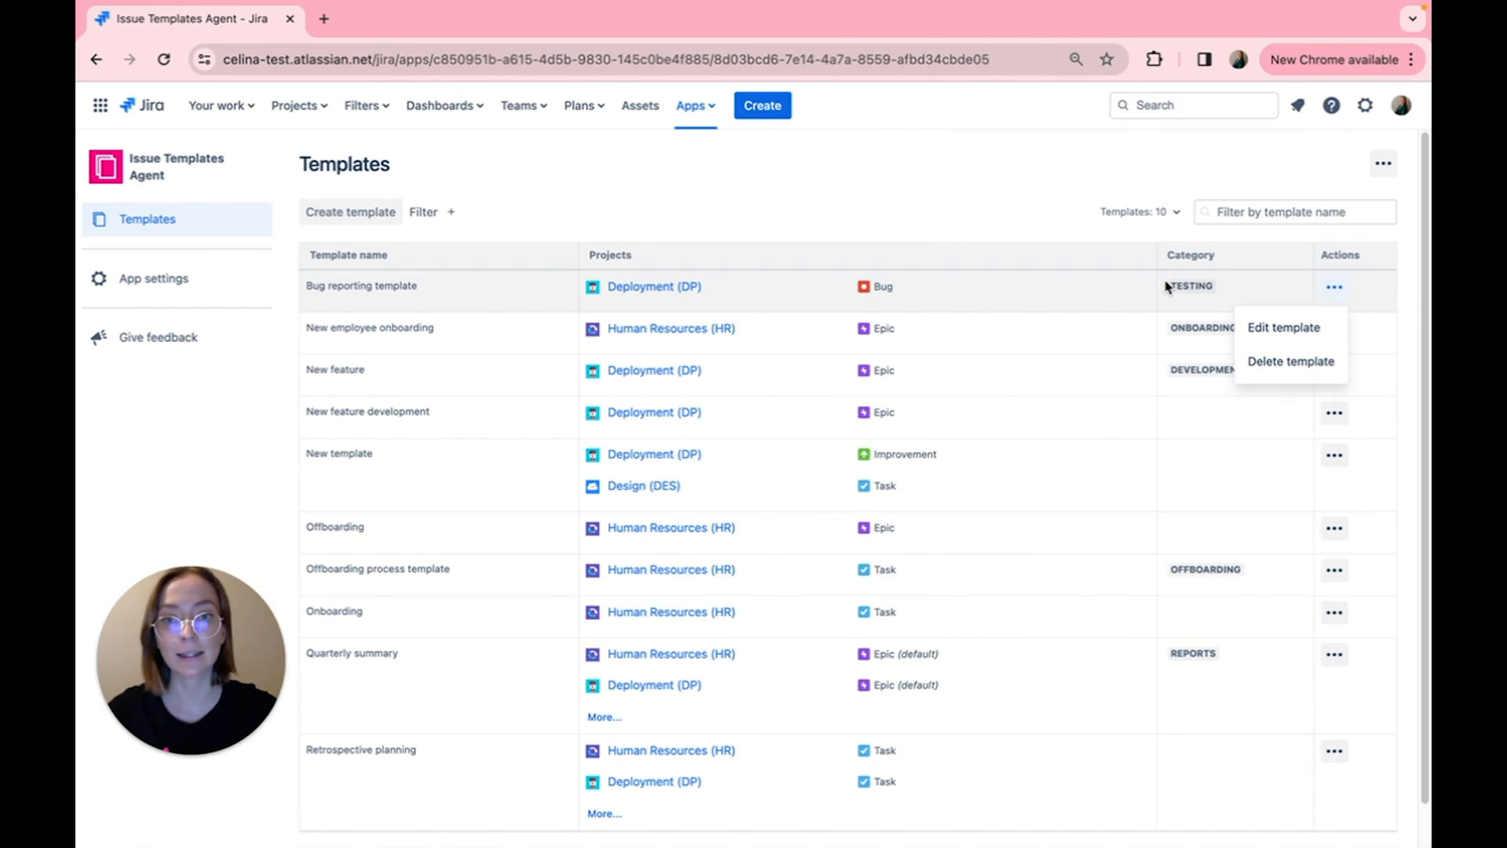
mouse_move(868, 246)
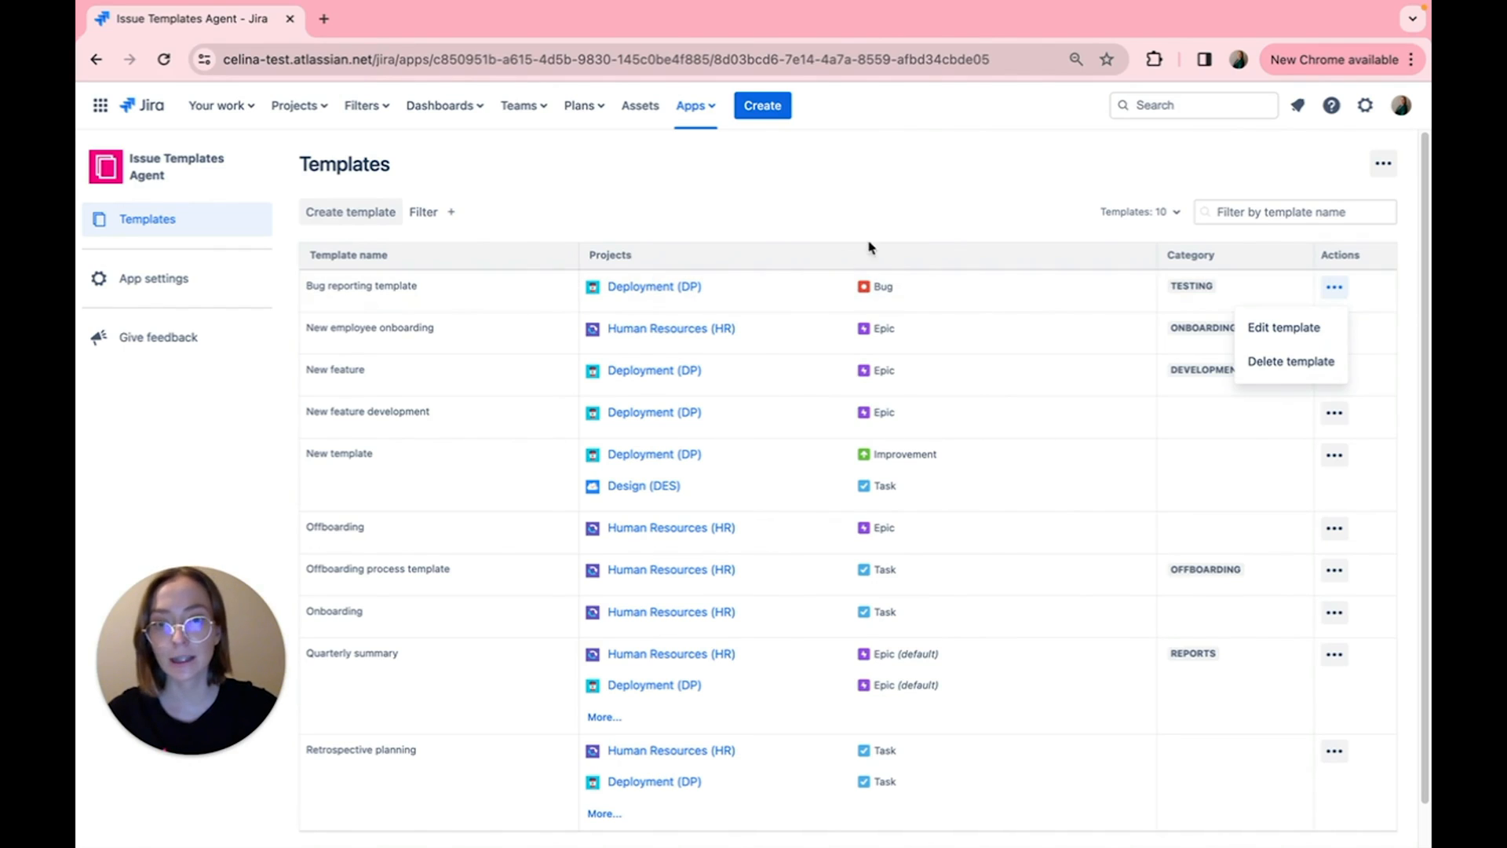
Step: View the Issue Templates Agent manage-templates permission on Jira's global permissions page
click(152, 278)
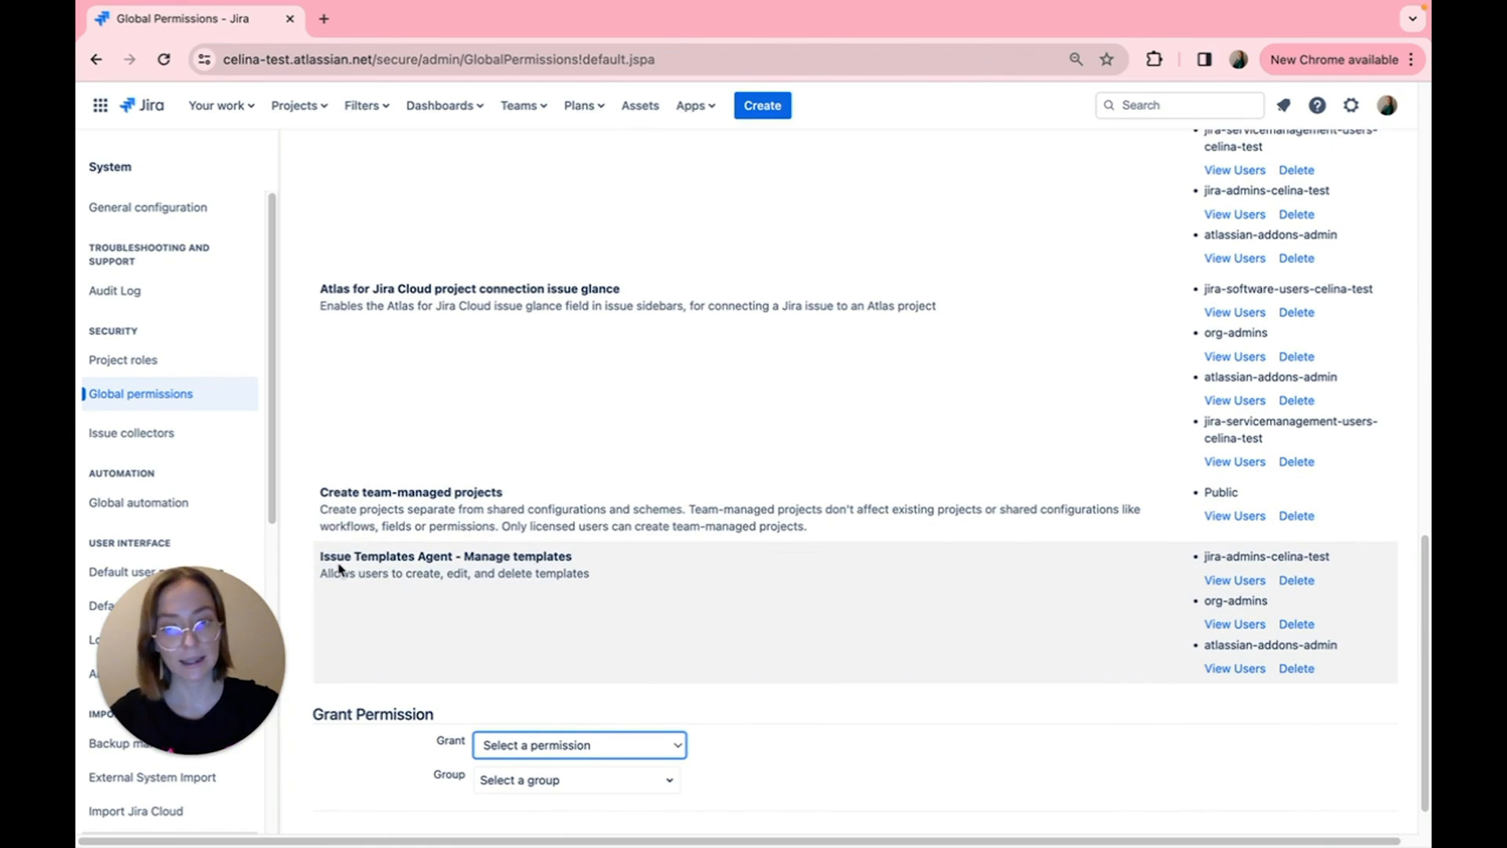
scroll(down, 3)
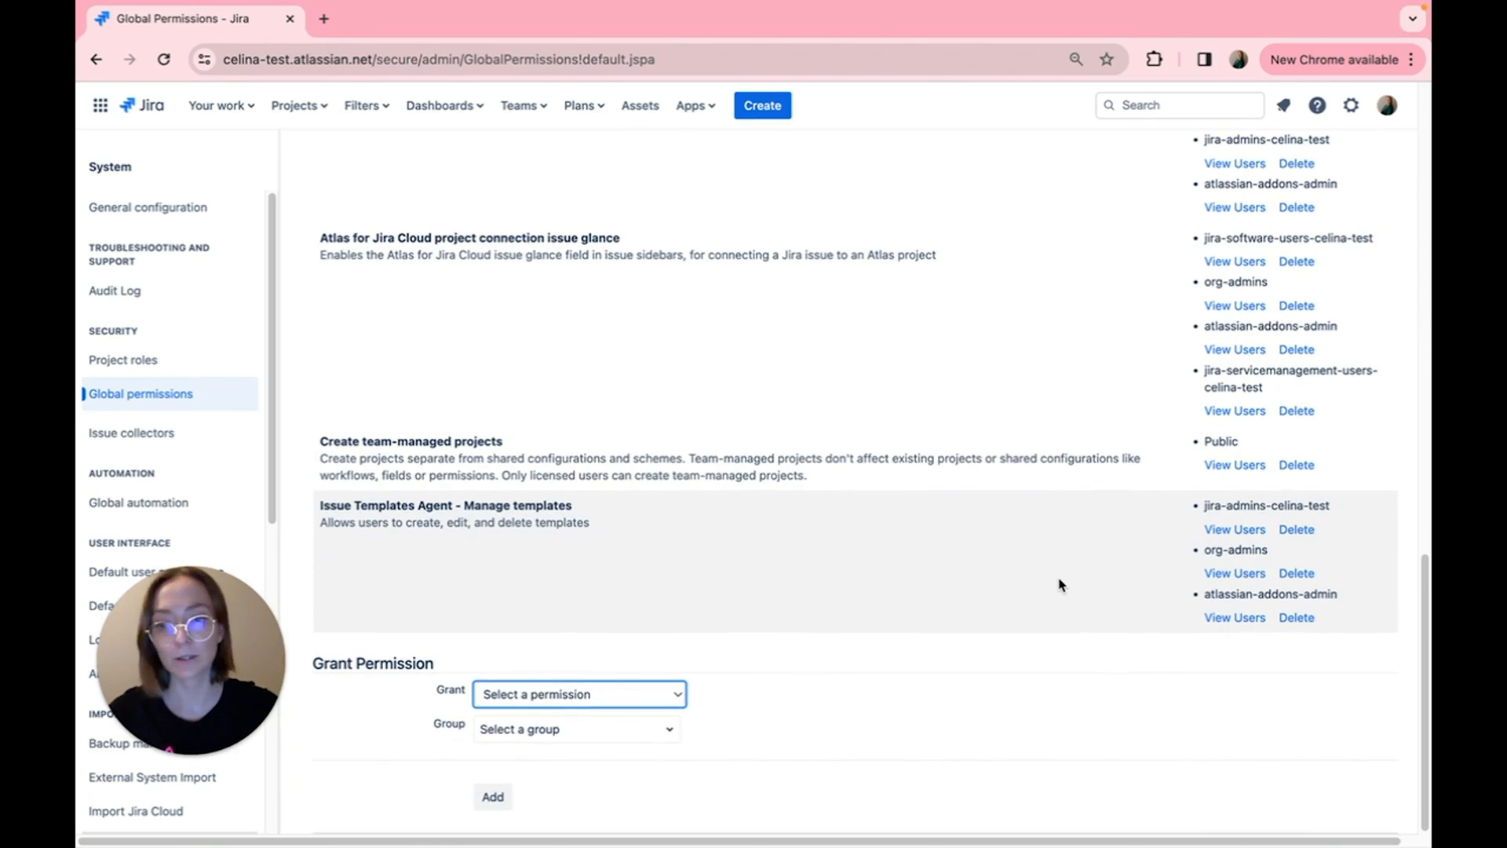
mouse_move(834, 510)
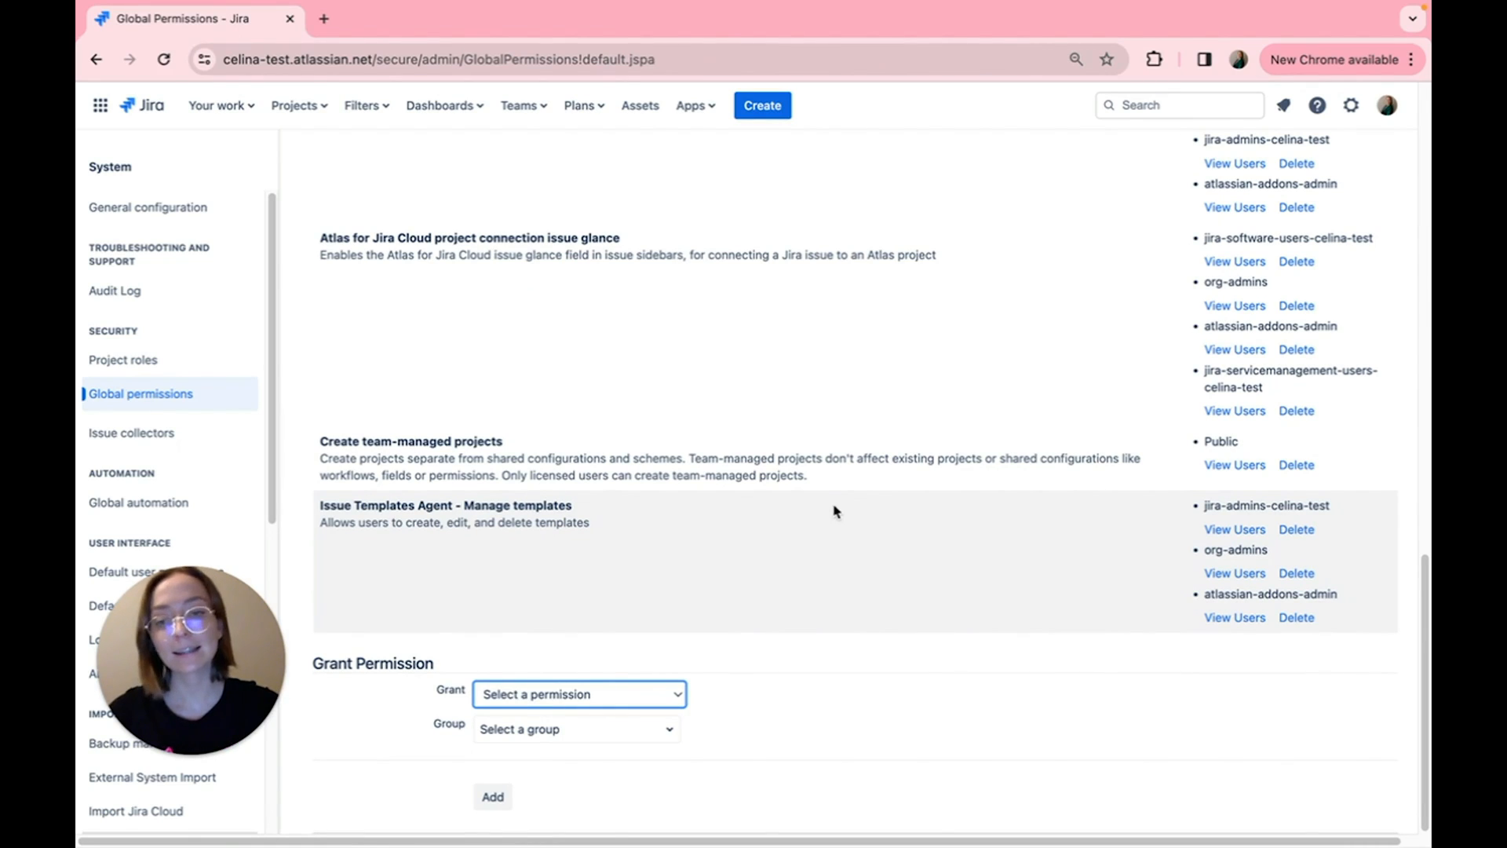